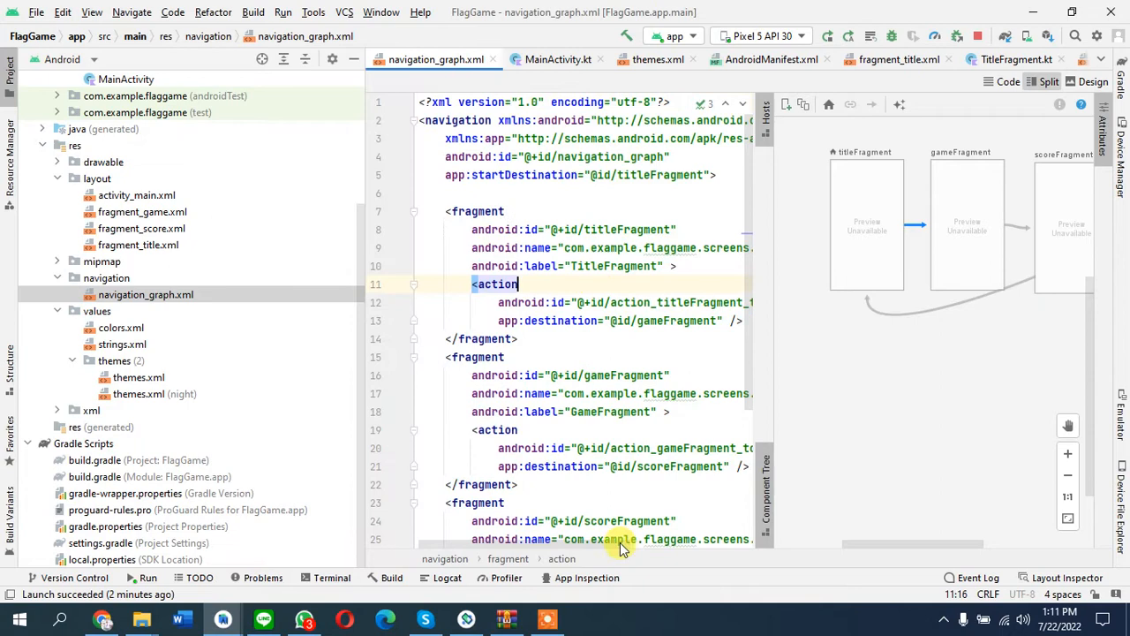
mouse_move(645, 302)
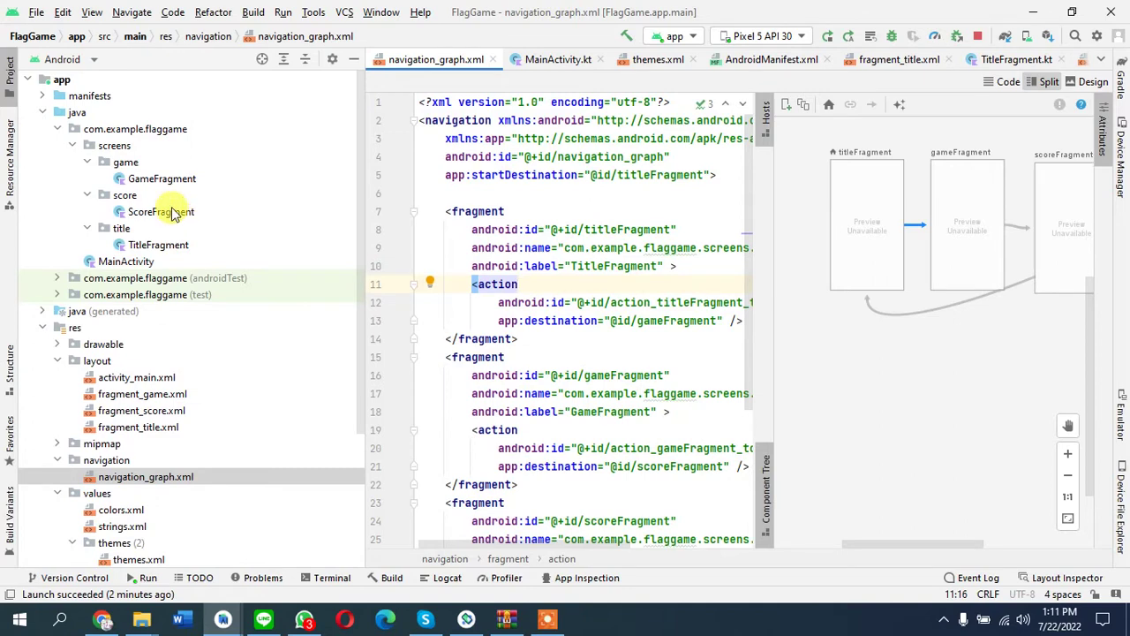
Step: Open GameFragment.kt from the screens > game package in the Project panel
double_click(161, 178)
text(v)
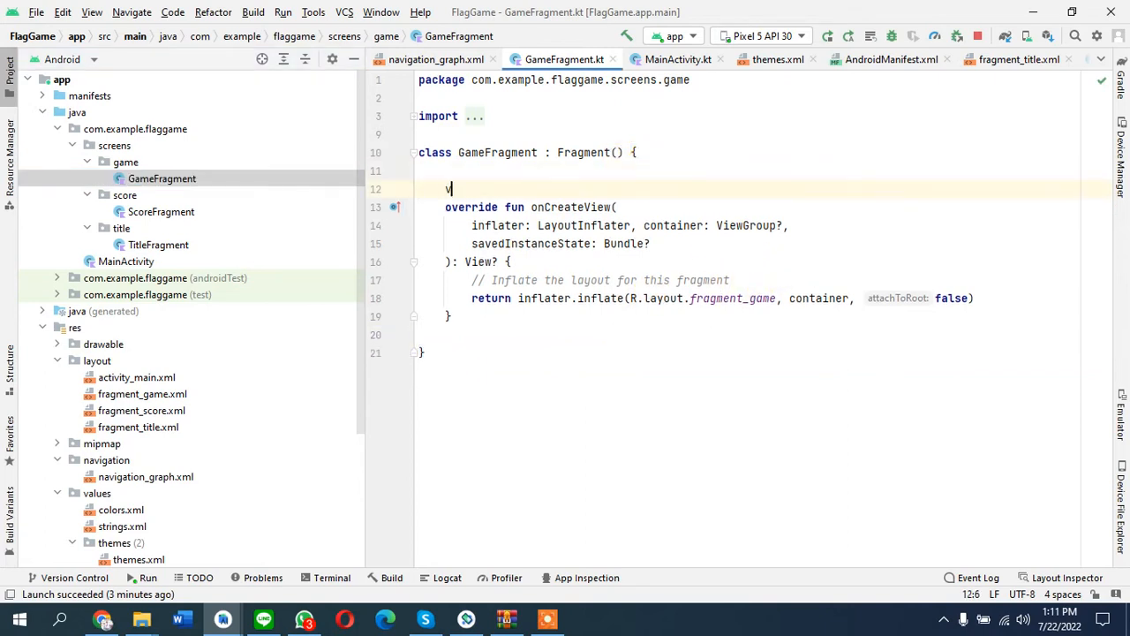
Step: Declare a 'lateinit var binding: FragmentGameBinding' property in GameFragment
text(ar bindin)
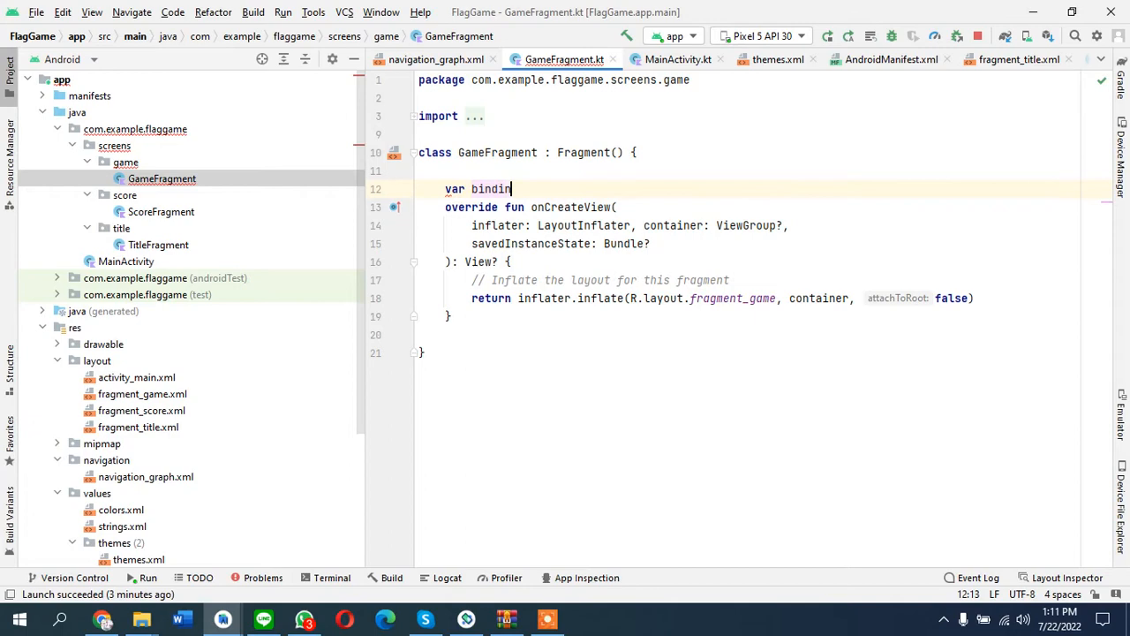
text(g:)
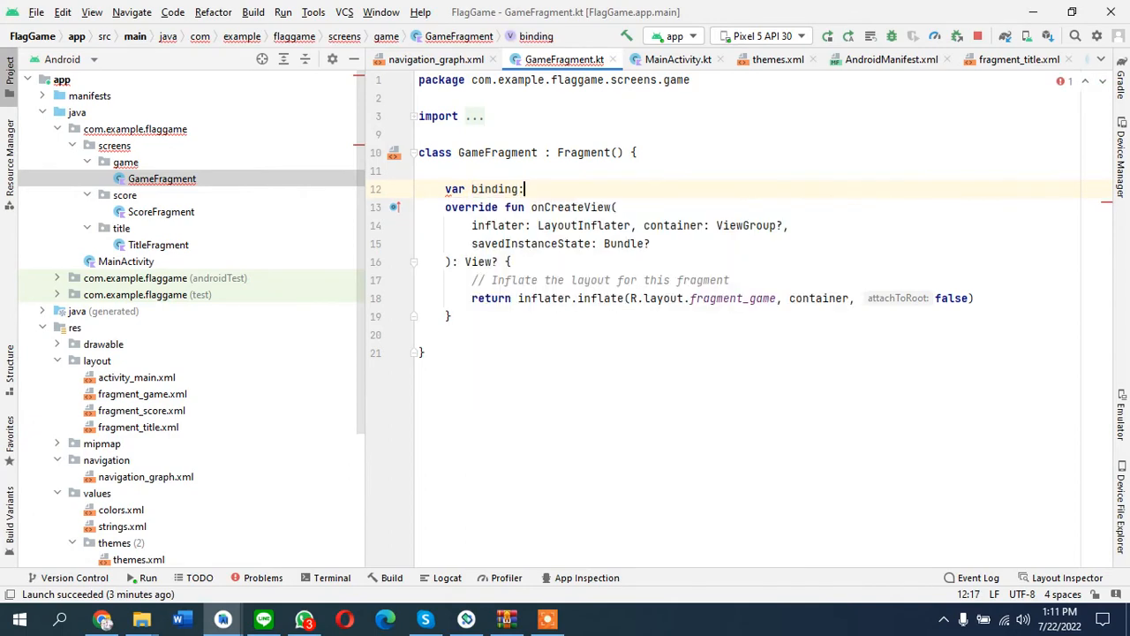
text(Ga)
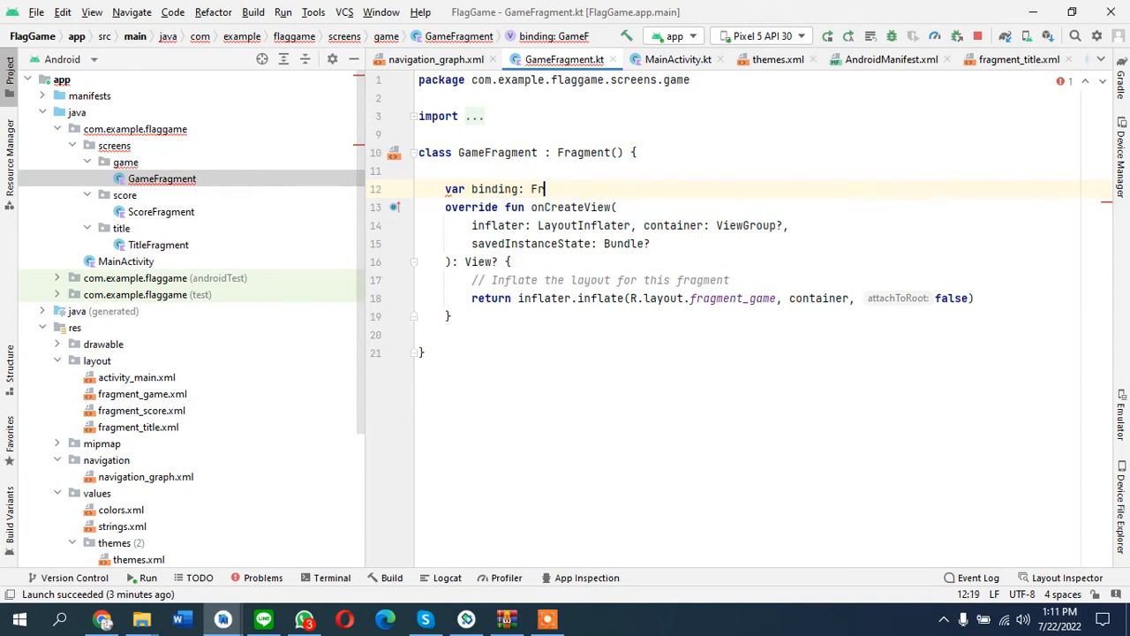
text(agmentGameBinding)
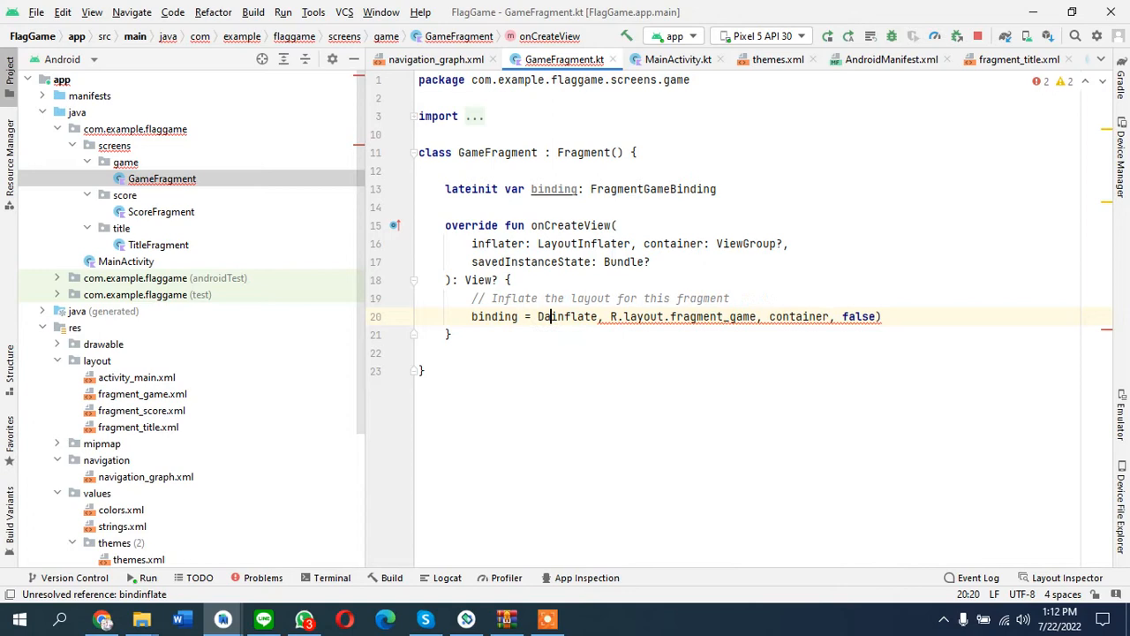
Step: Inflate fragment_game with DataBindingUtil.inflate and return binding.root
text(DataBindingUtil.)
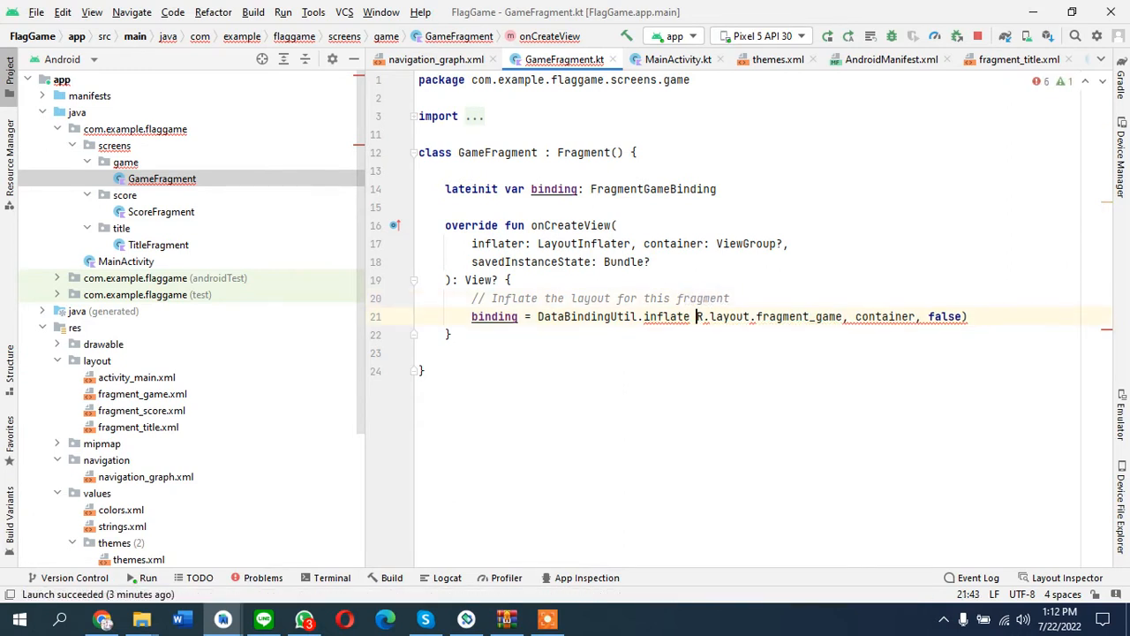
text(inflater)
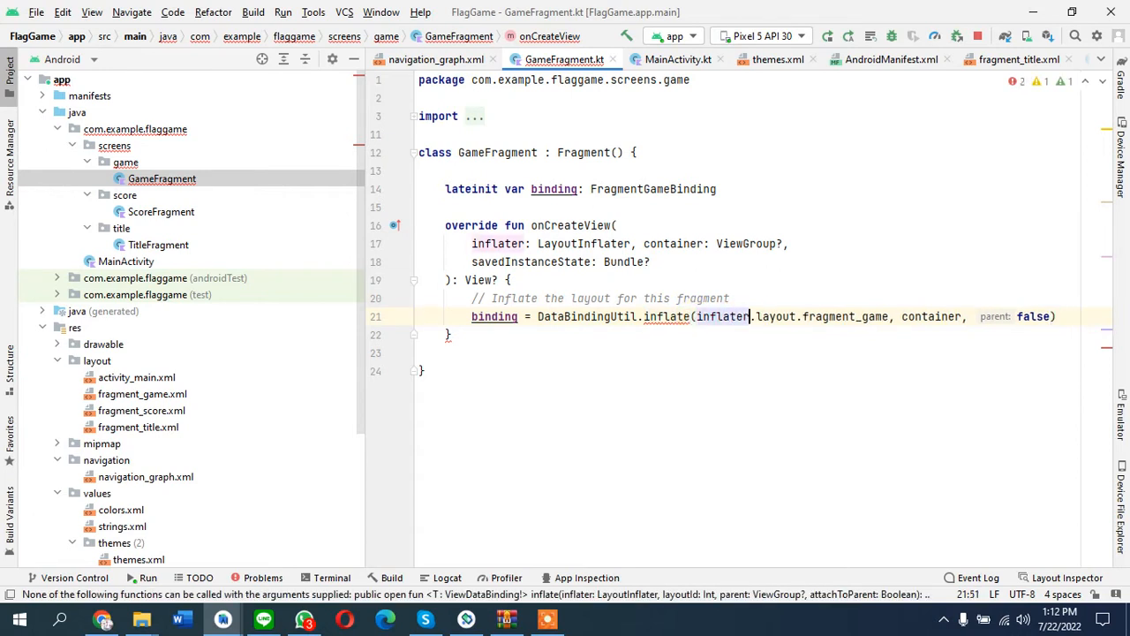
text(R)
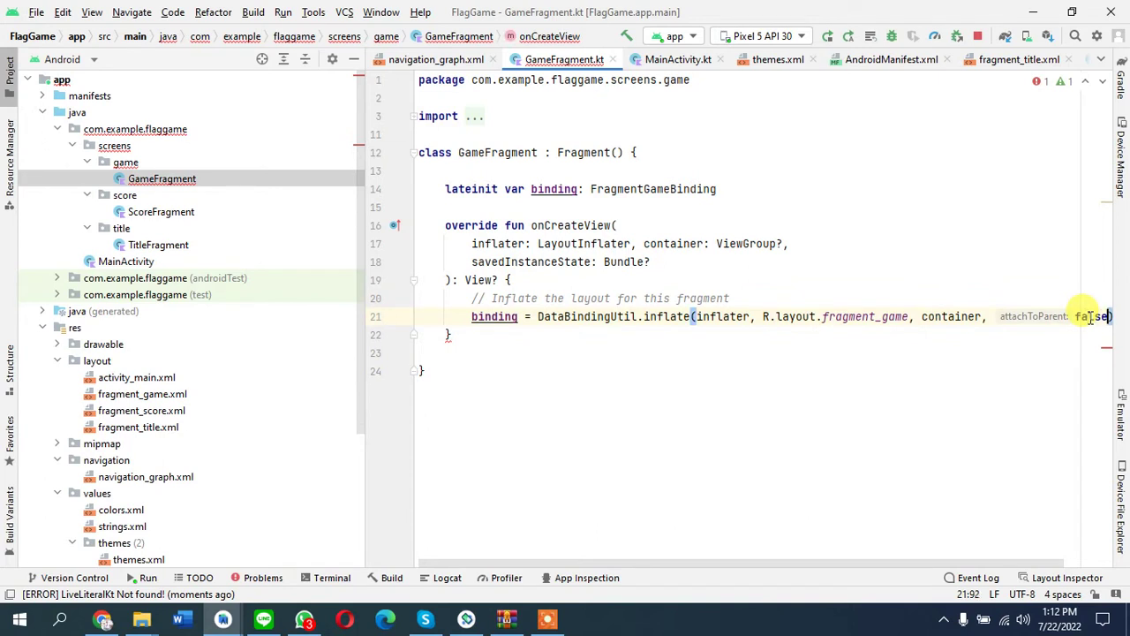
text(return binding.root)
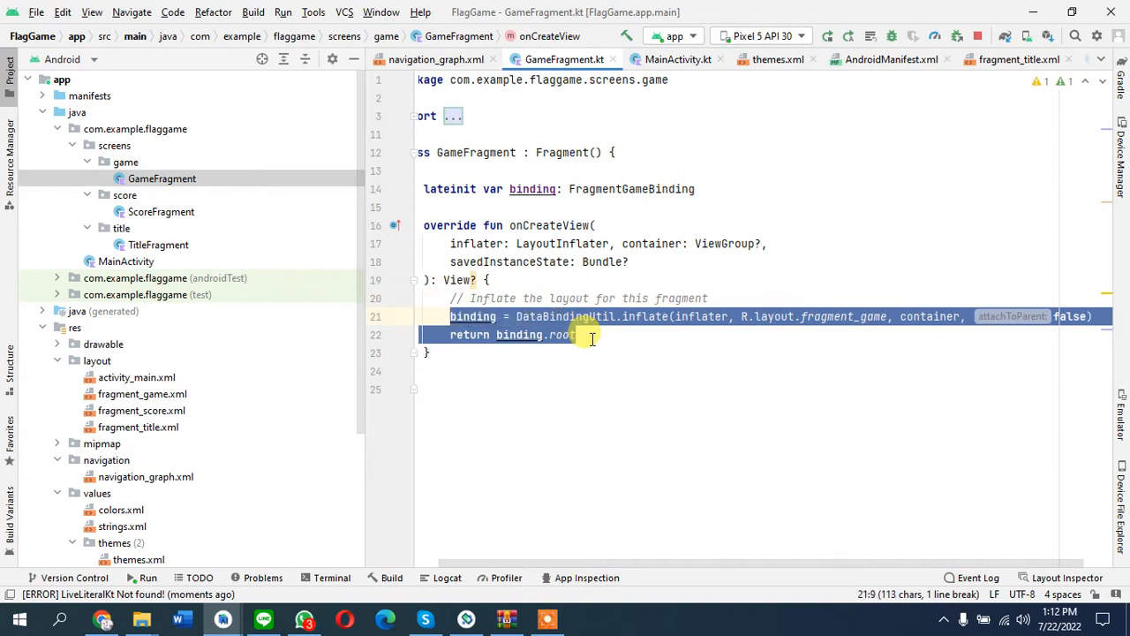
click(163, 211)
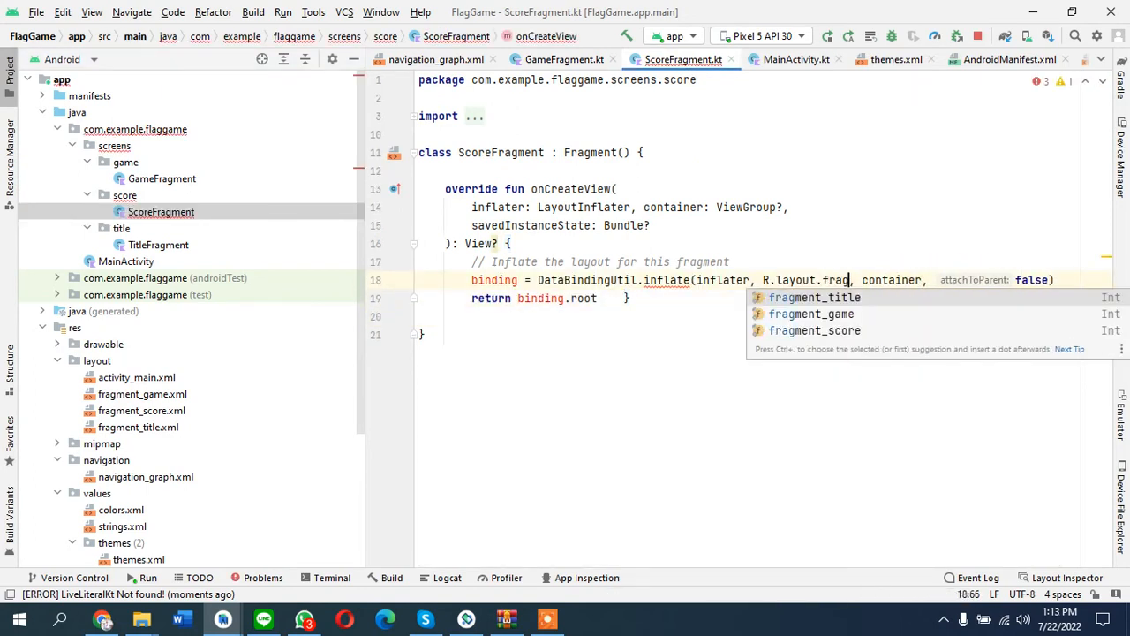
Step: Make ScoreFragment inflate fragment_score with a lateinit FragmentScoreBinding, then open TitleFragment
click(814, 330)
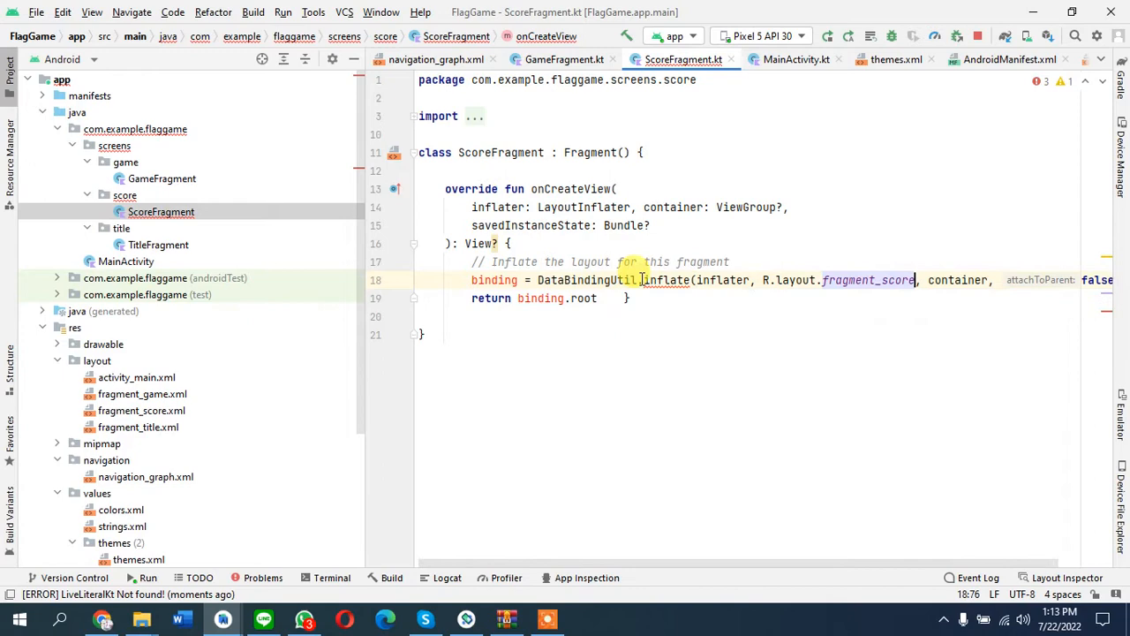
text(lateinit var bindi)
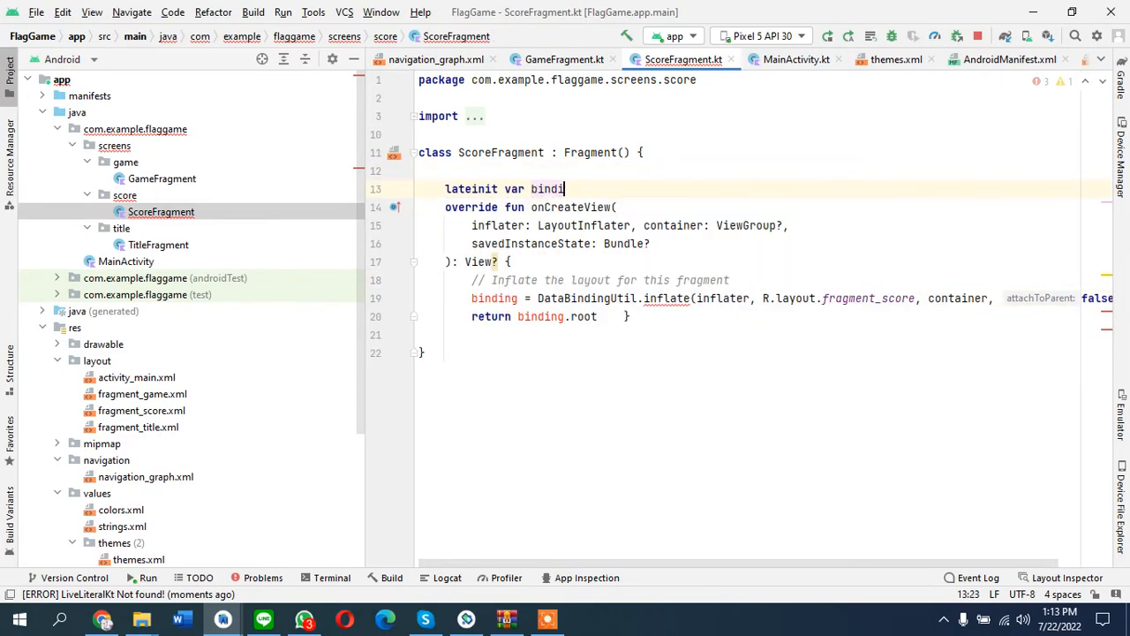
text(ng)
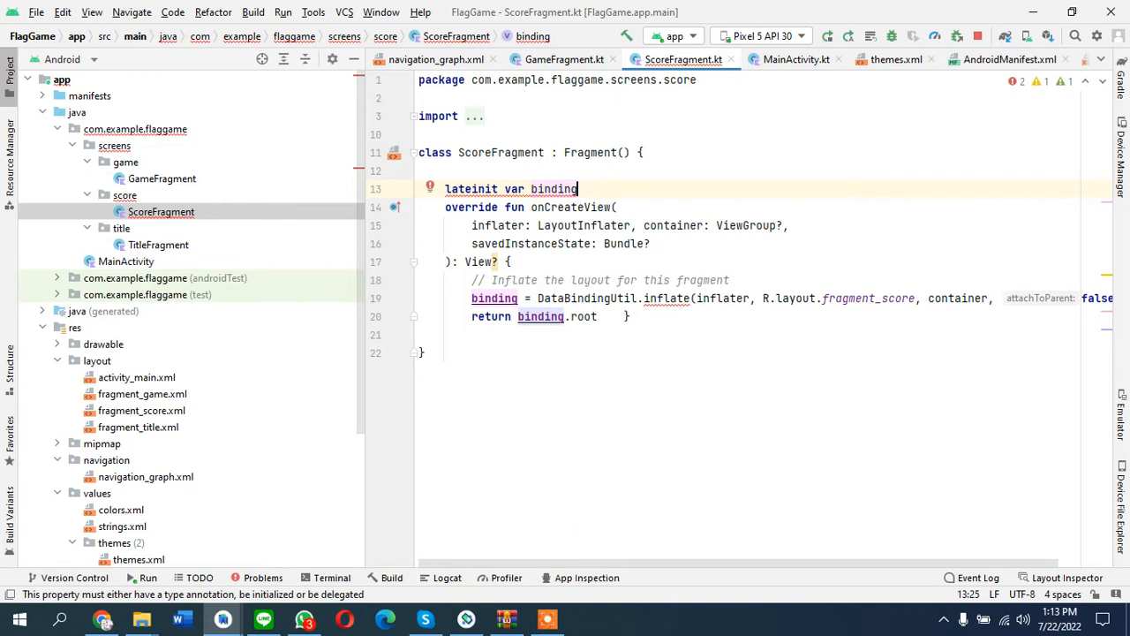
text(: F)
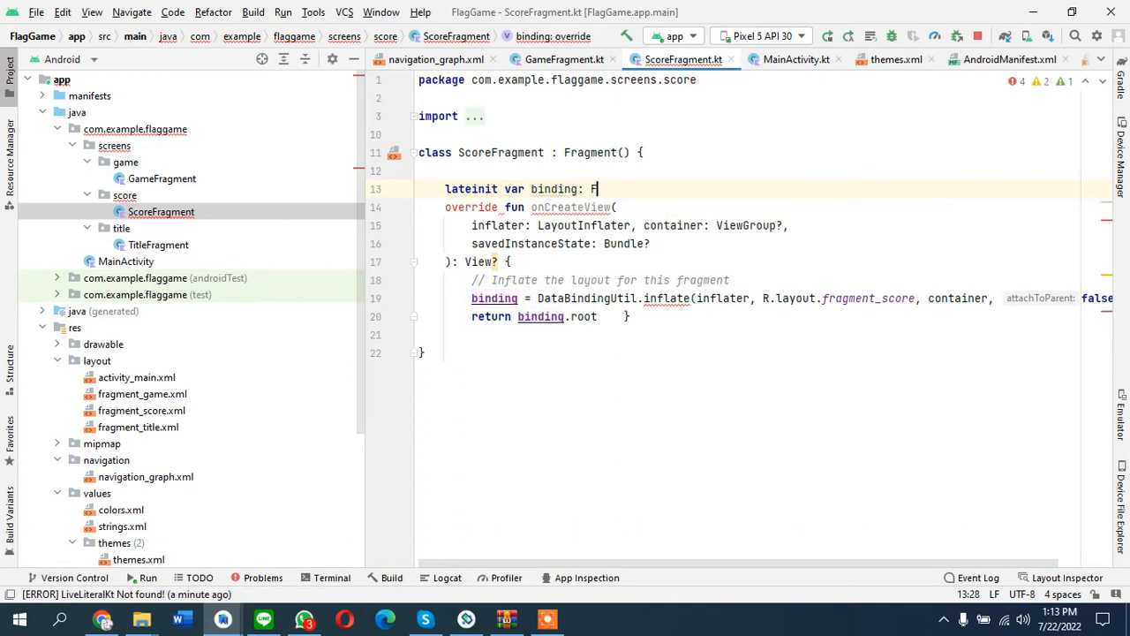
text(ragments)
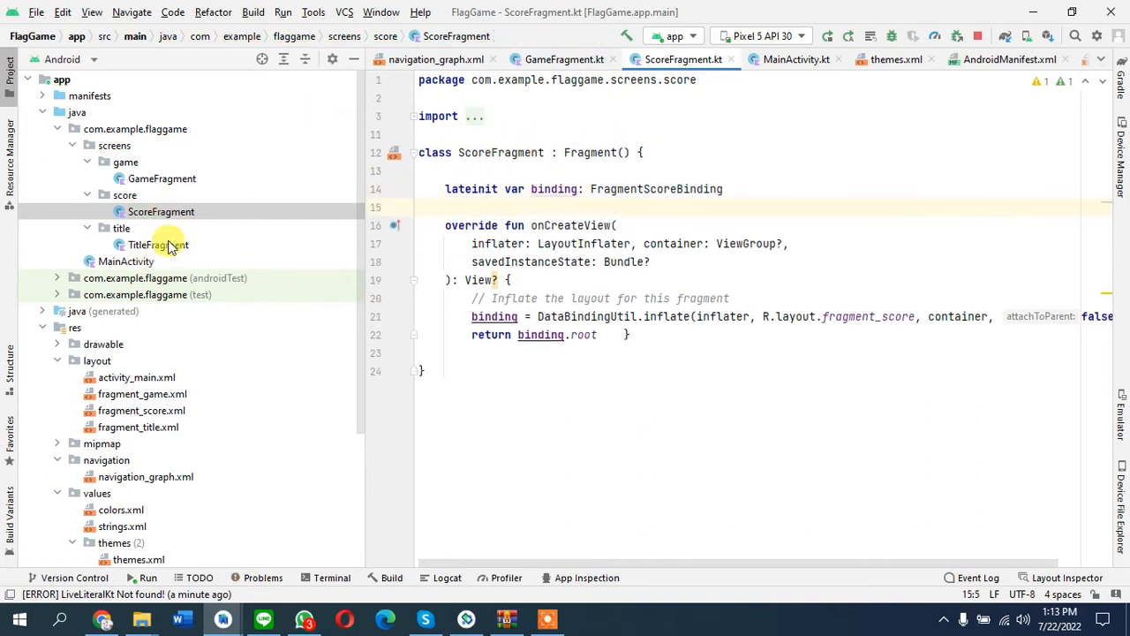
double_click(158, 245)
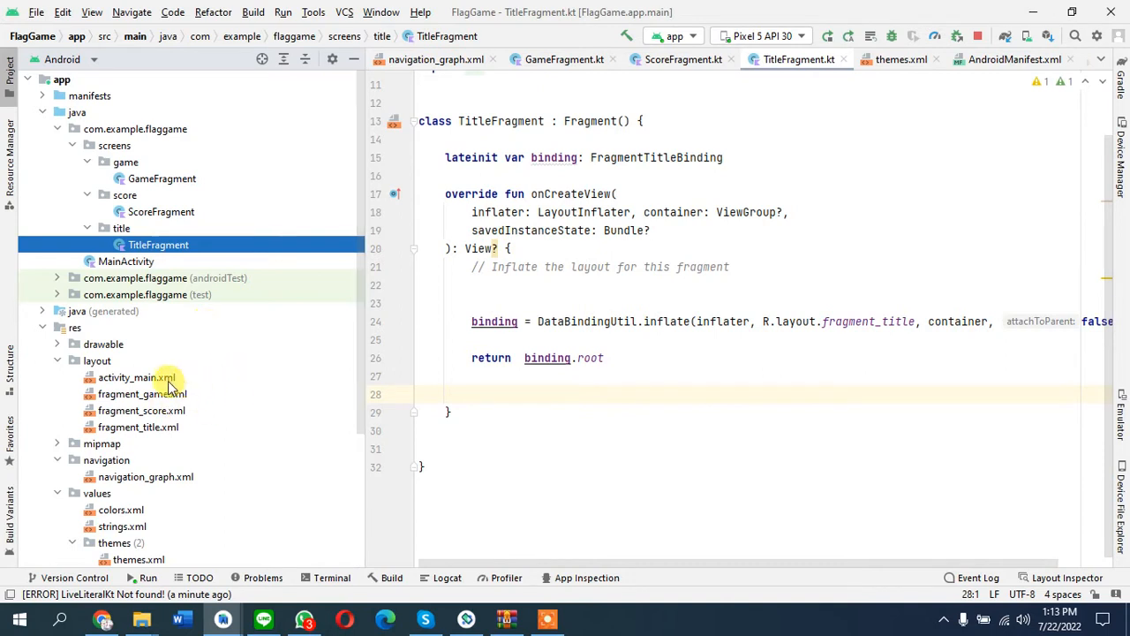
mouse_move(307, 577)
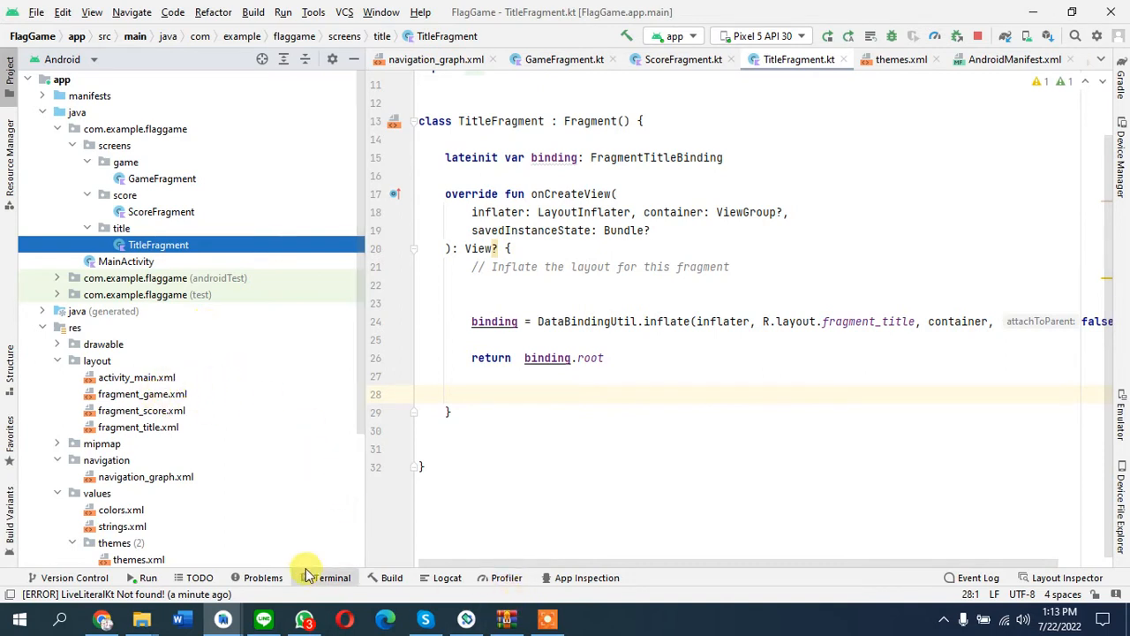
click(138, 427)
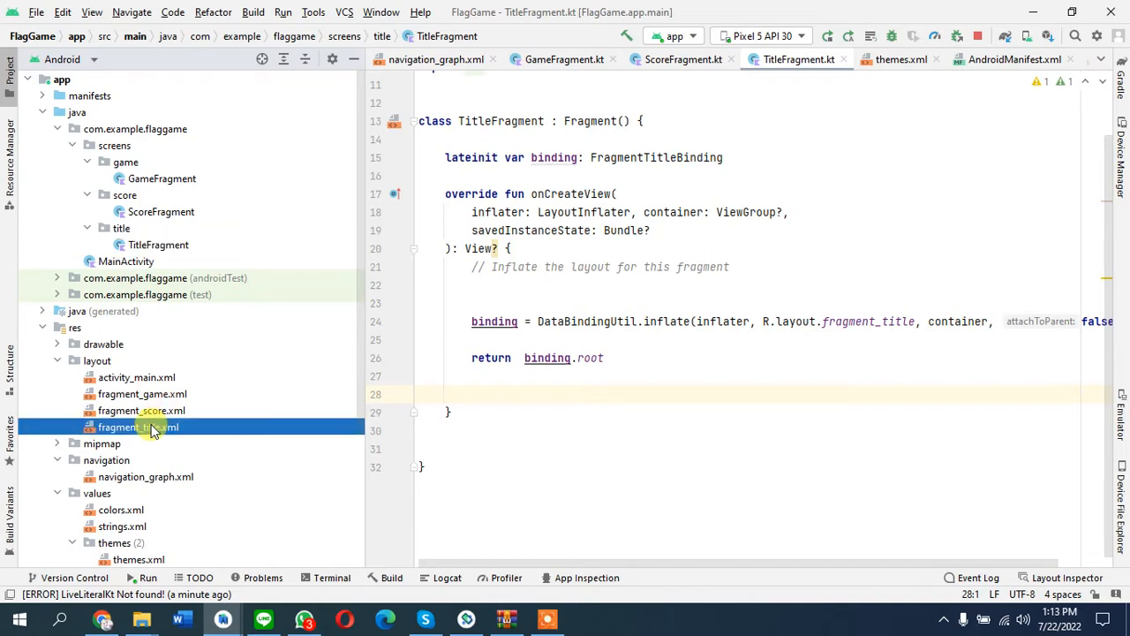
Step: Change the fragment_title heading from 'Quiz App!' to 'Flag Game!'
double_click(140, 427)
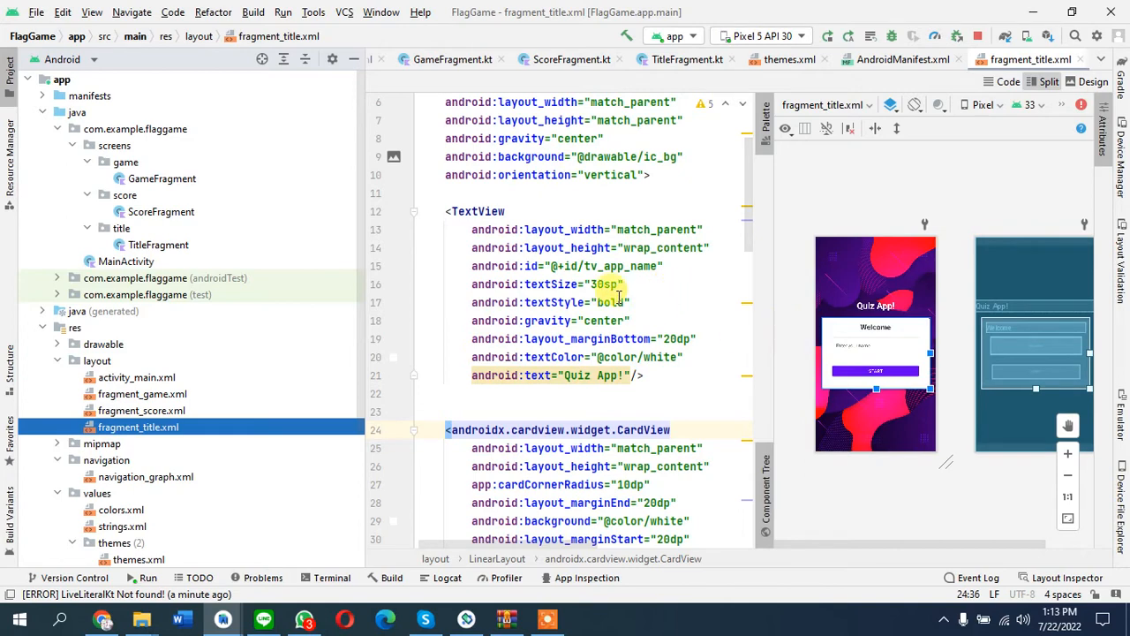
mouse_move(716, 300)
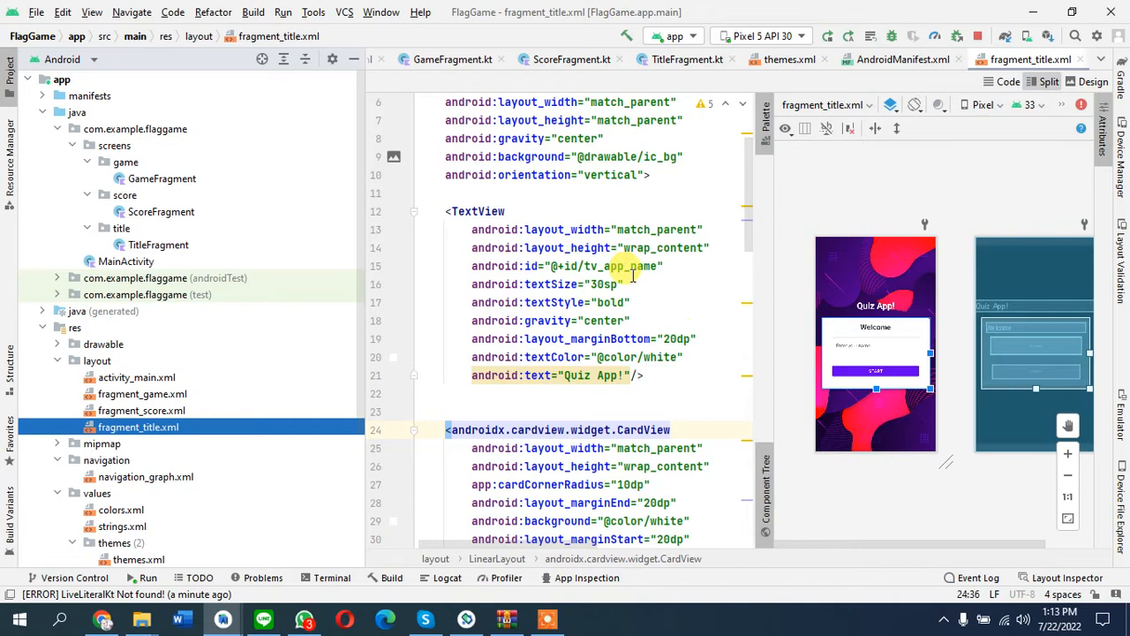
mouse_move(375, 208)
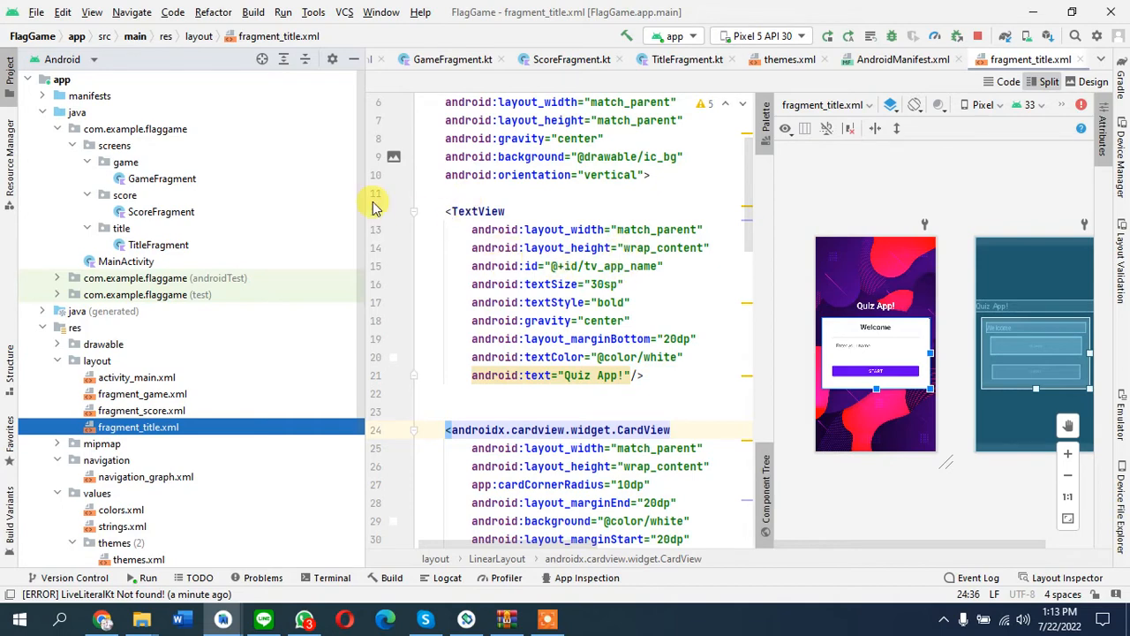
mouse_move(420, 325)
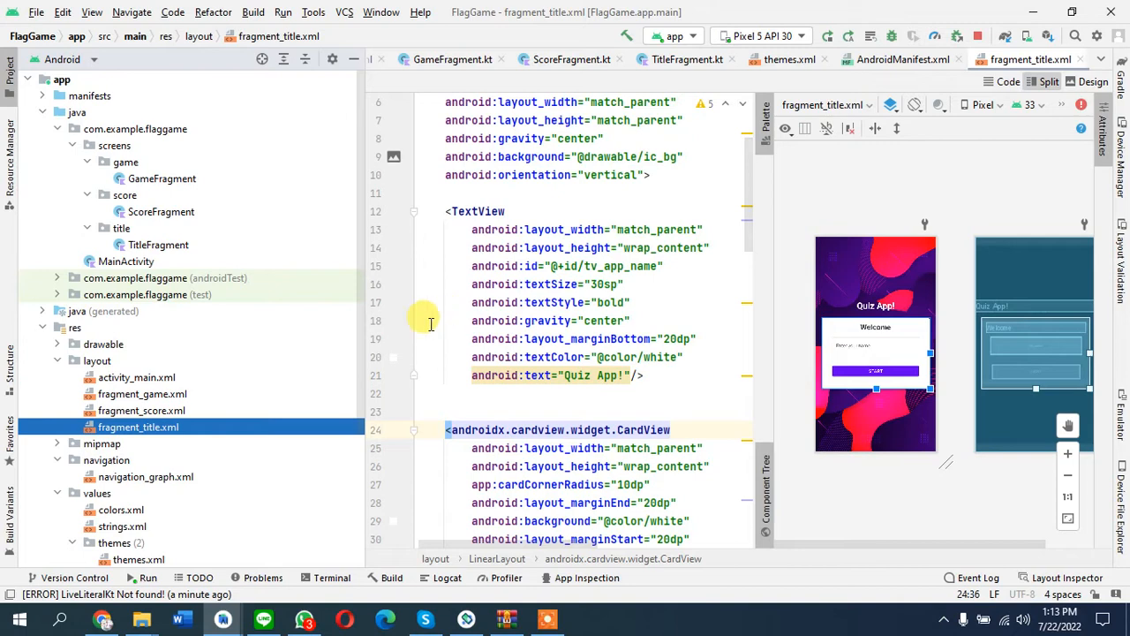
mouse_move(250, 232)
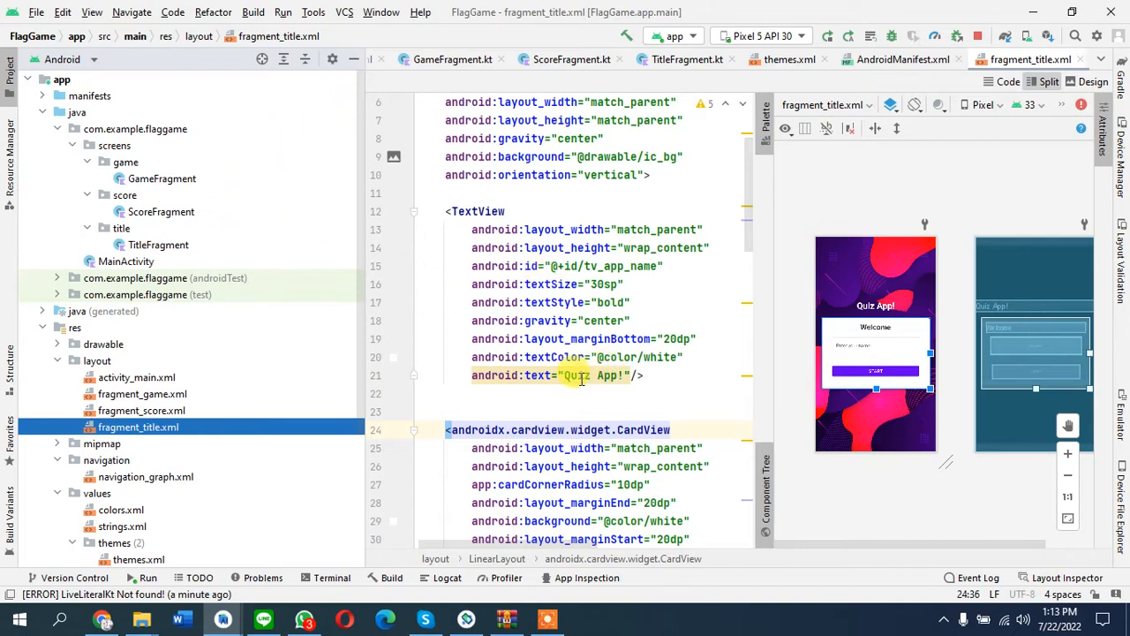
text(Flag)
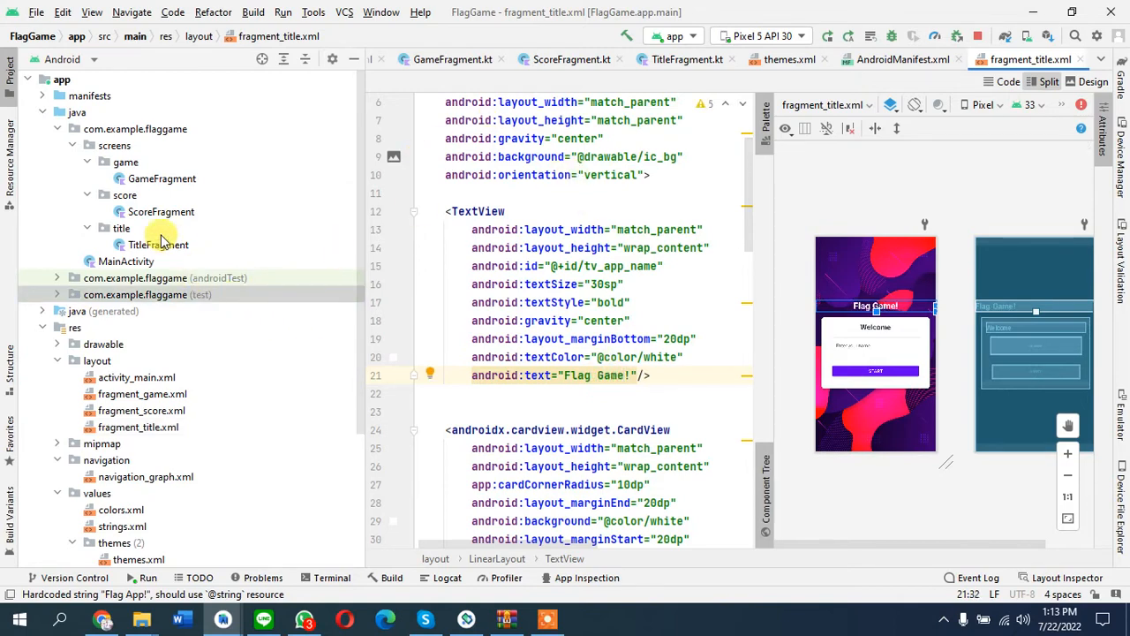
click(159, 245)
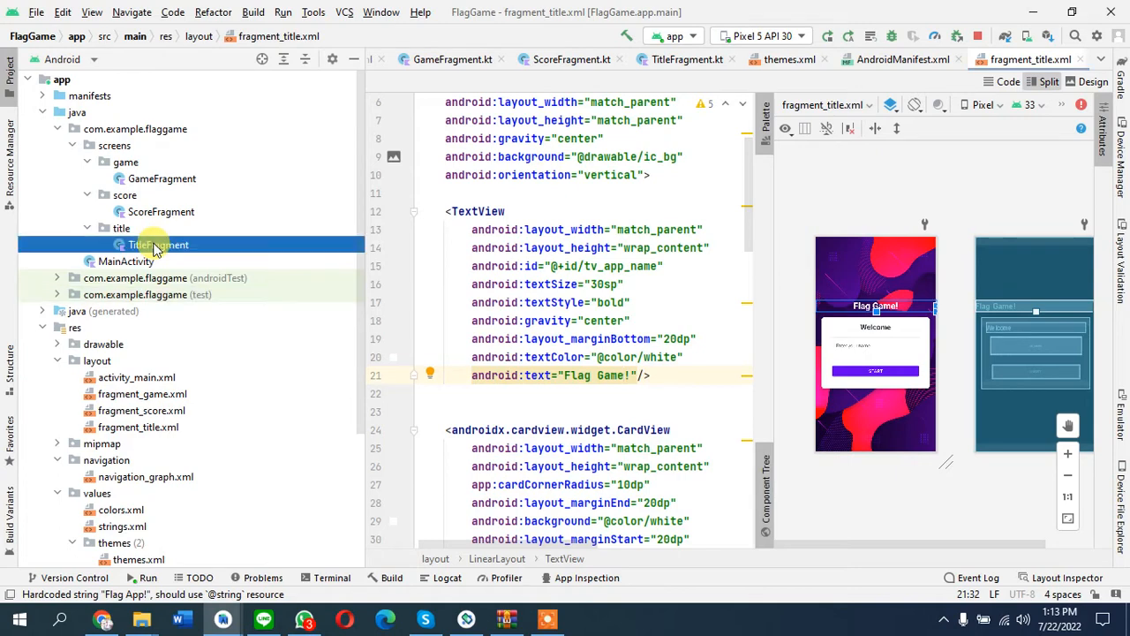
Step: Declare lateinit et_name: EditText and btn_Start: Button properties in TitleFragment
double_click(159, 244)
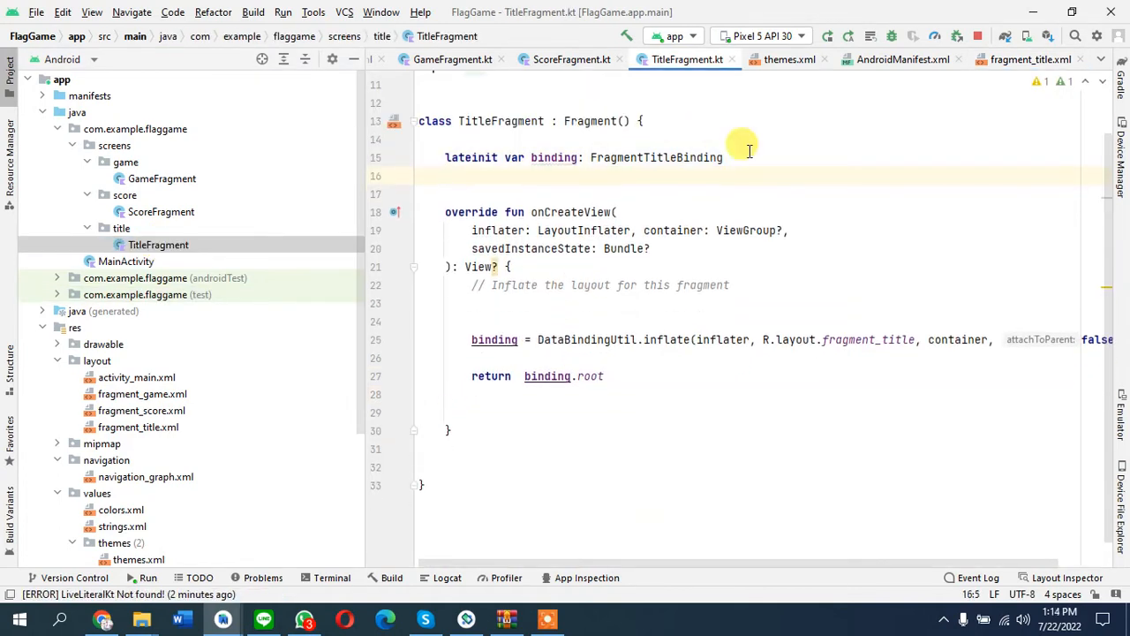
text(var)
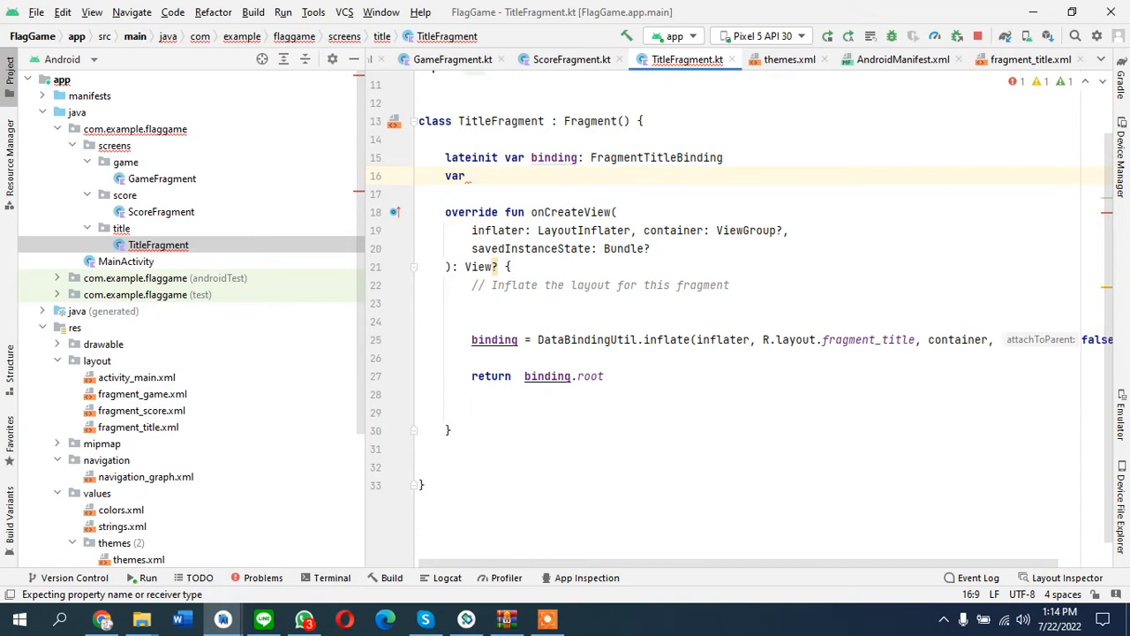
text(et)
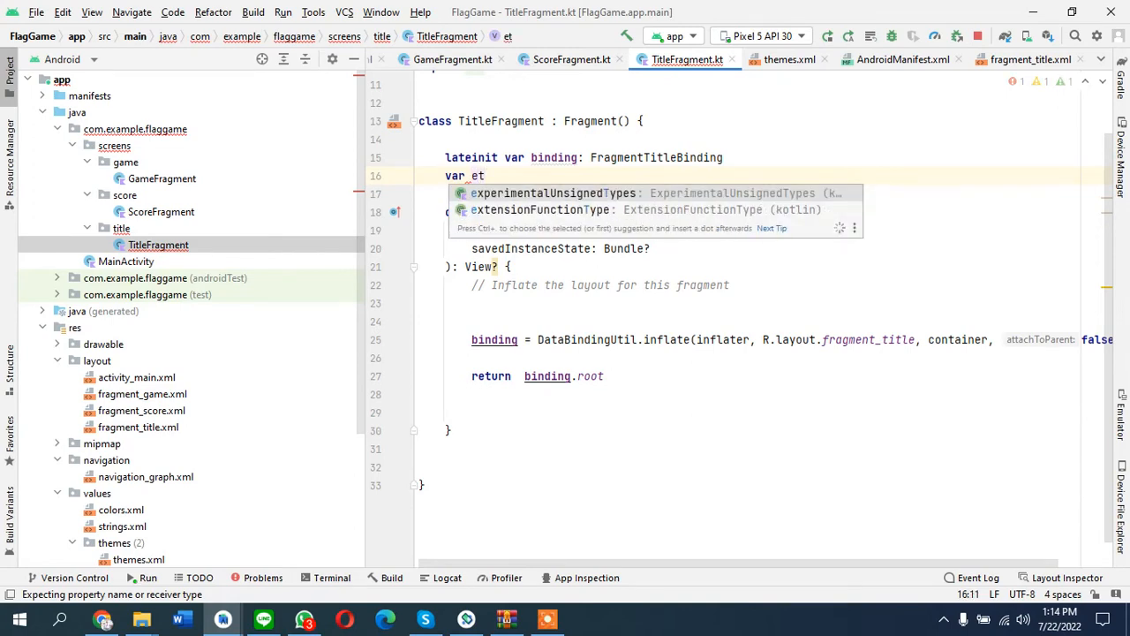
text(_name)
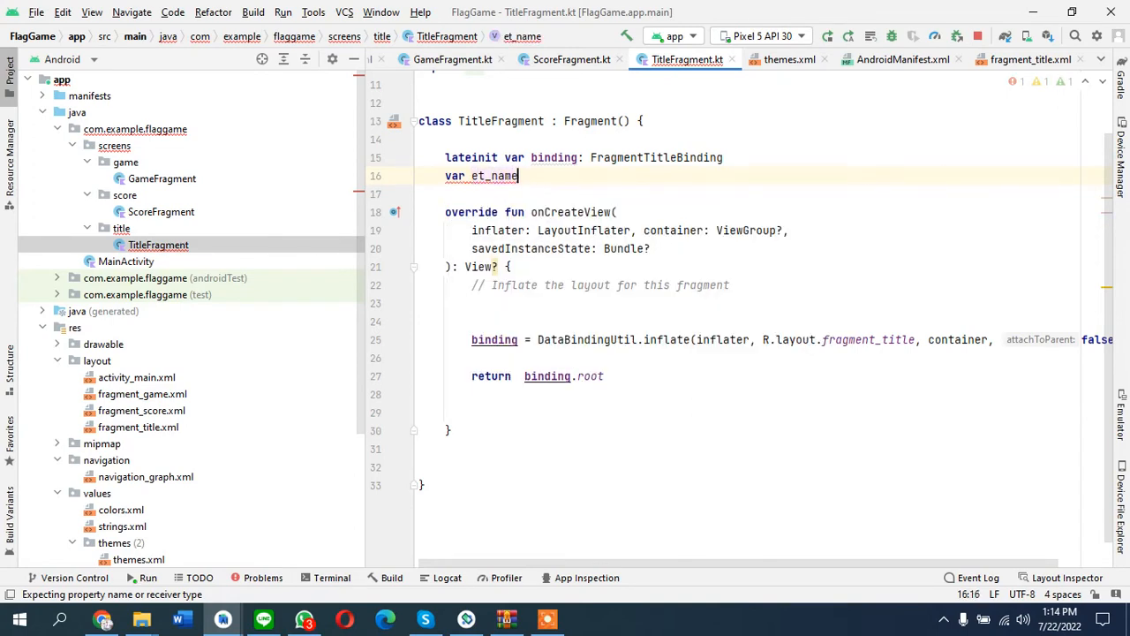
text(: EditText)
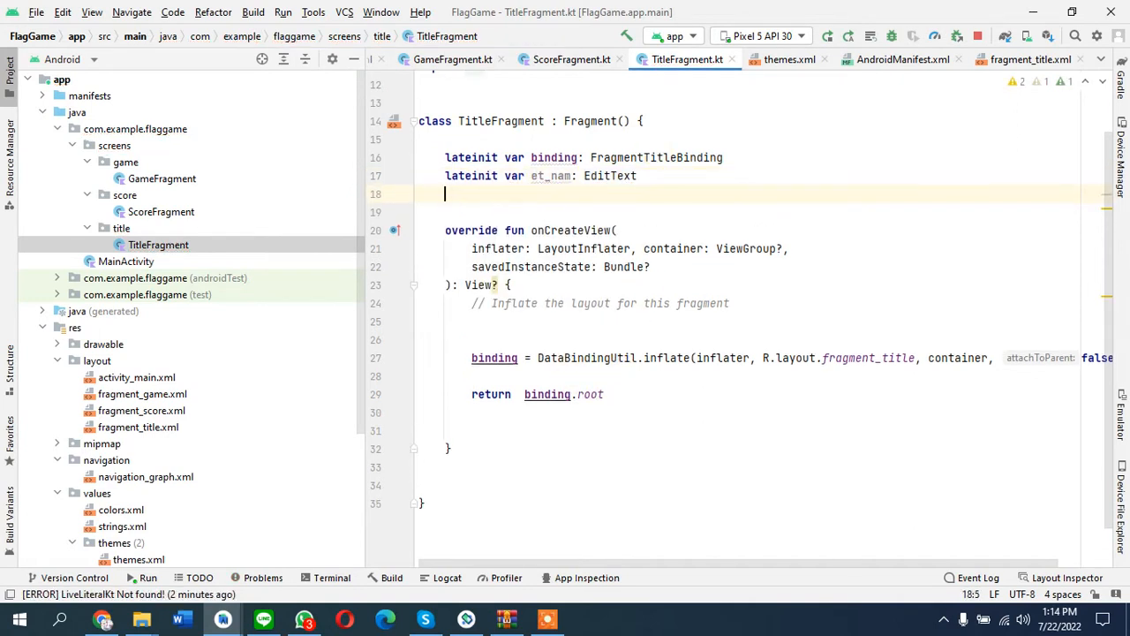
text(lateinit var)
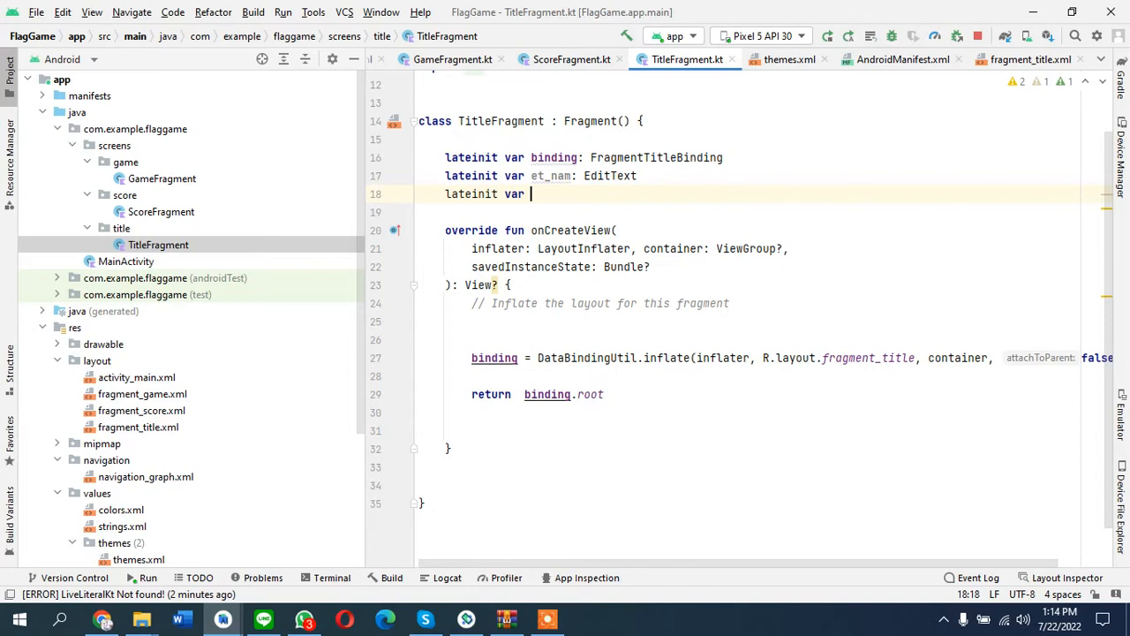
text(btn)
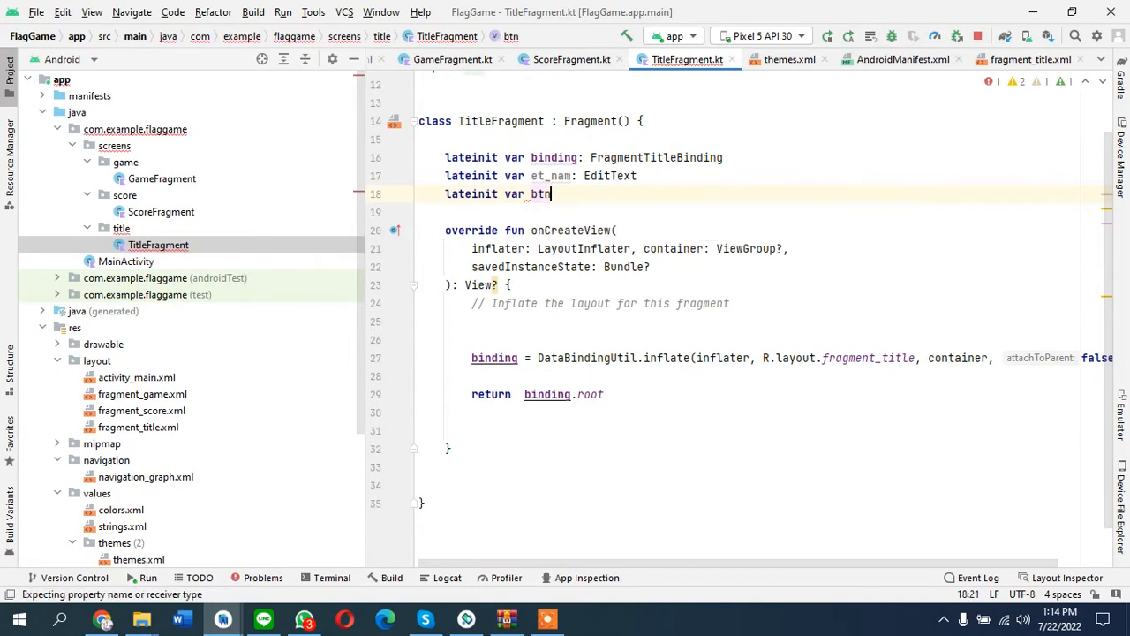
text(_Sta)
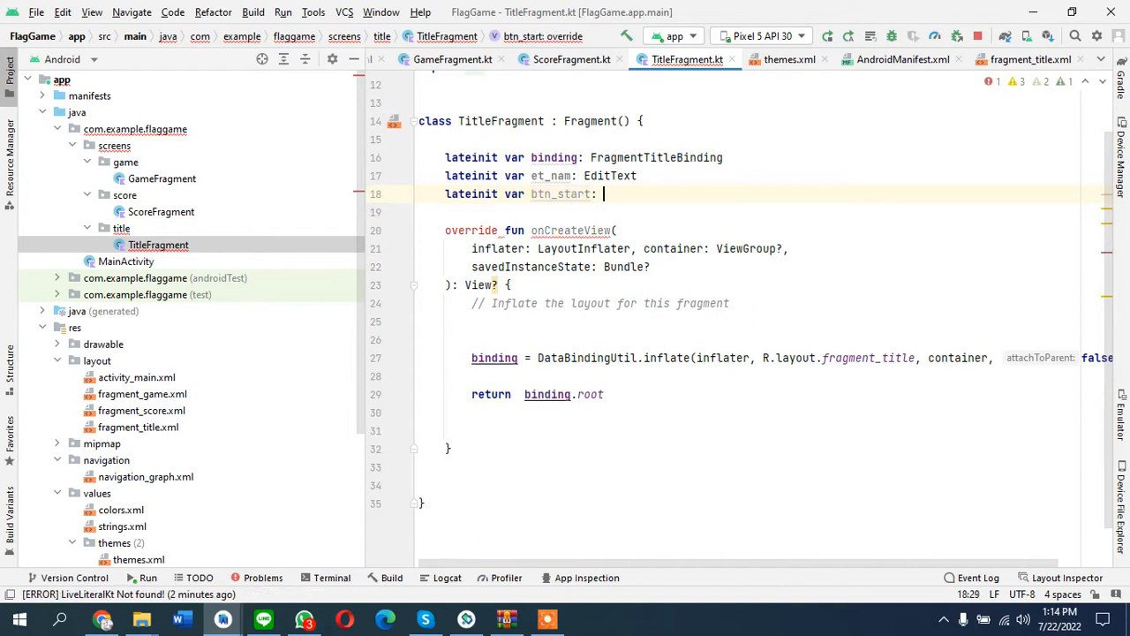
text(Button)
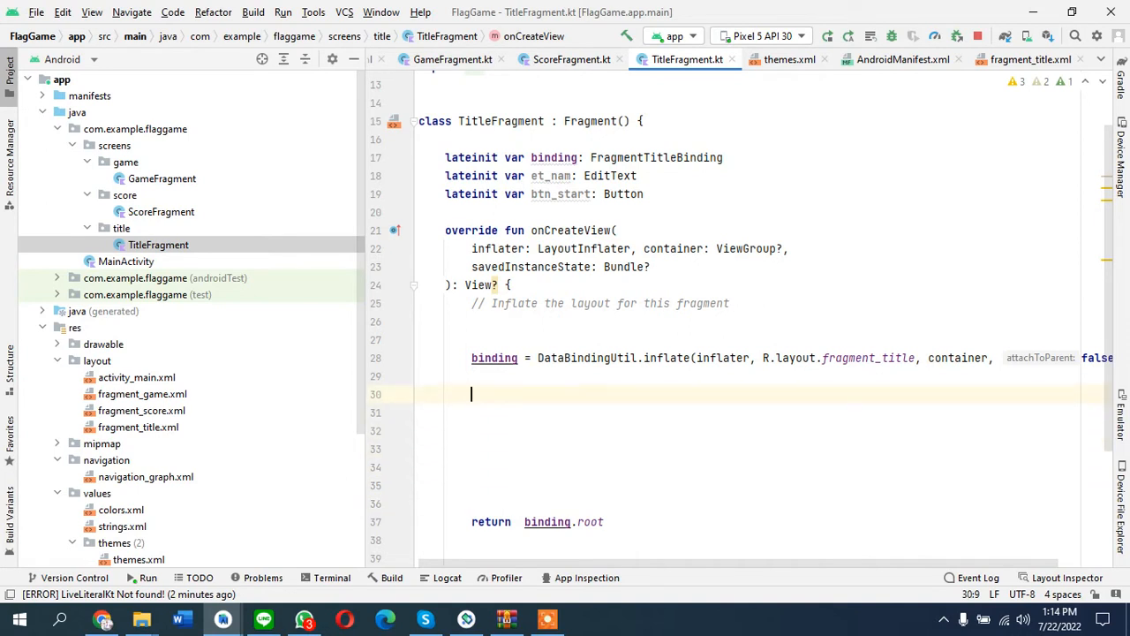
text(i)
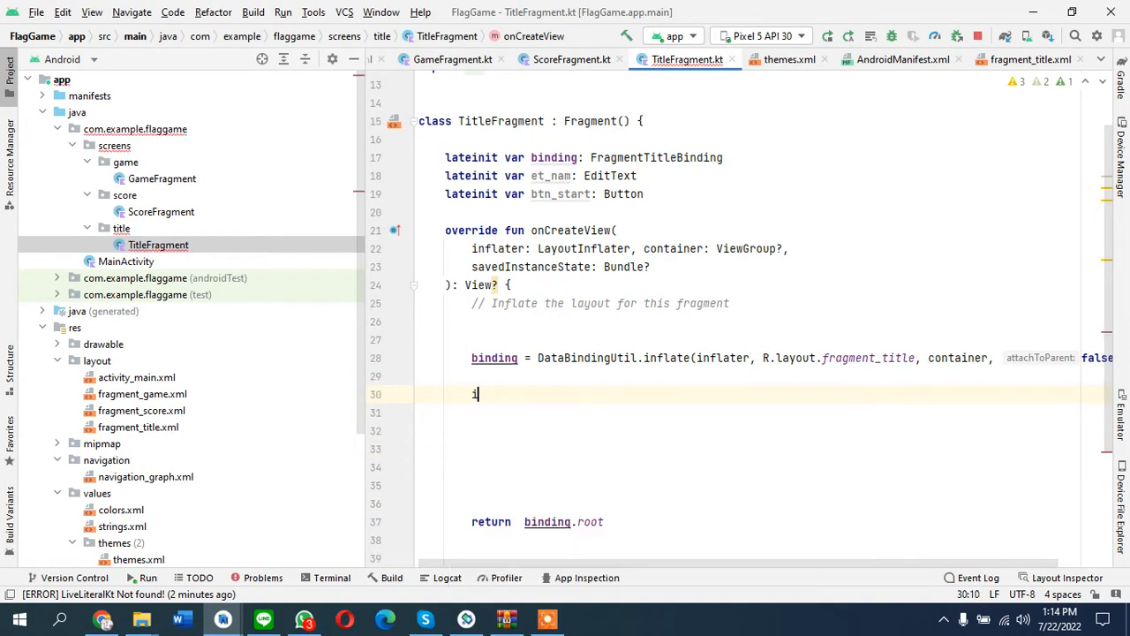
Step: Store binding.etName.text in a name variable and open an if (name.isNotEmpty()) block
key(Backspace)
text(binding.e)
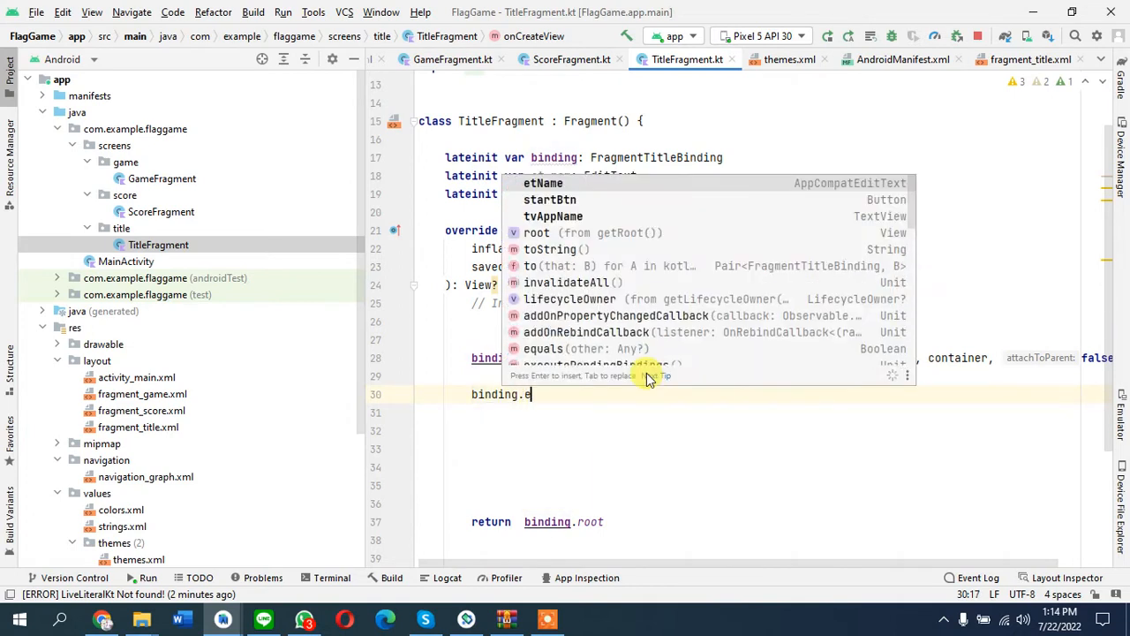
click(542, 183)
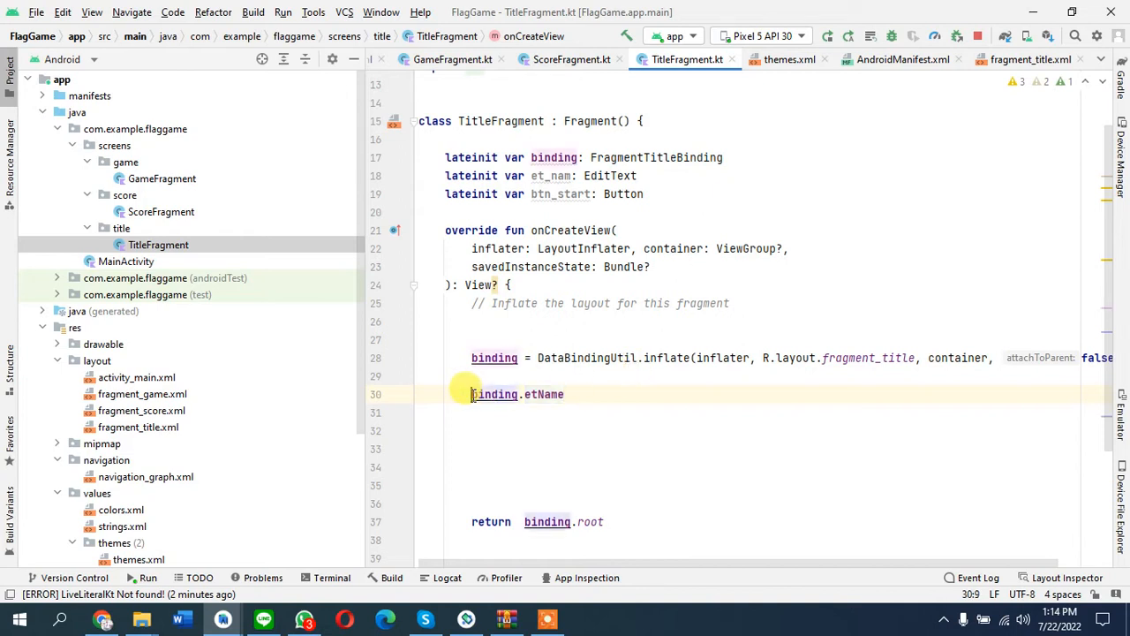
text(var name =)
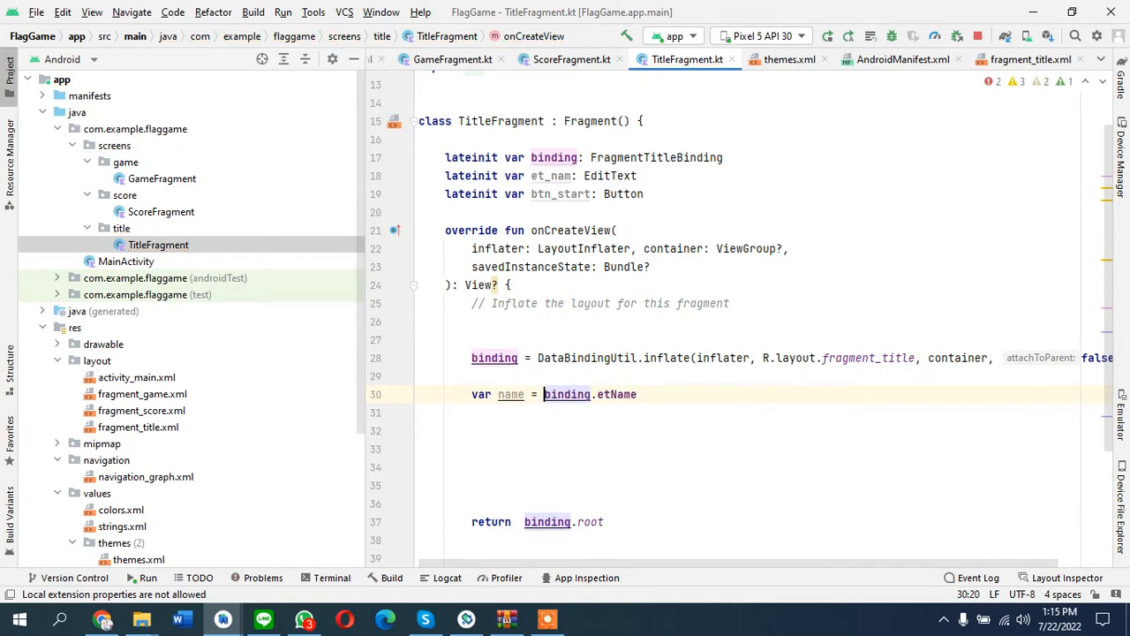
text(.te)
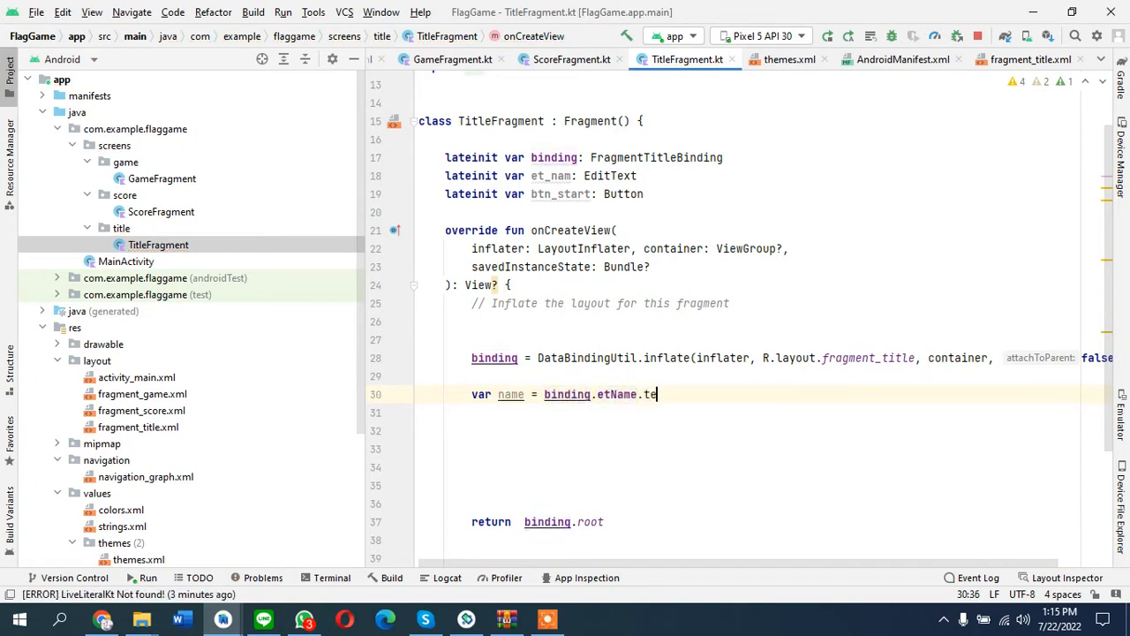
text(xt)
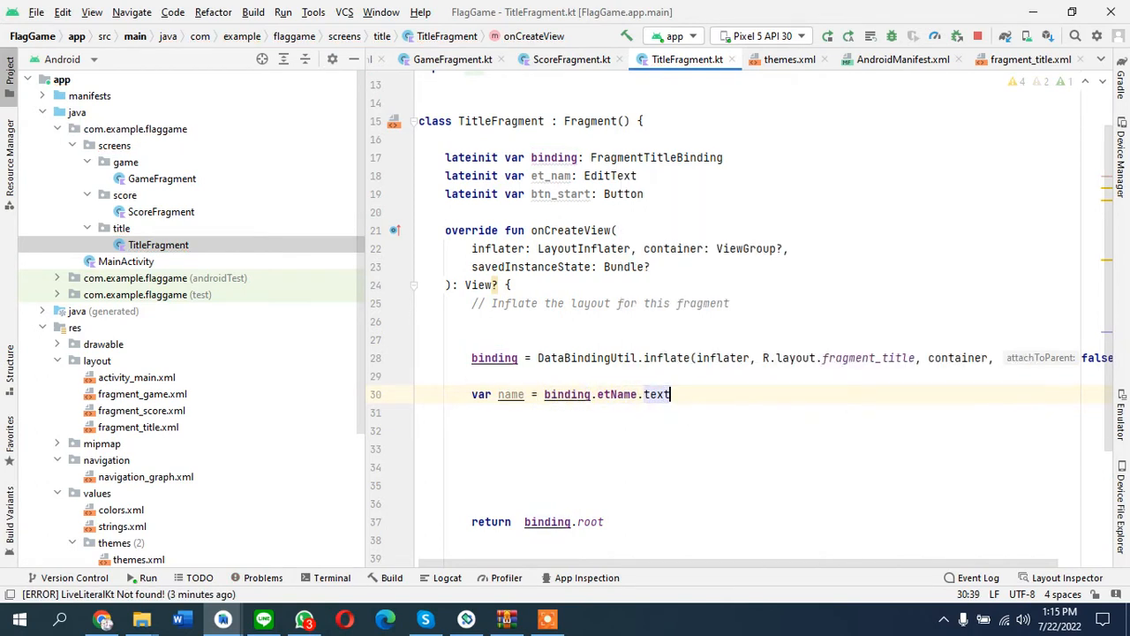
text(if (nam)
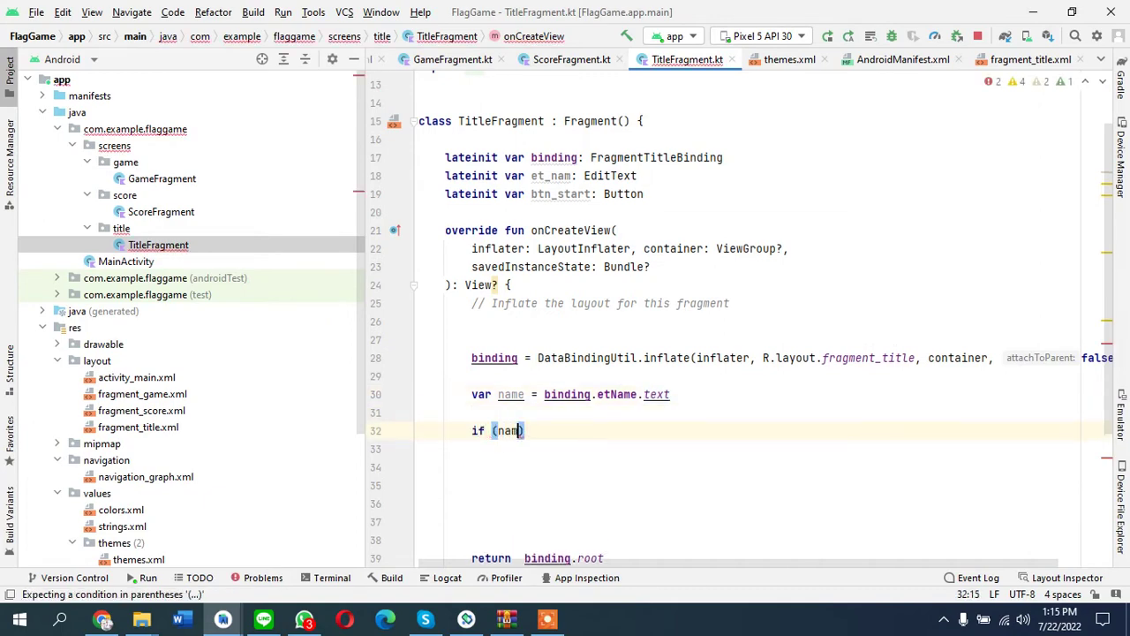
text(.isNotEmpty()
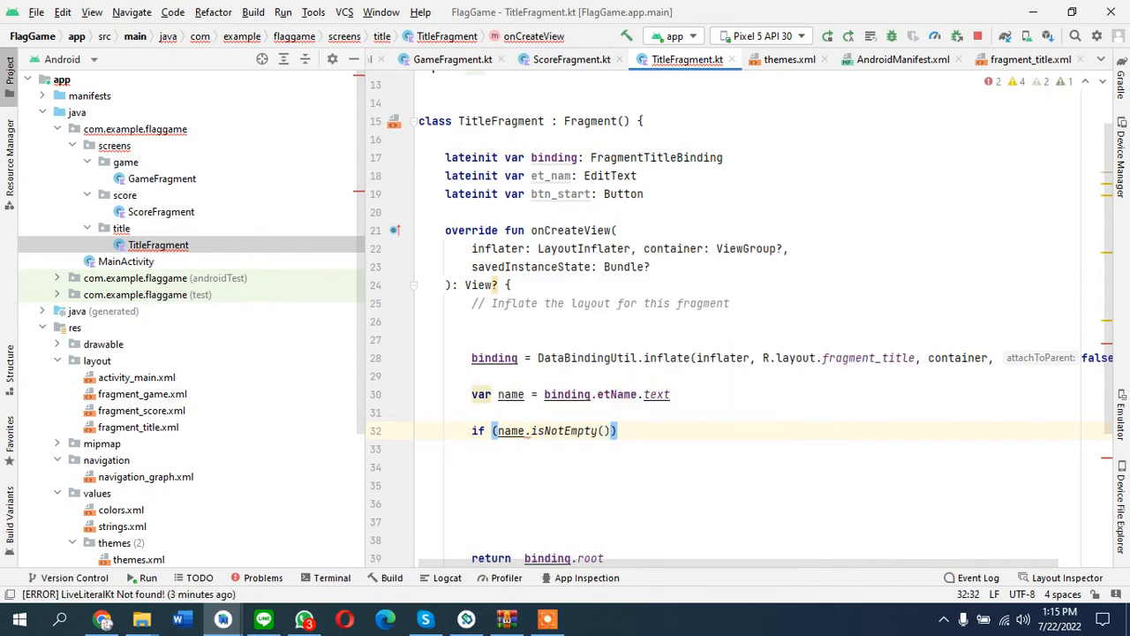
text({)
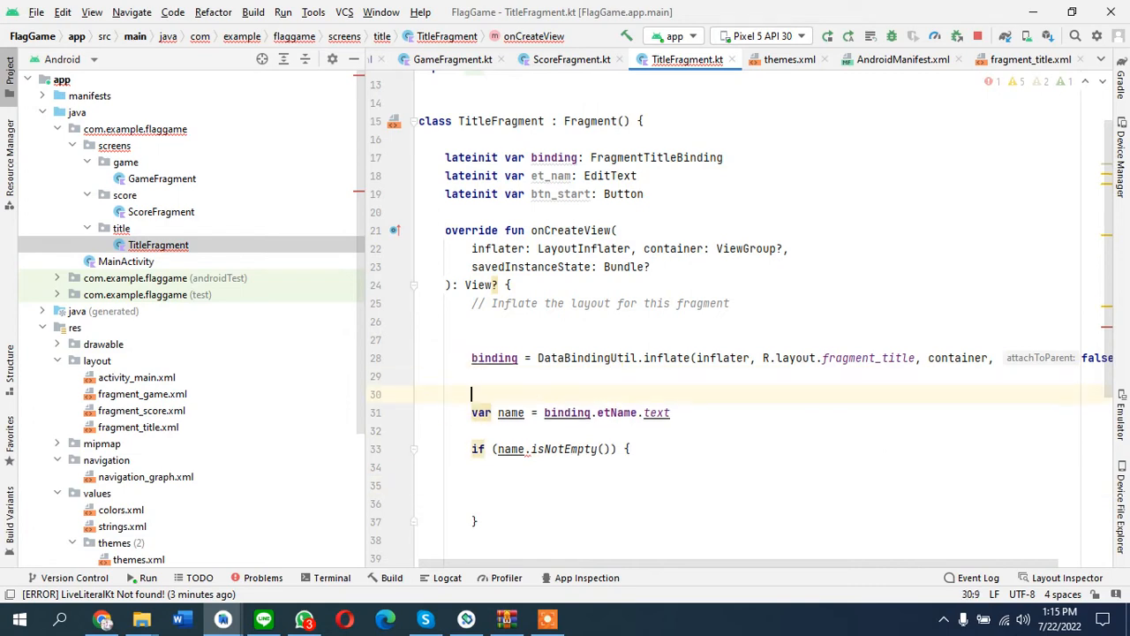
text(binding.)
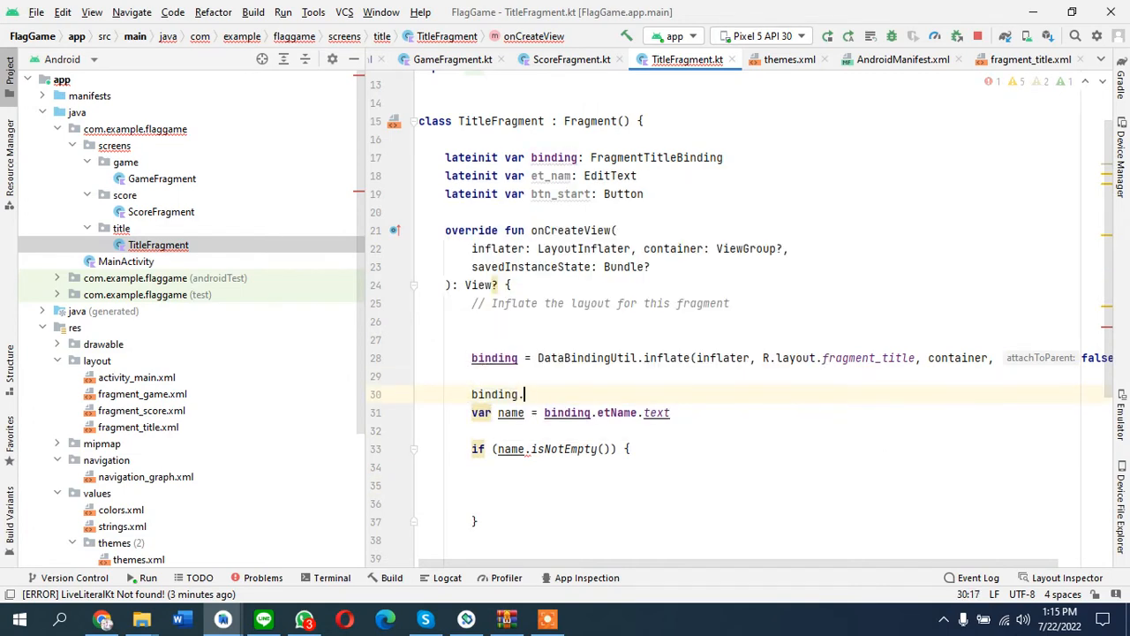
Step: Add a binding.startBtn.setOnClickListener lambda and move the name variable inside it
text(startBtn.)
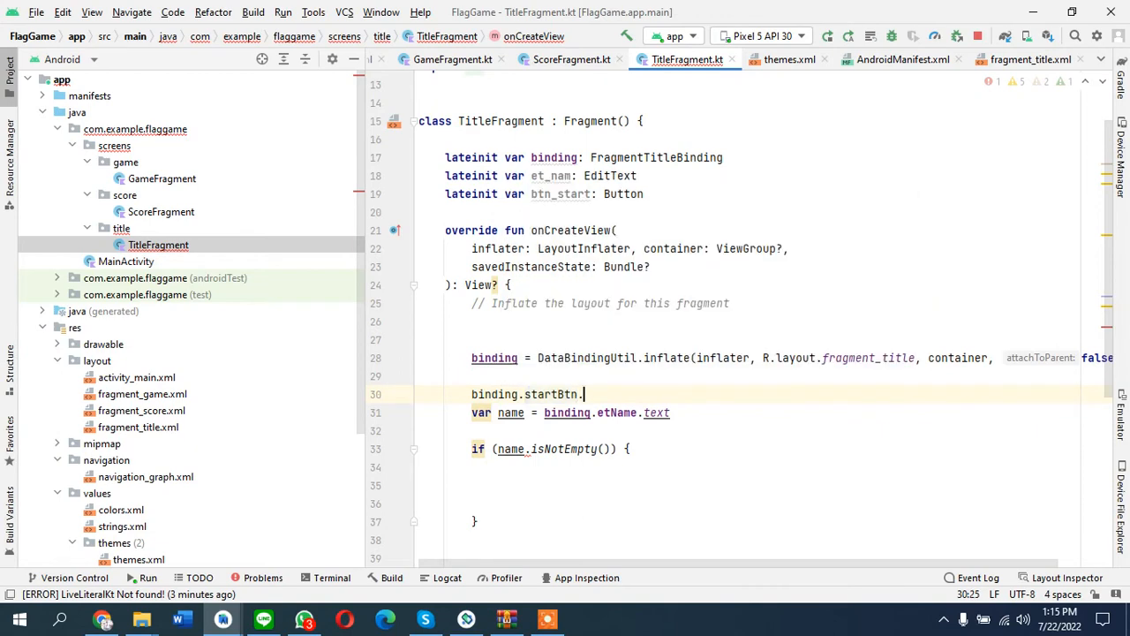
text(setOnClickListener { v)
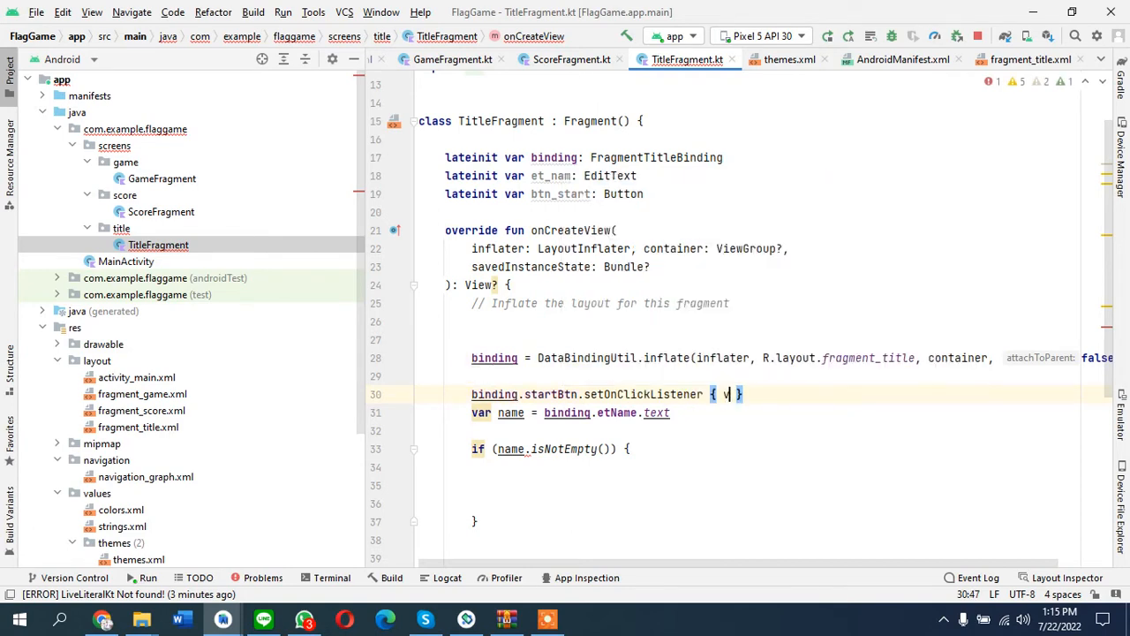
text(iew:View)
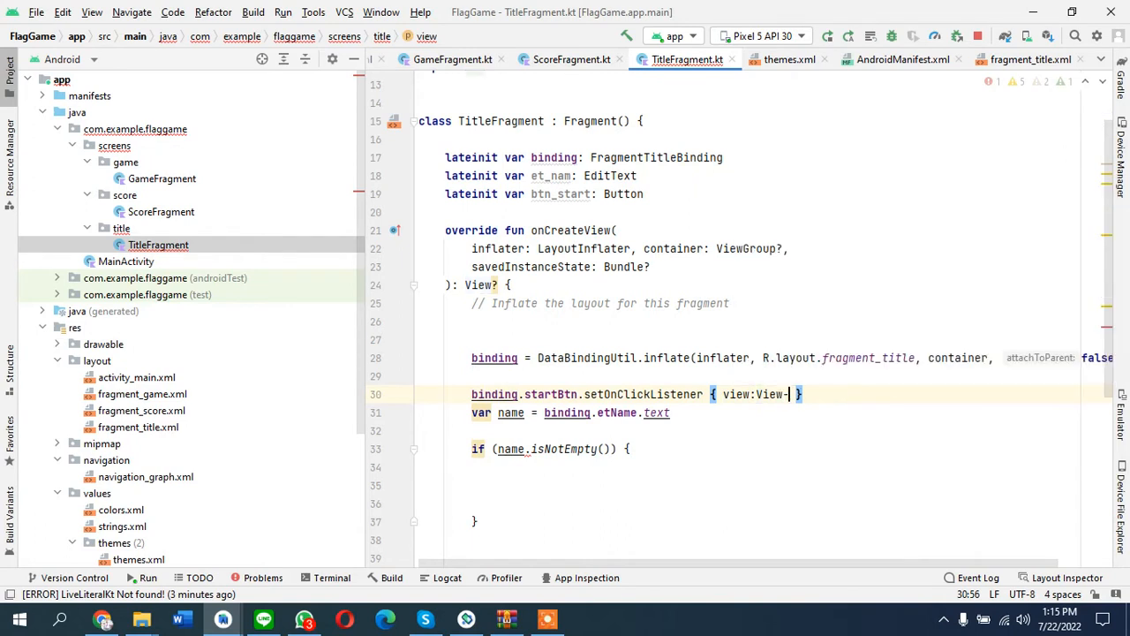
text(->)
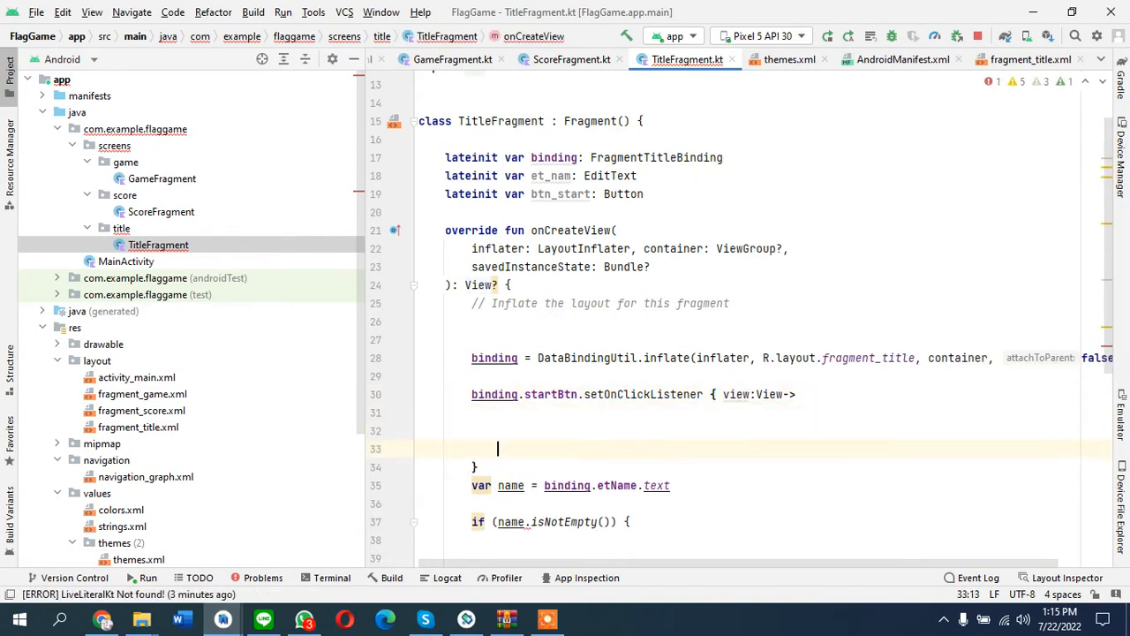
scroll(down, 3)
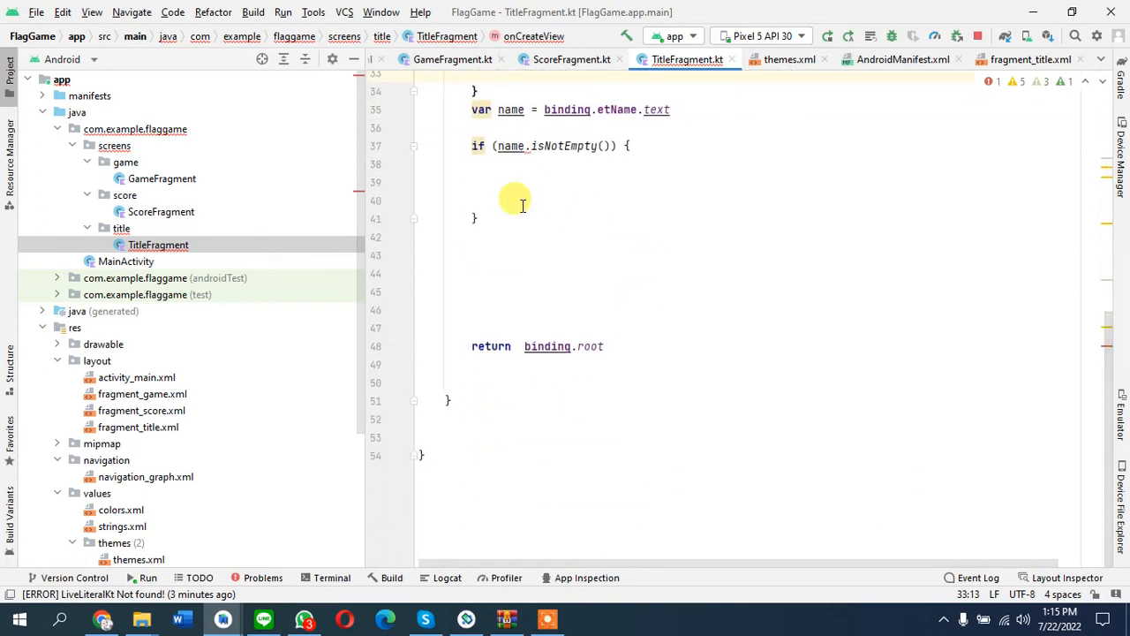
drag(497, 110, 476, 218)
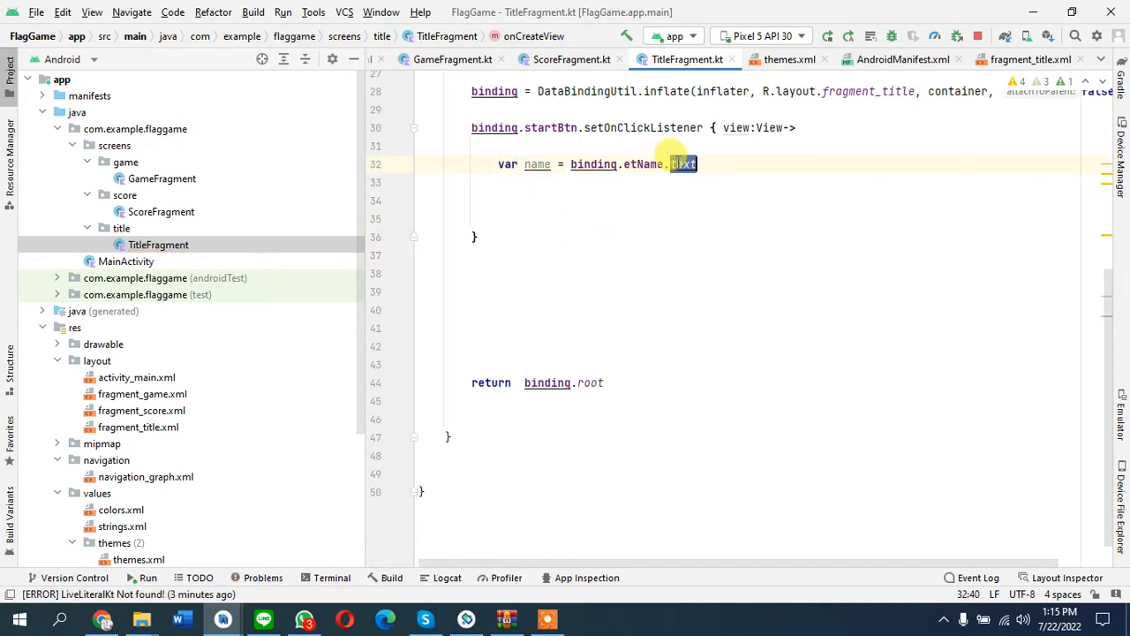
Step: When binding.etName.text != null, navigate using R.id.action_titleFragment_to_gameFragment
text(if)
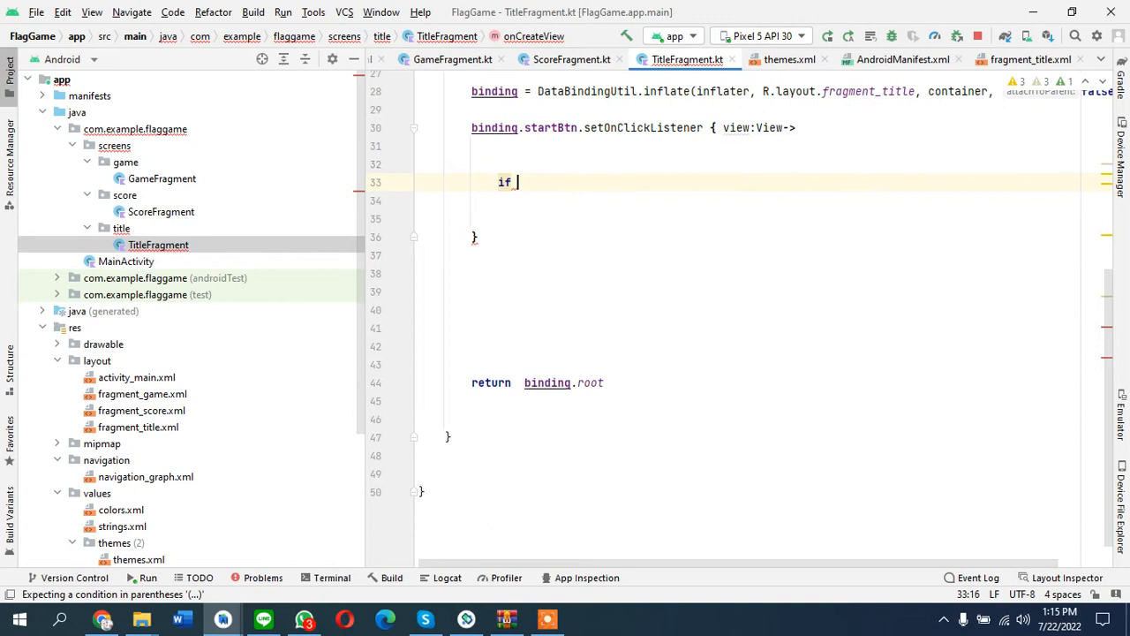
text((bind)
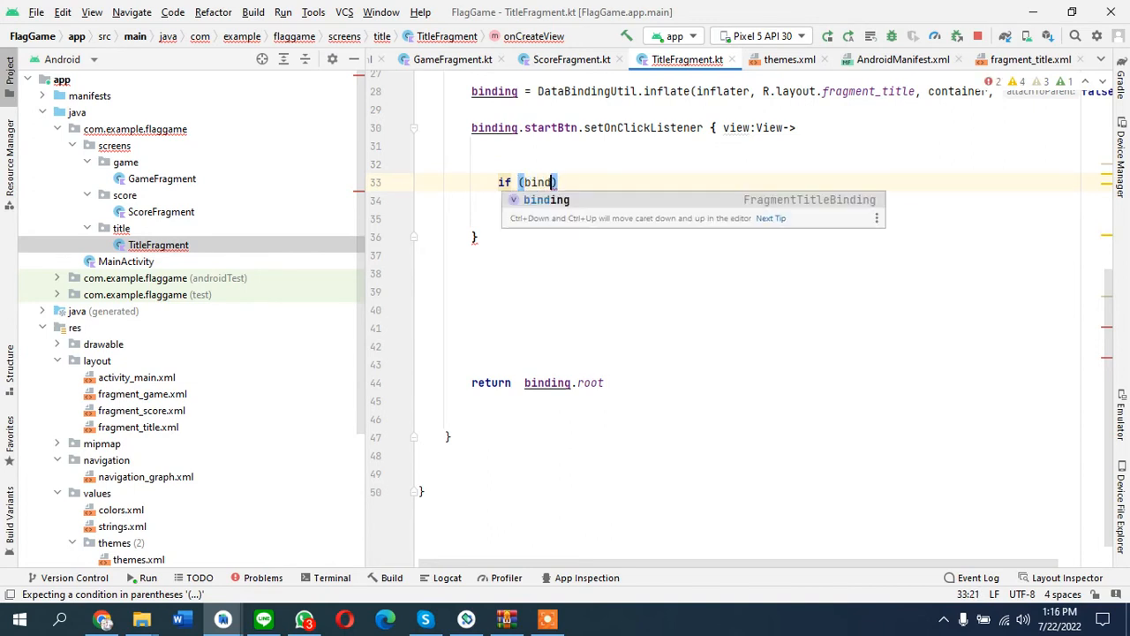
text(.)
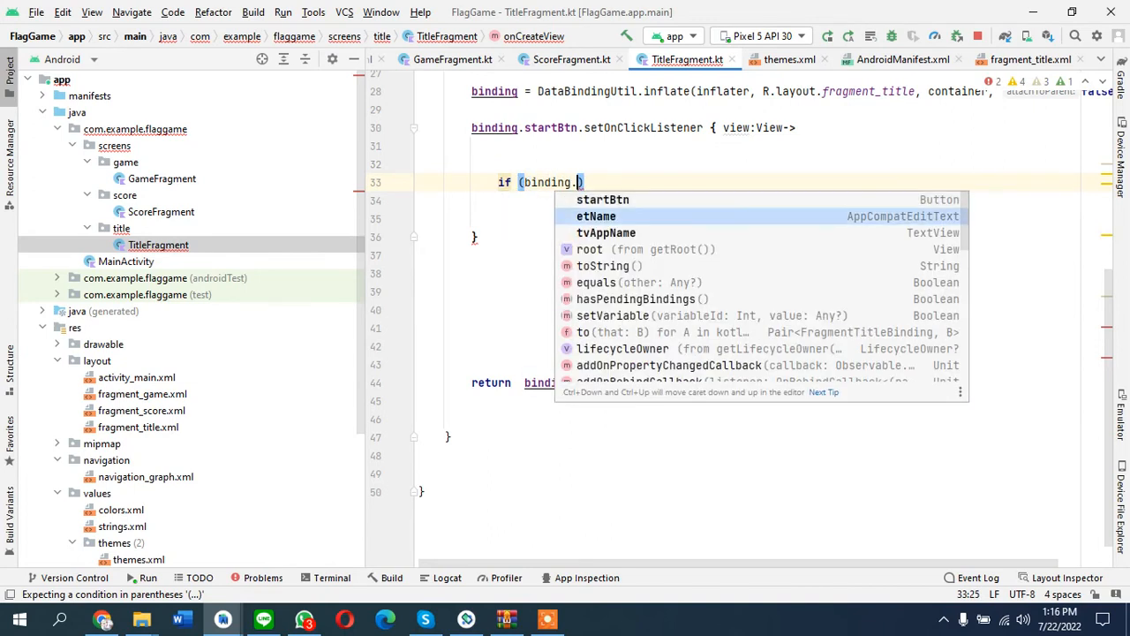
text(etName.text)
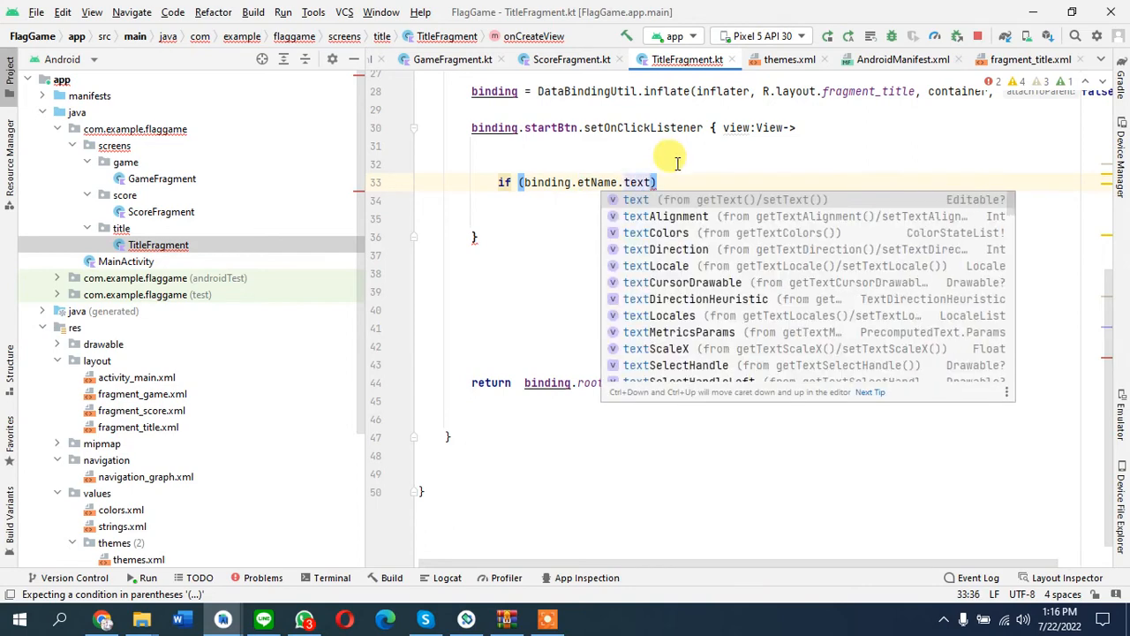
text(!=null)
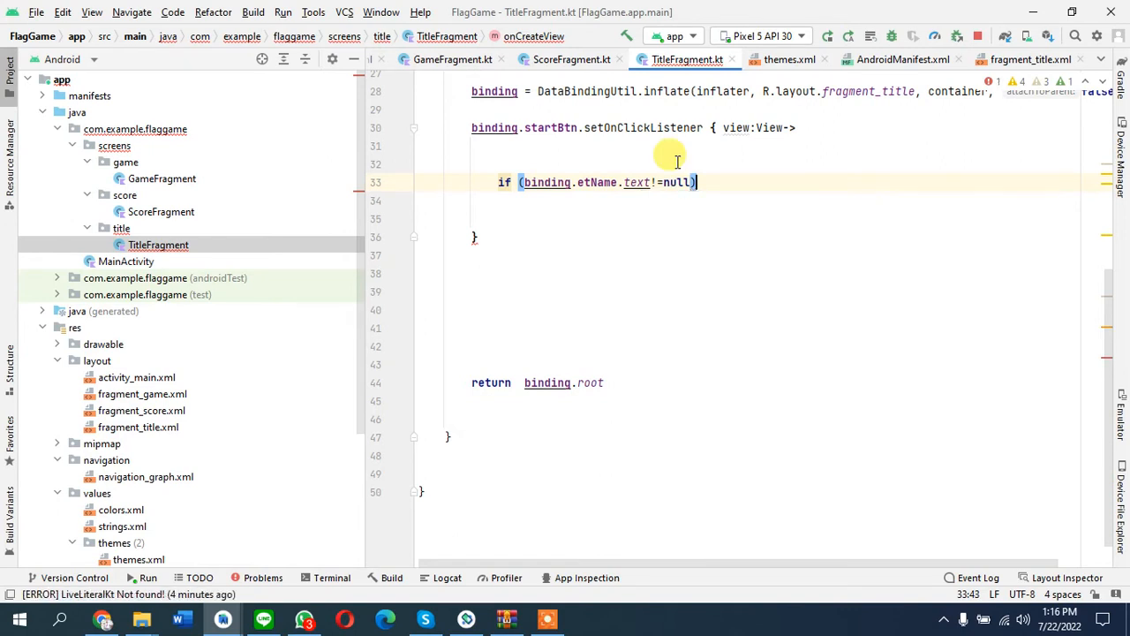
text({)
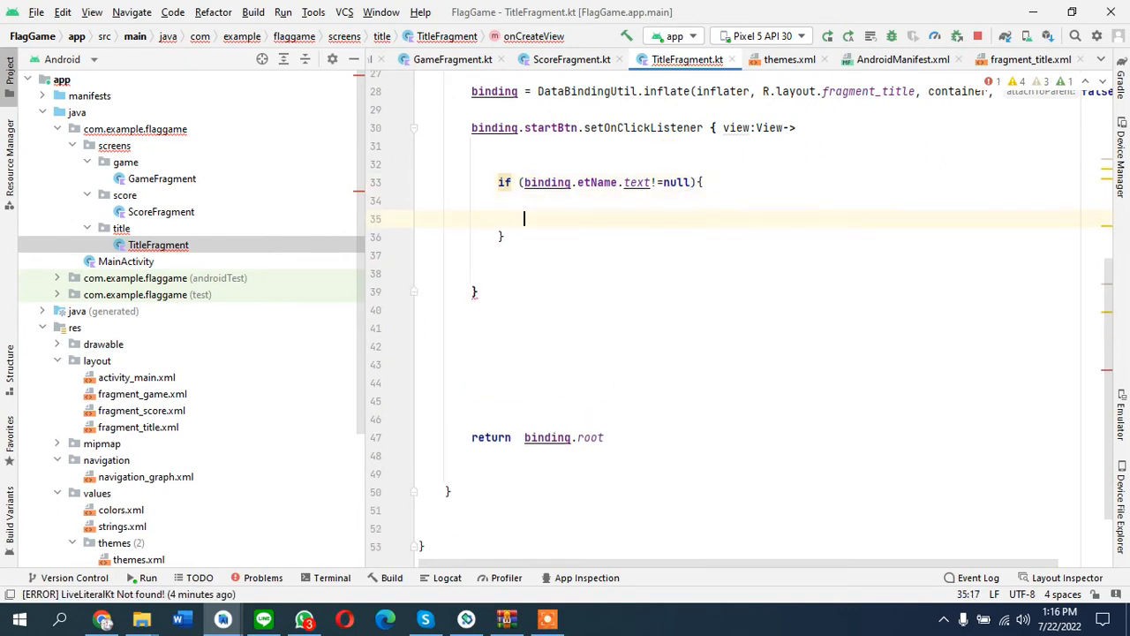
text(view.)
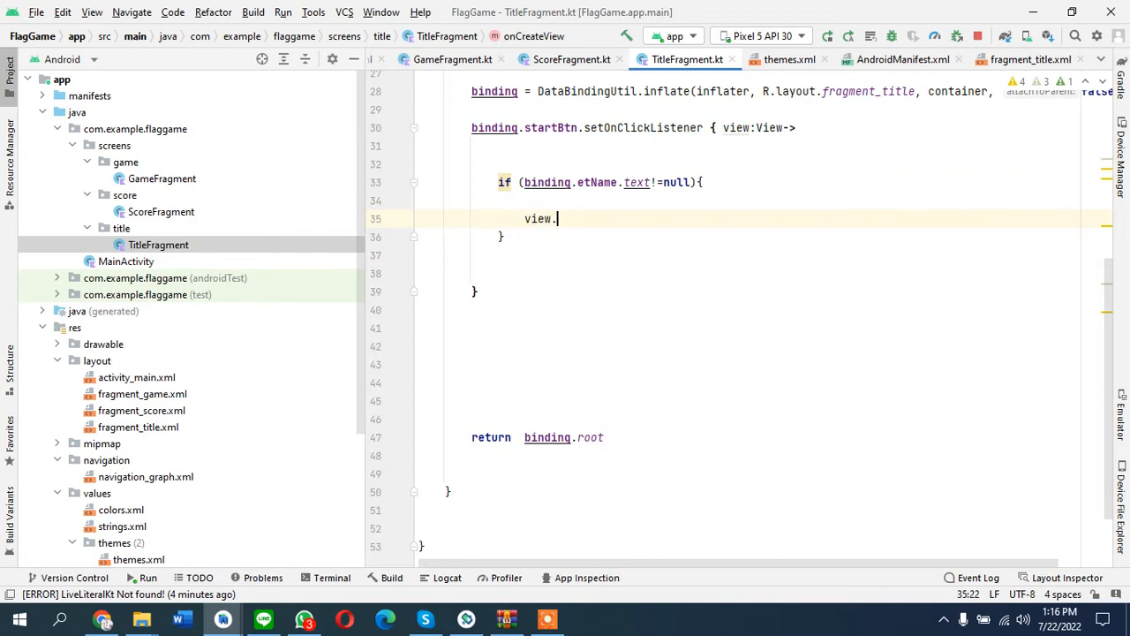
text(findNavController().navigate(R.id.)
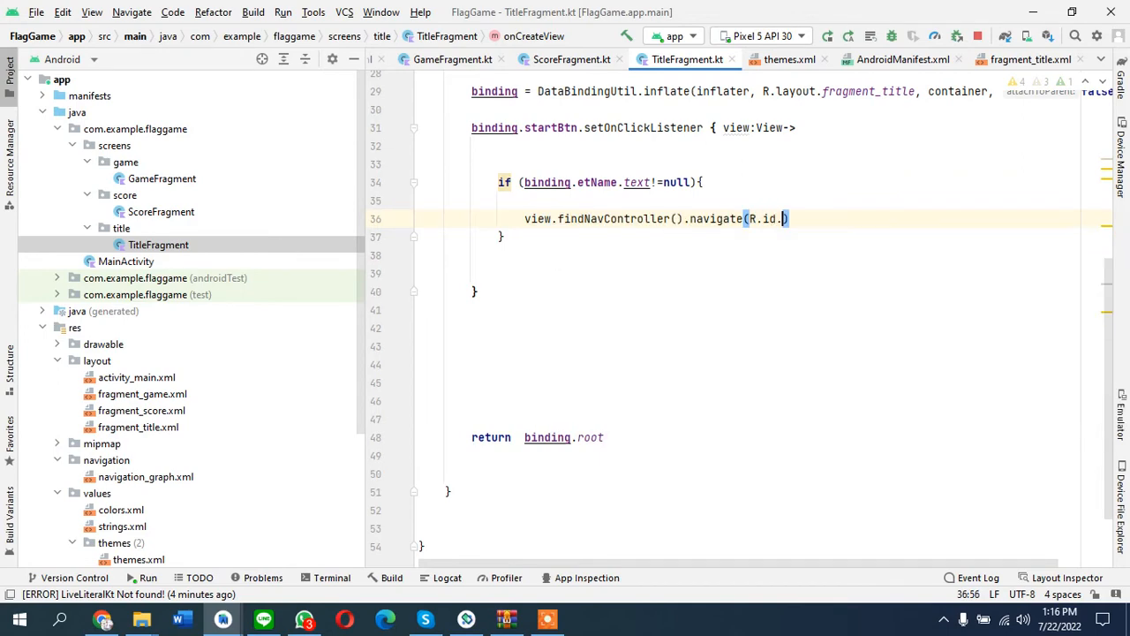
text(.)
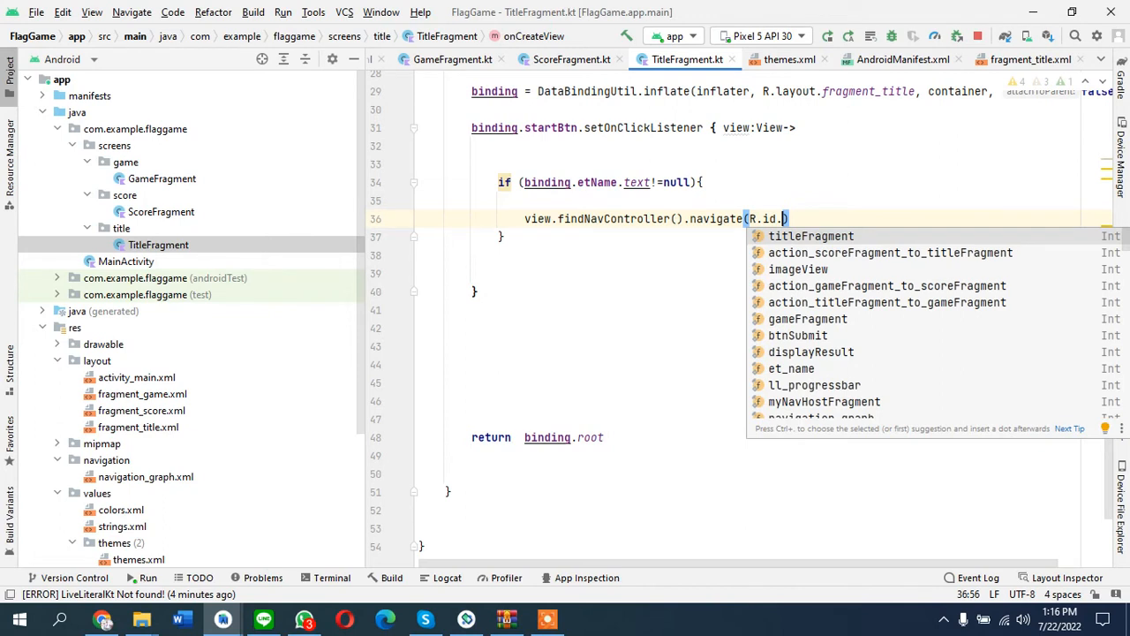
click(887, 302)
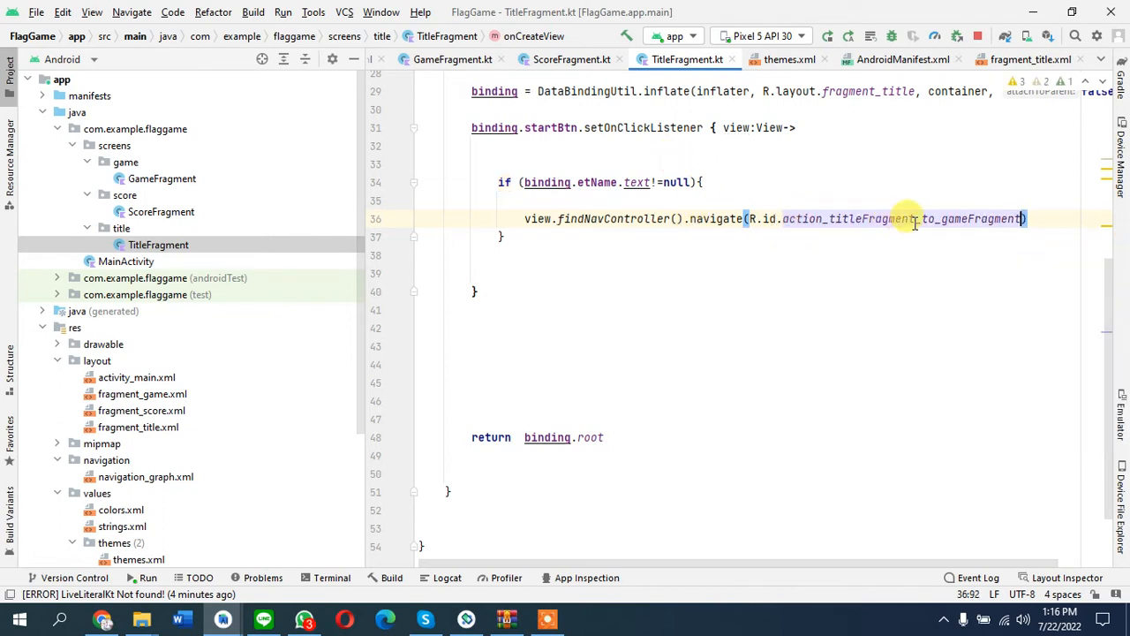
double_click(914, 219)
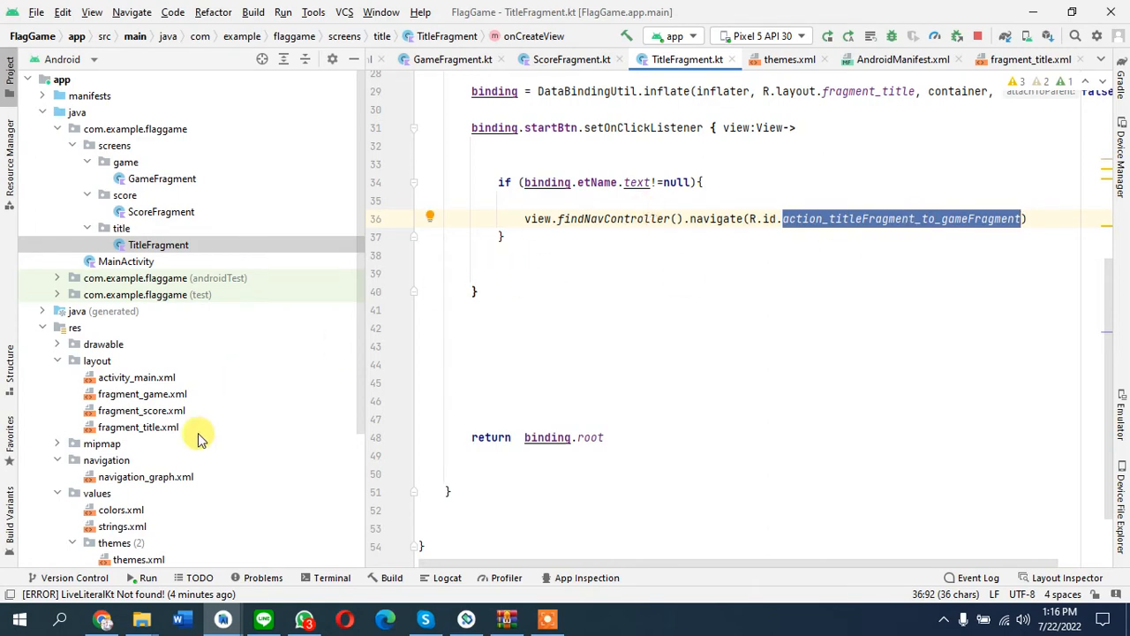
click(145, 460)
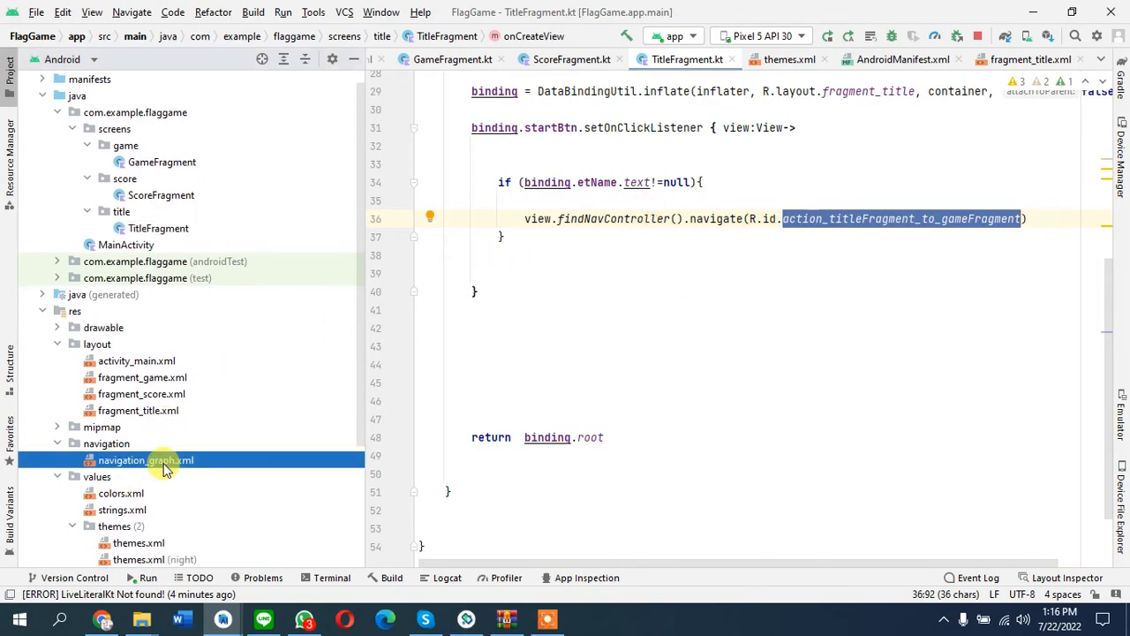
double_click(146, 461)
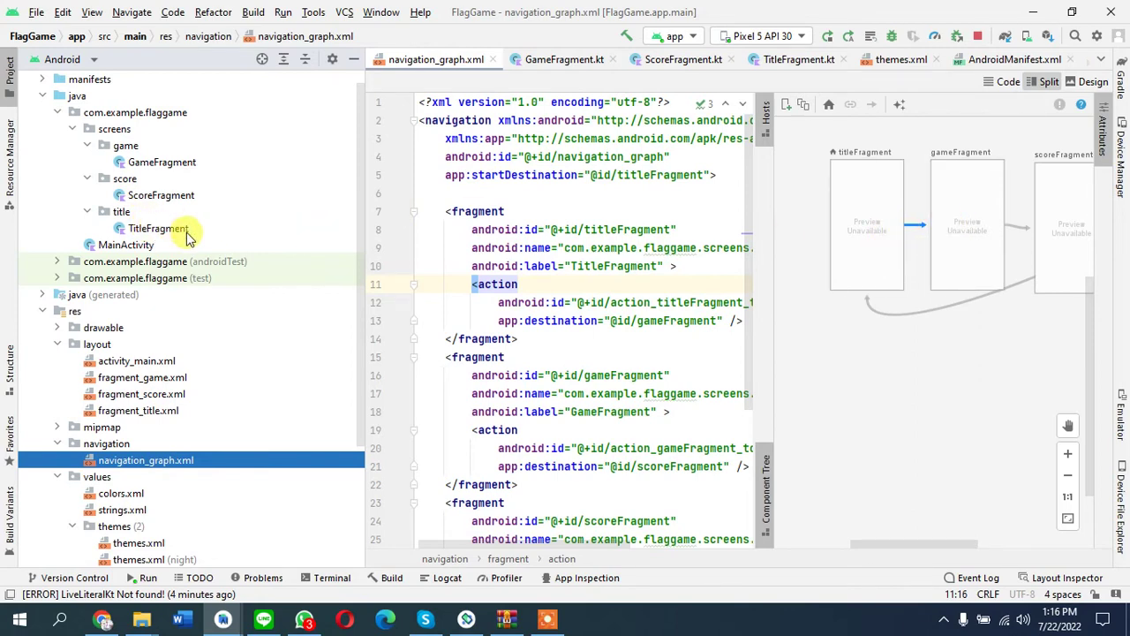
double_click(157, 228)
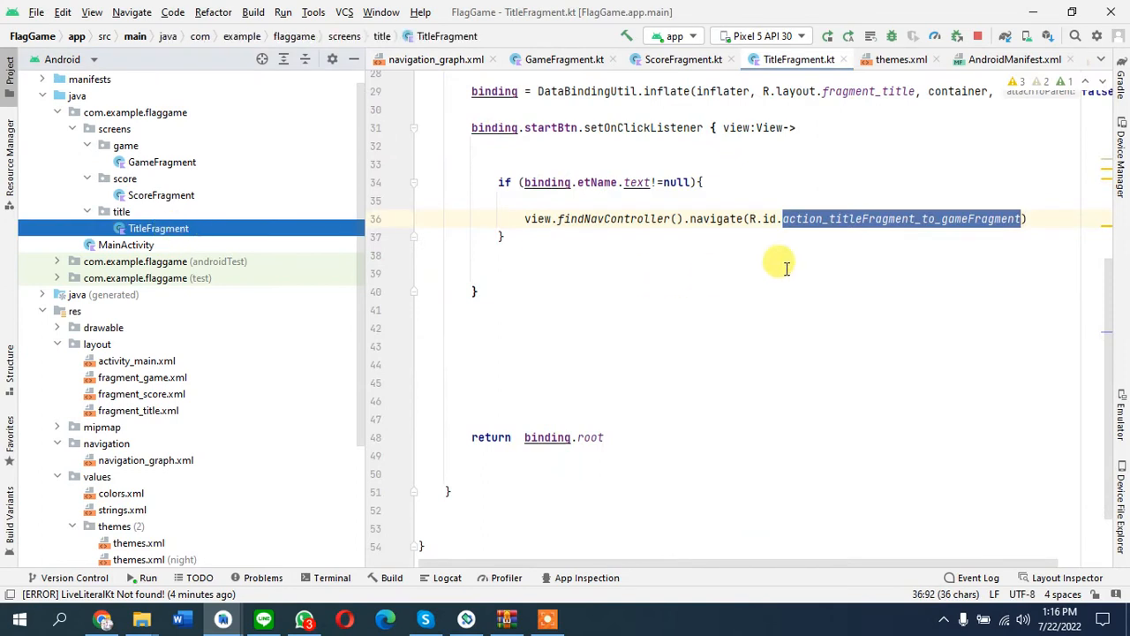
click(505, 273)
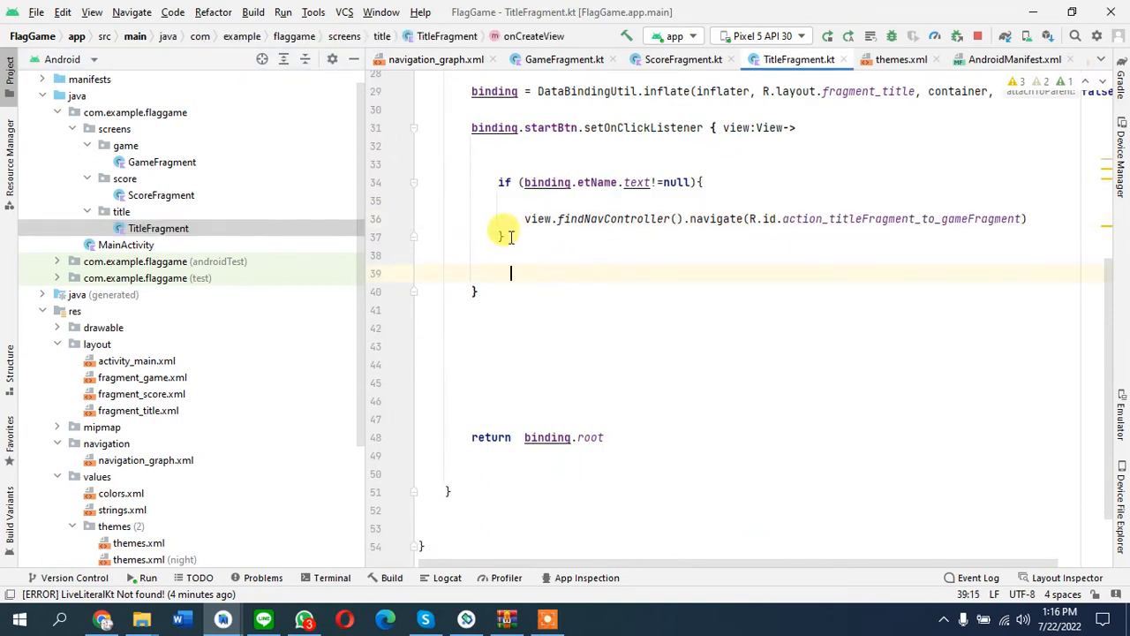
Step: Add an else branch showing a short 'Enter your name to start' toast
text(else{)
text(TOa)
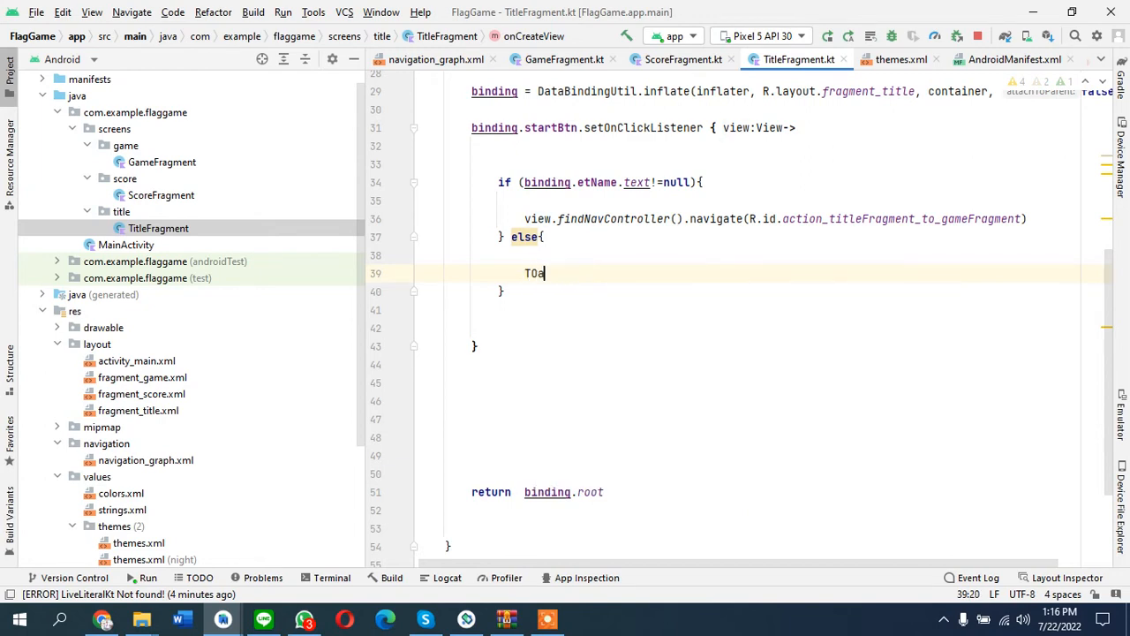
text(Toast.)
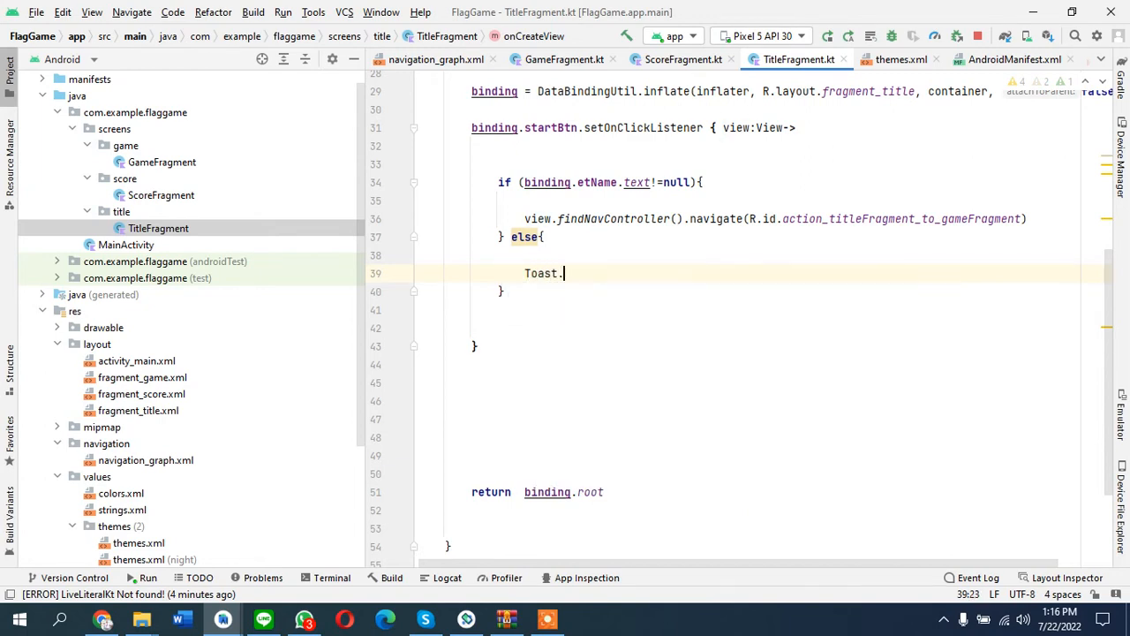
text(makeText(context, "Enter)
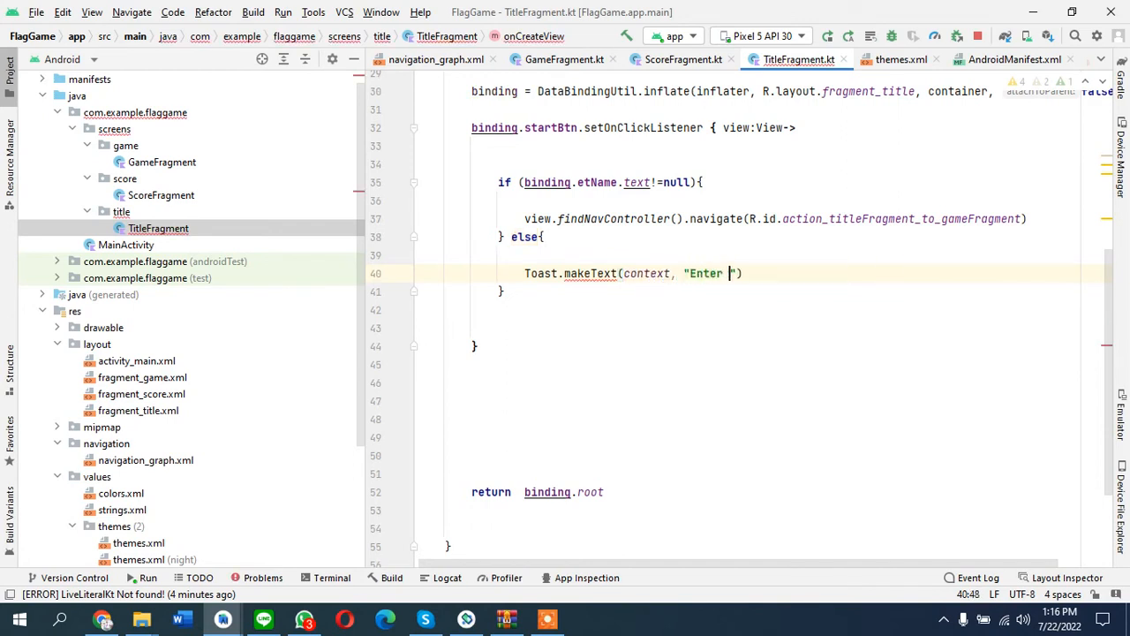
text(your name to start)
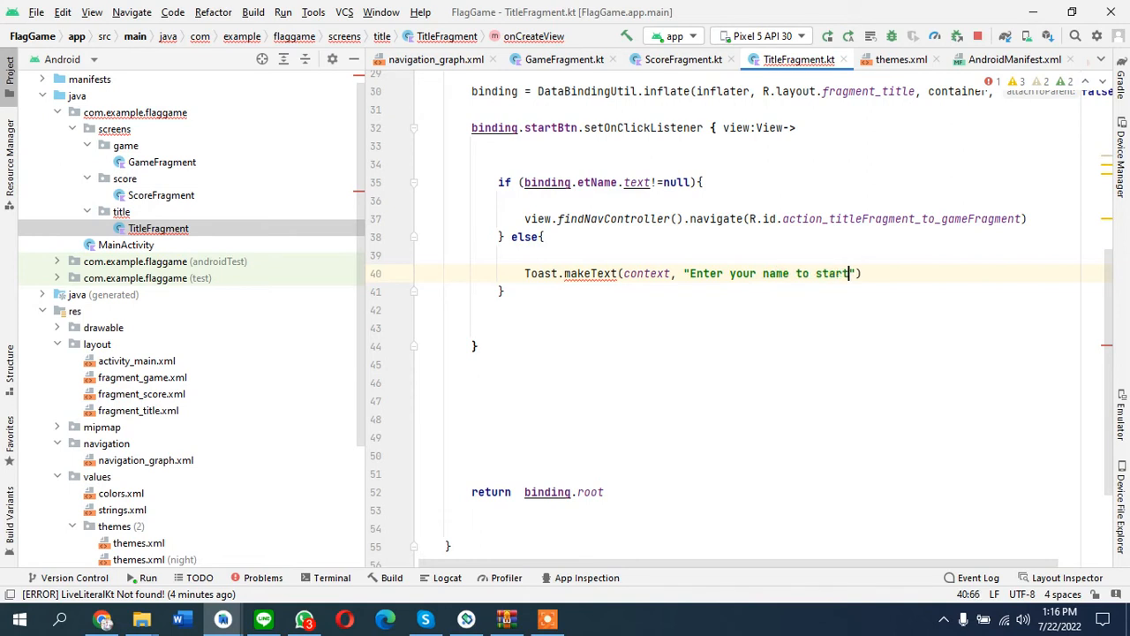
text(, Toast.LENGTH_SHORT)
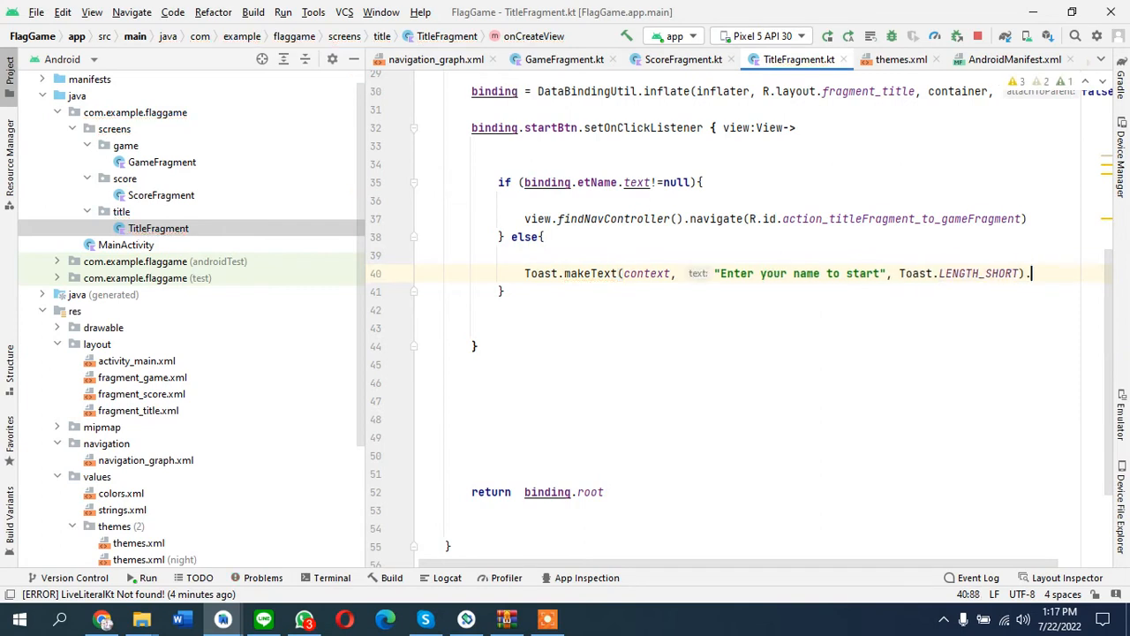
text(show())
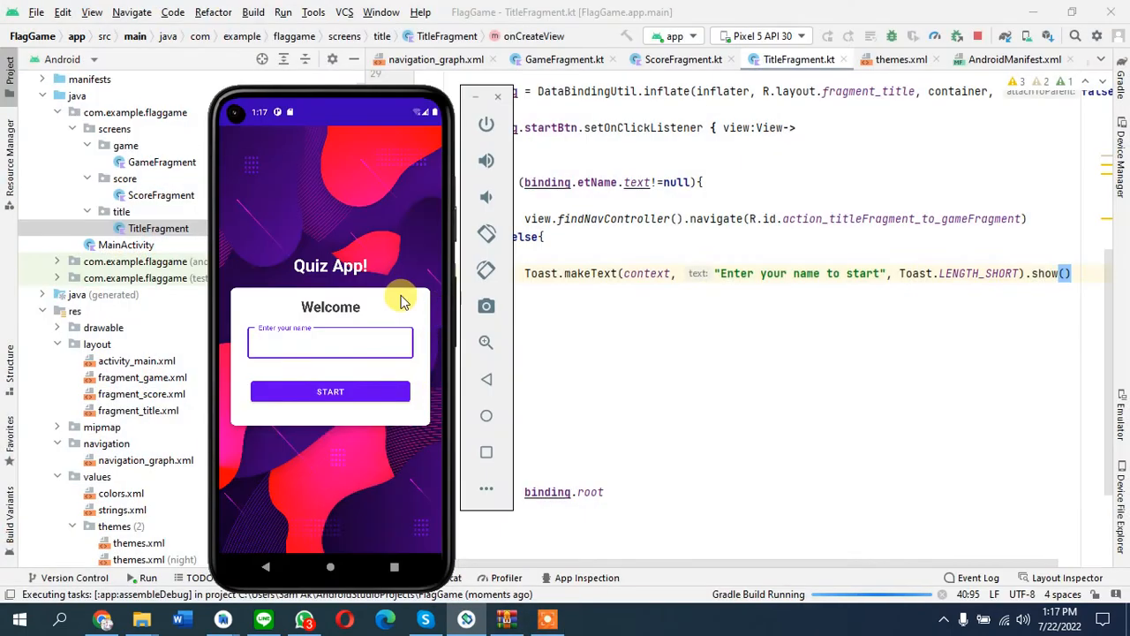
Step: On the emulator, tap START with an empty name, then with 'Sam', then empty again
click(330, 342)
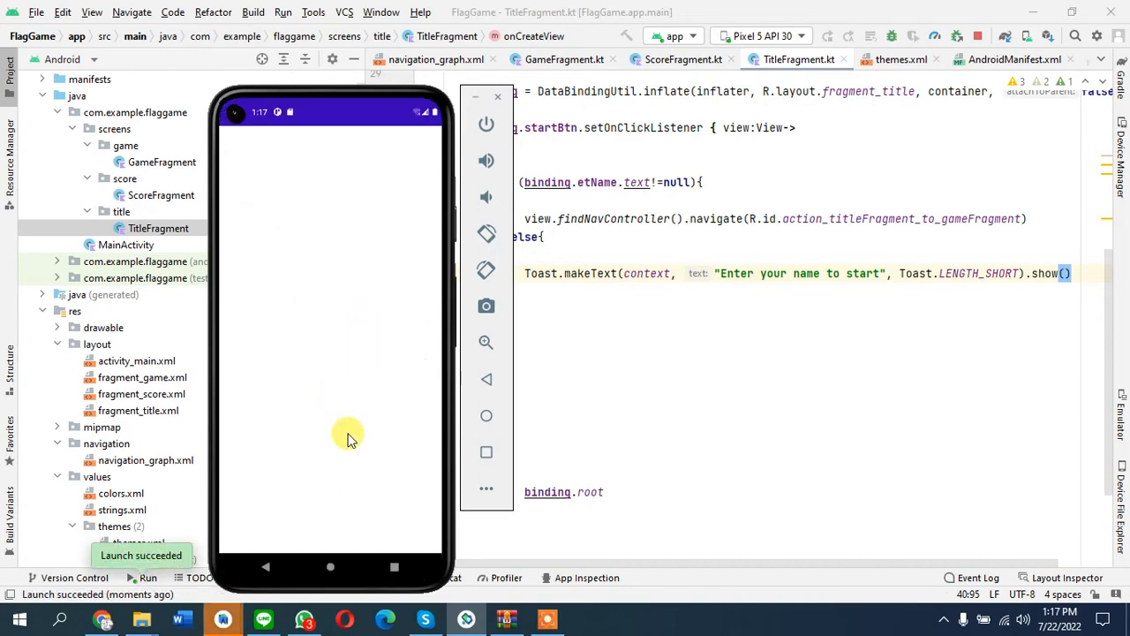
mouse_move(364, 366)
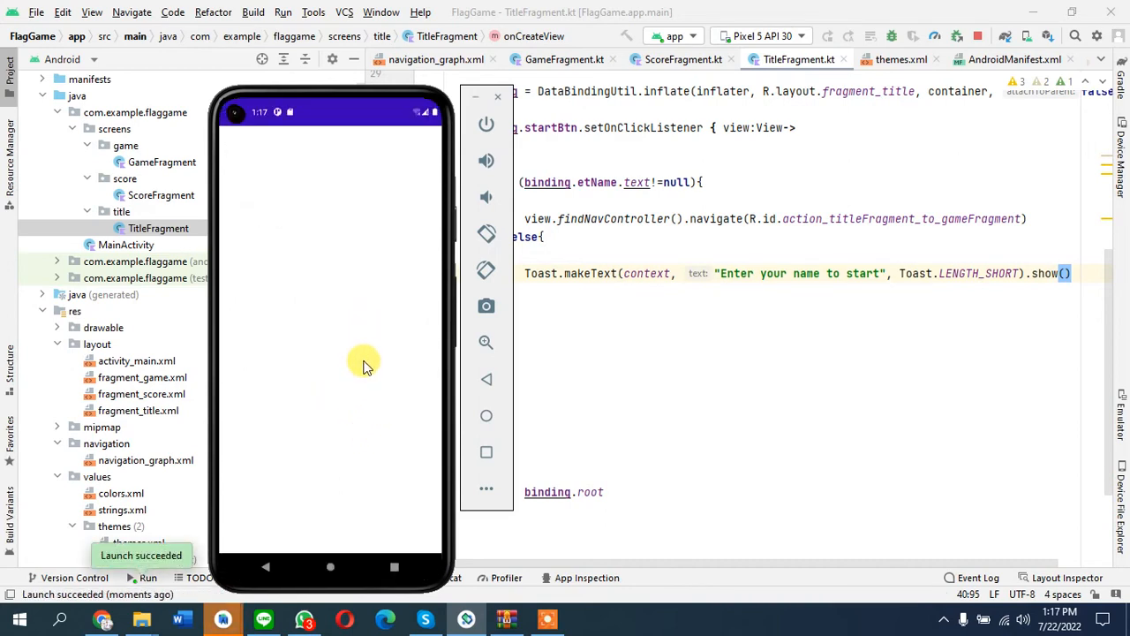
mouse_move(322, 318)
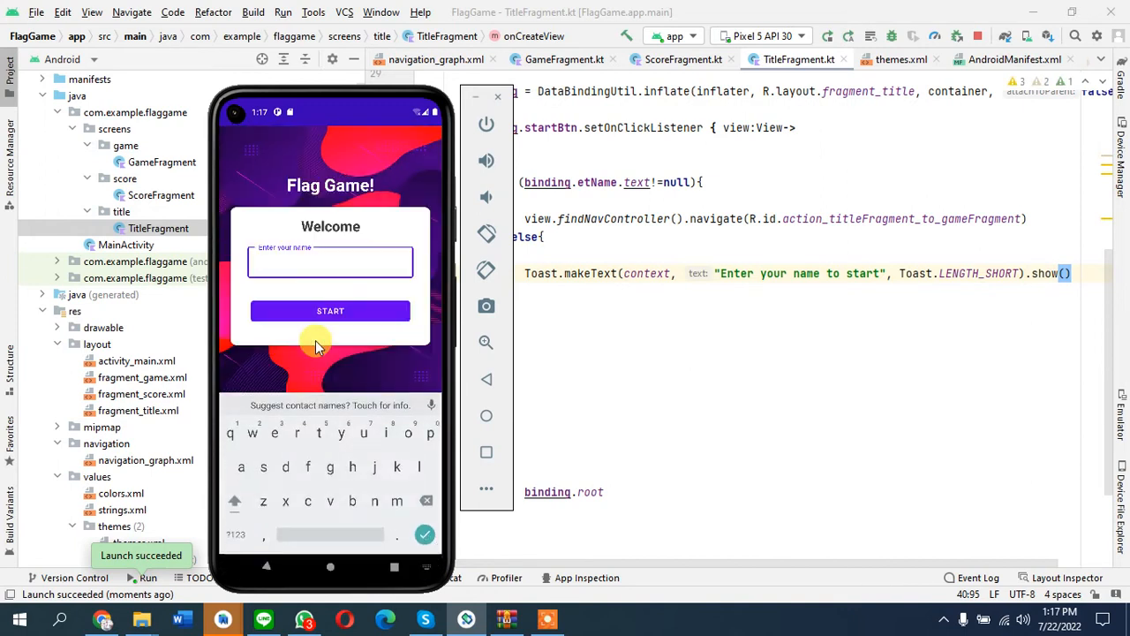
text(Sam)
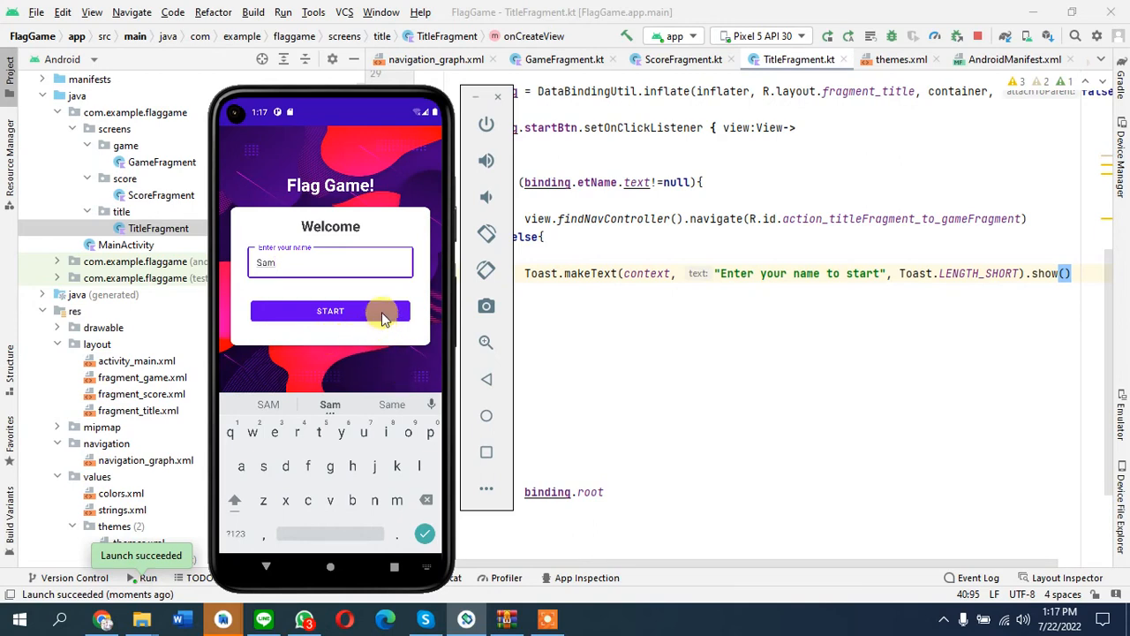
click(330, 310)
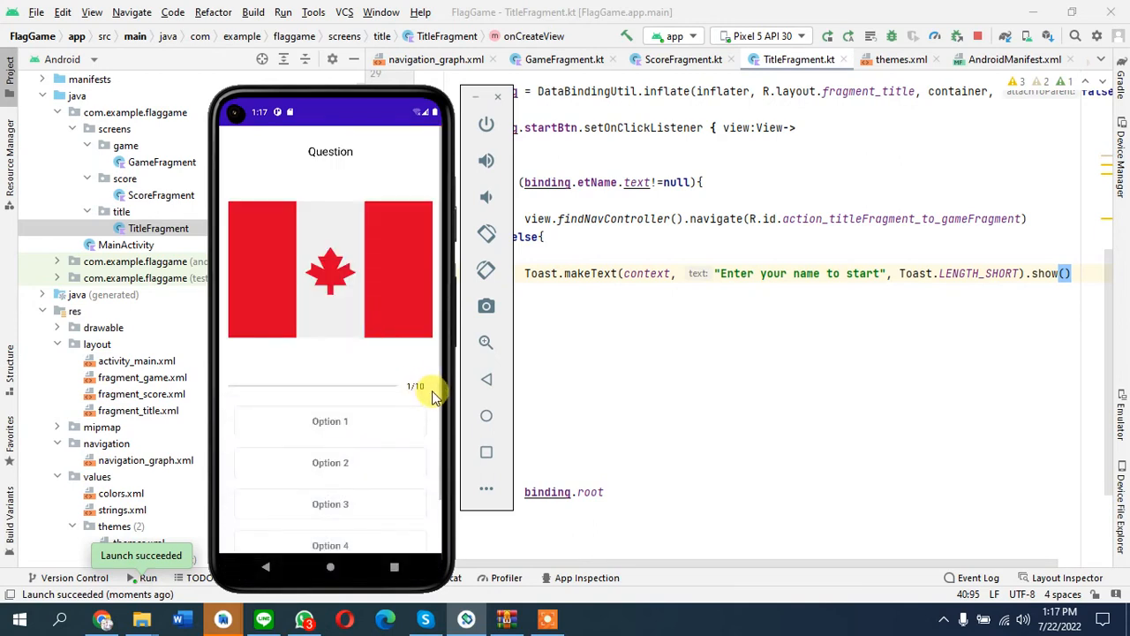
mouse_move(455, 414)
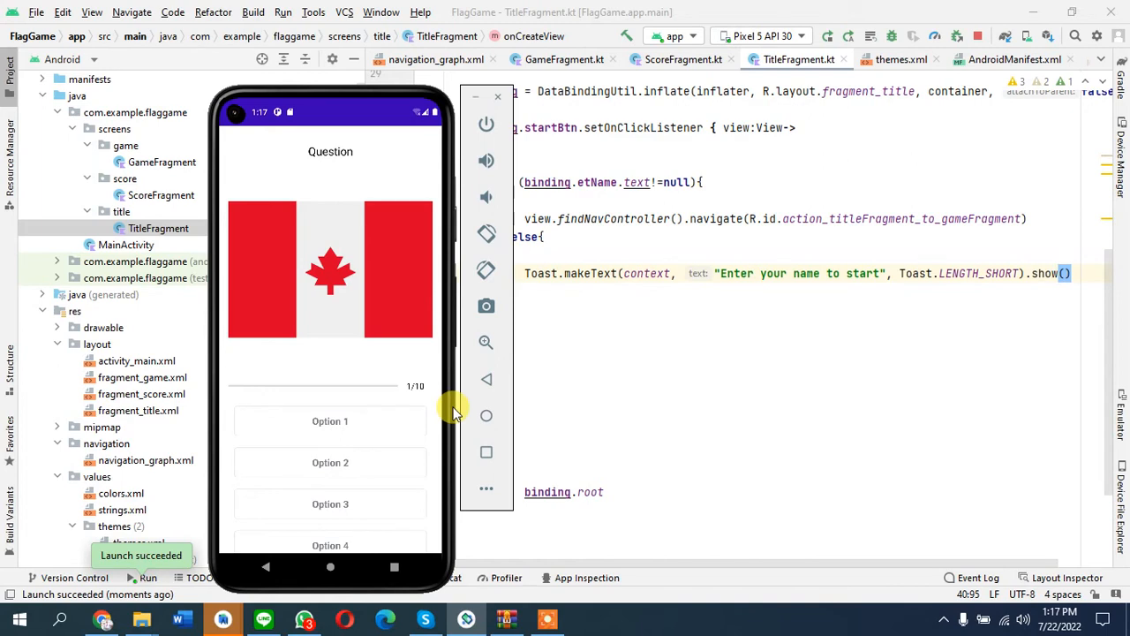
mouse_move(484, 386)
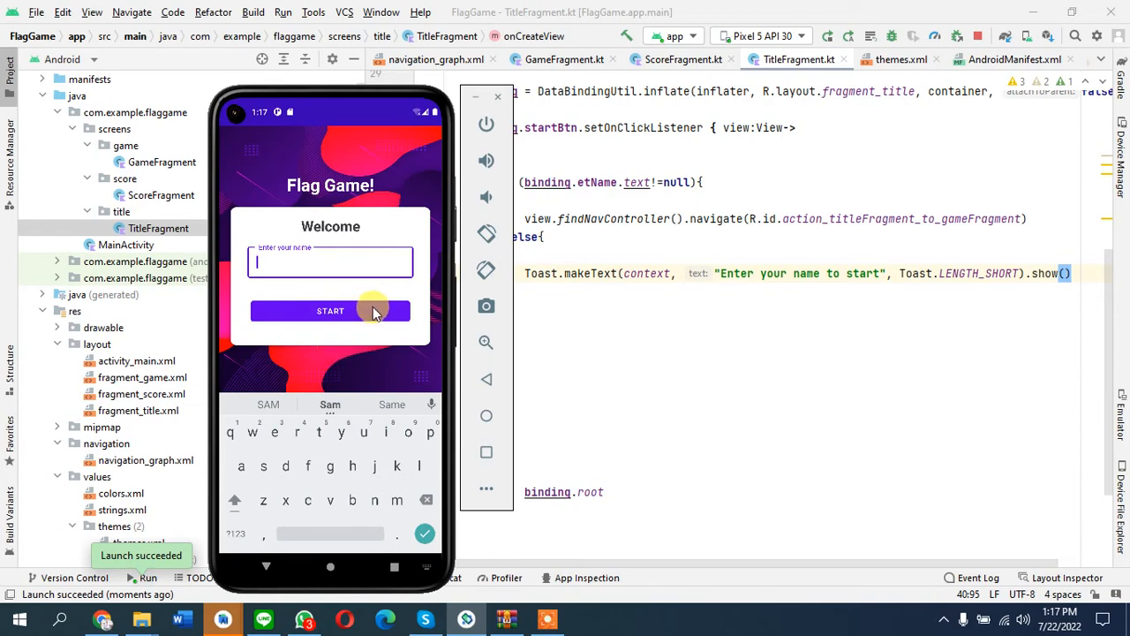
click(331, 310)
text(.)
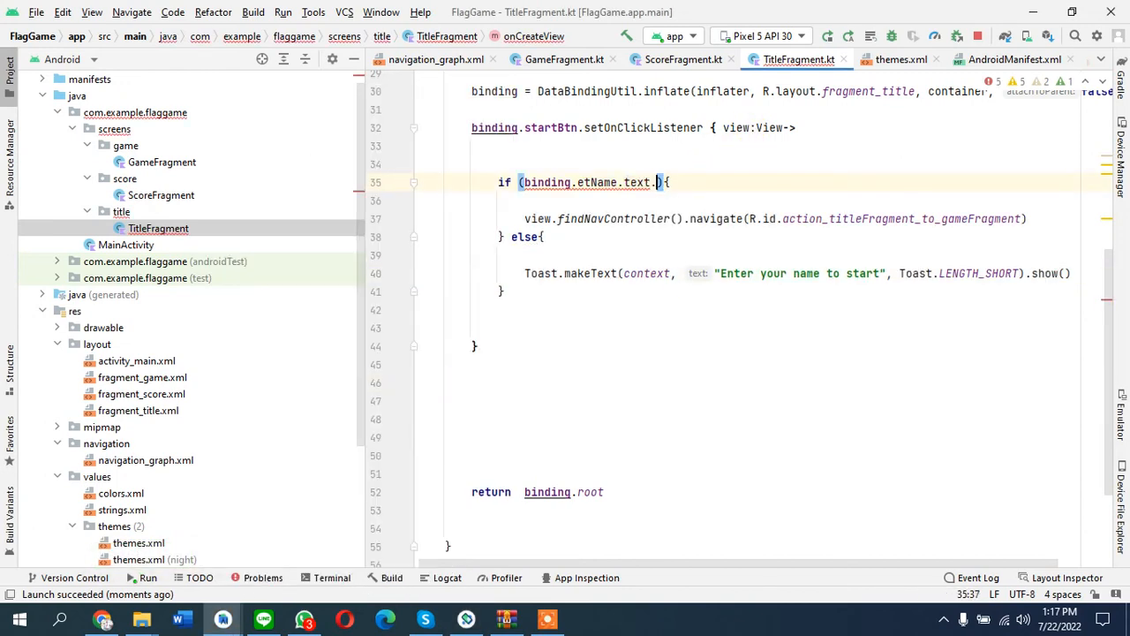
Step: Change the name condition to binding.etName.text!!.isNotEmpty() and rerun the app on the emulator
text(isNotEmpty())
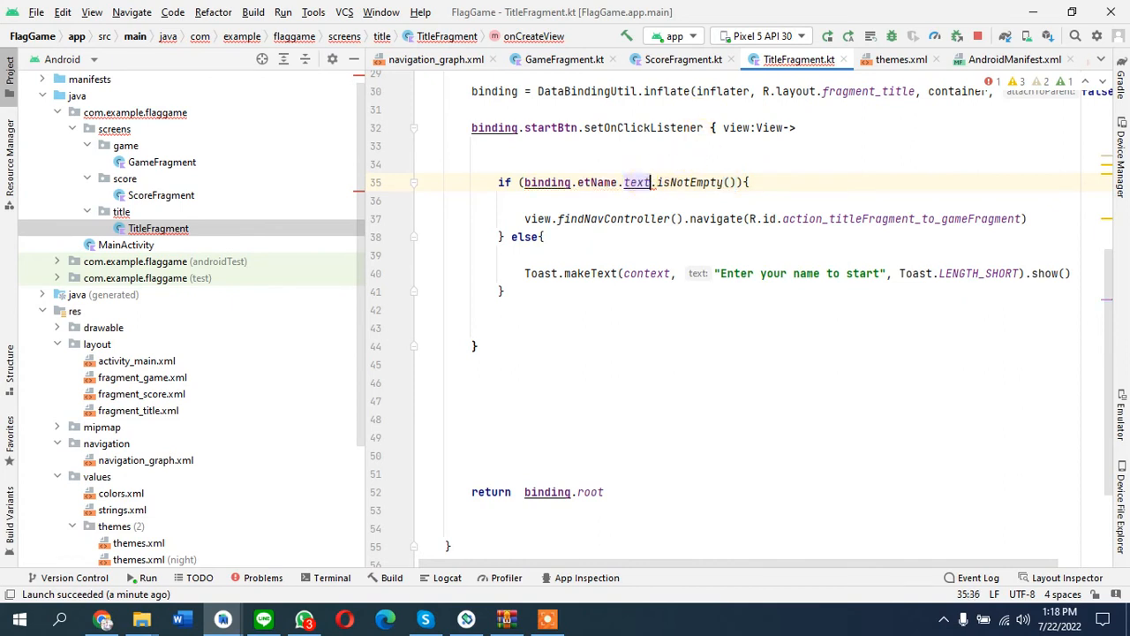
text(!!)
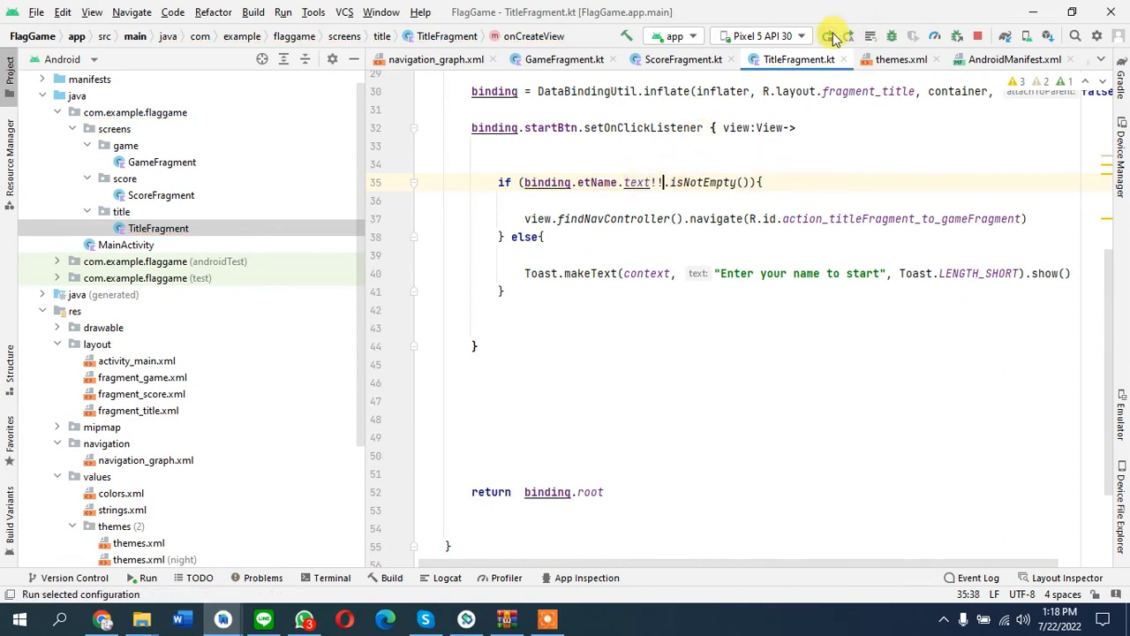
click(828, 36)
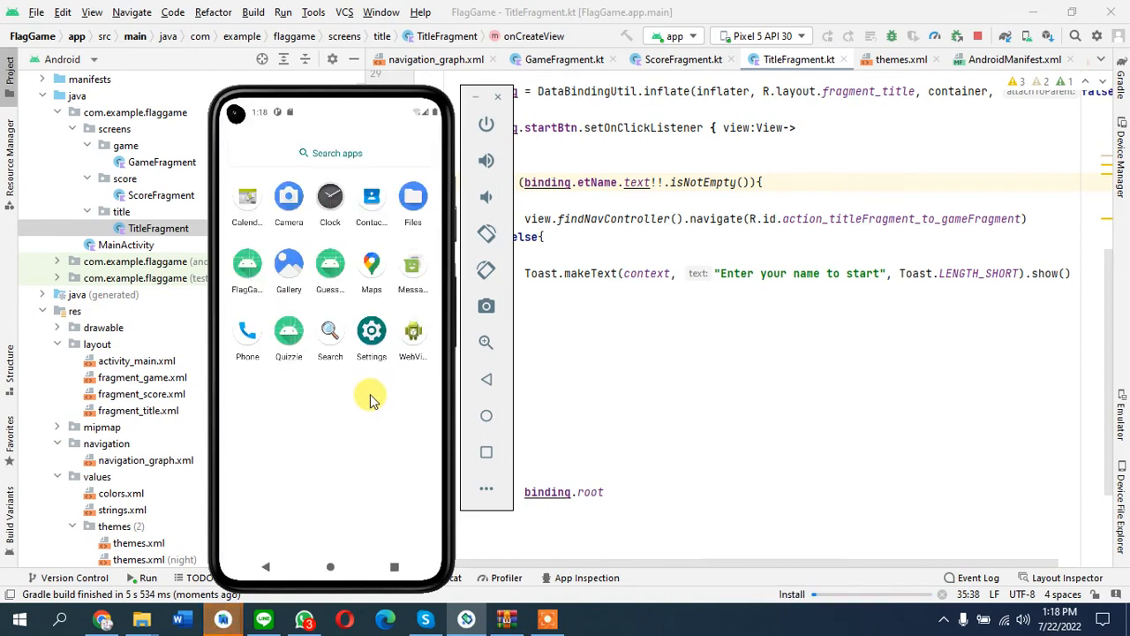
Step: Tap START with an empty name to see the toast, then enter Sam and start
click(835, 35)
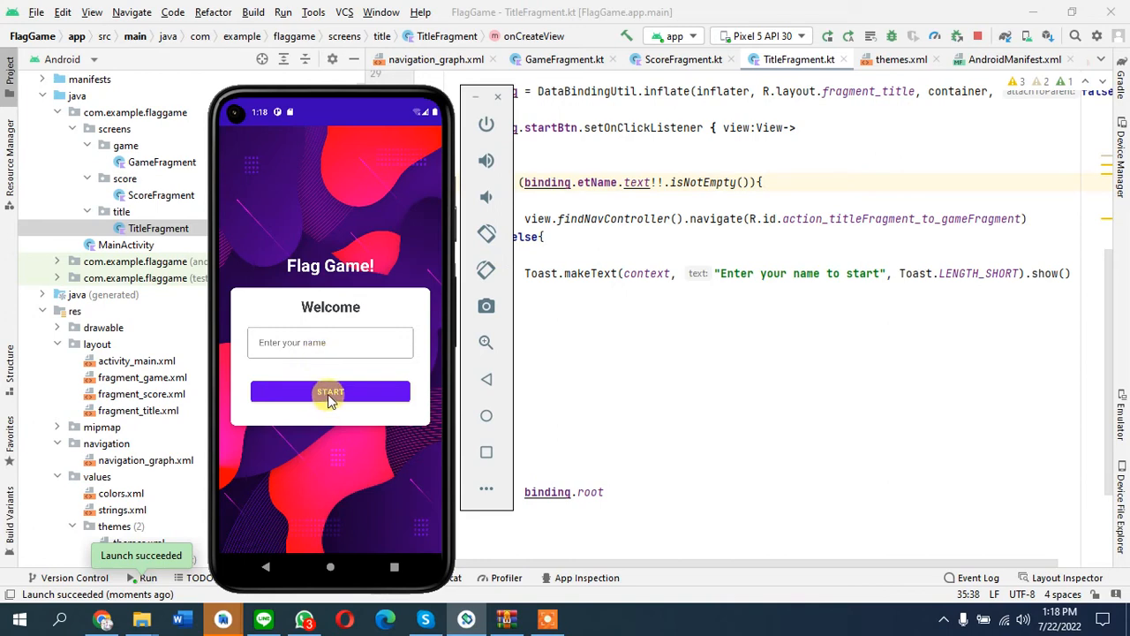
click(330, 391)
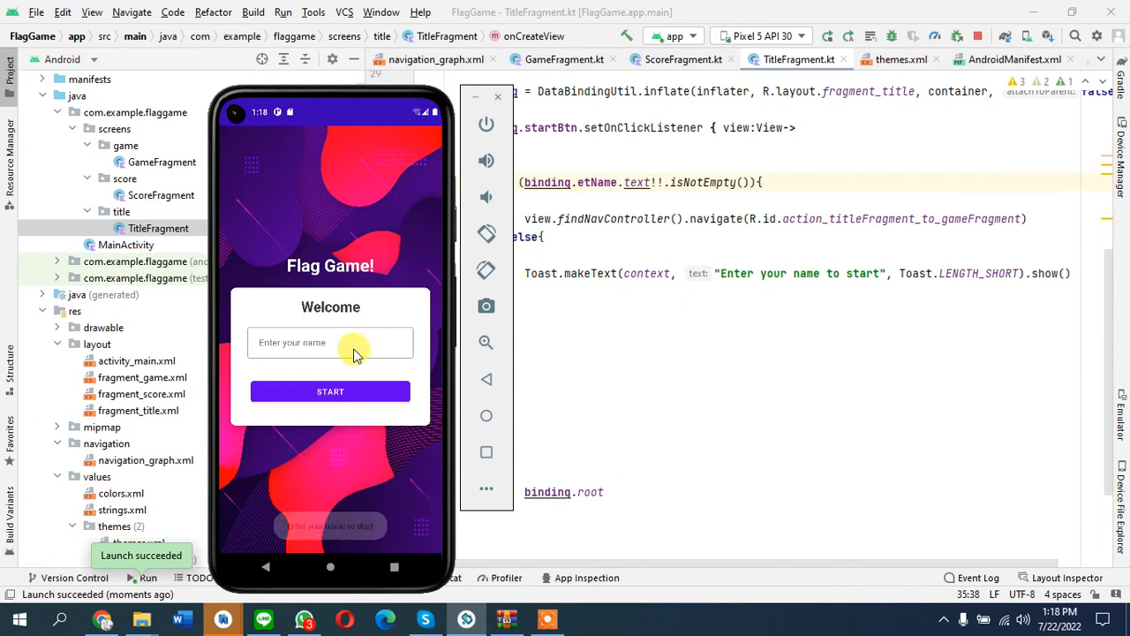
text(Sam)
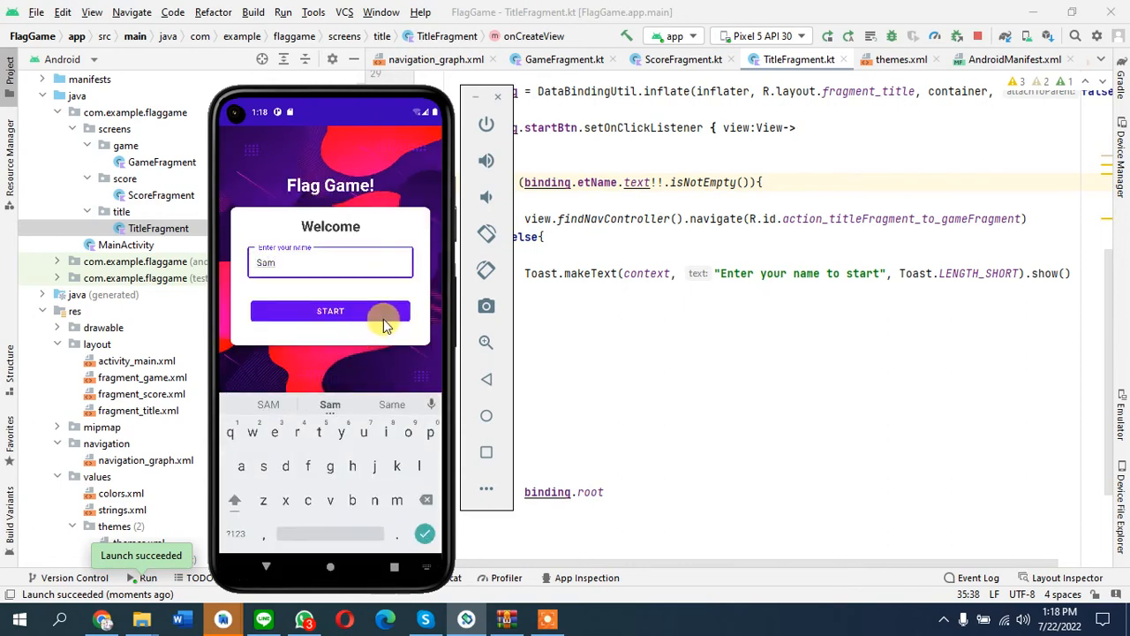
click(331, 310)
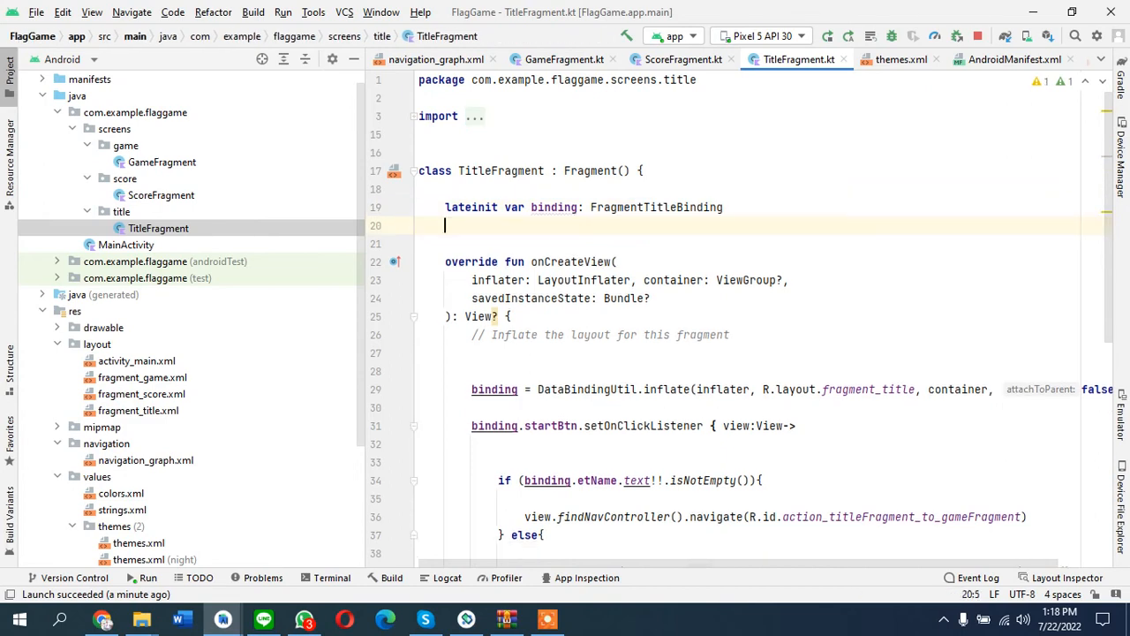
Step: Add a '/// ... play game' comment above navigate and a '// checking if the name et' emptiness comment above the if
scroll(down, 3)
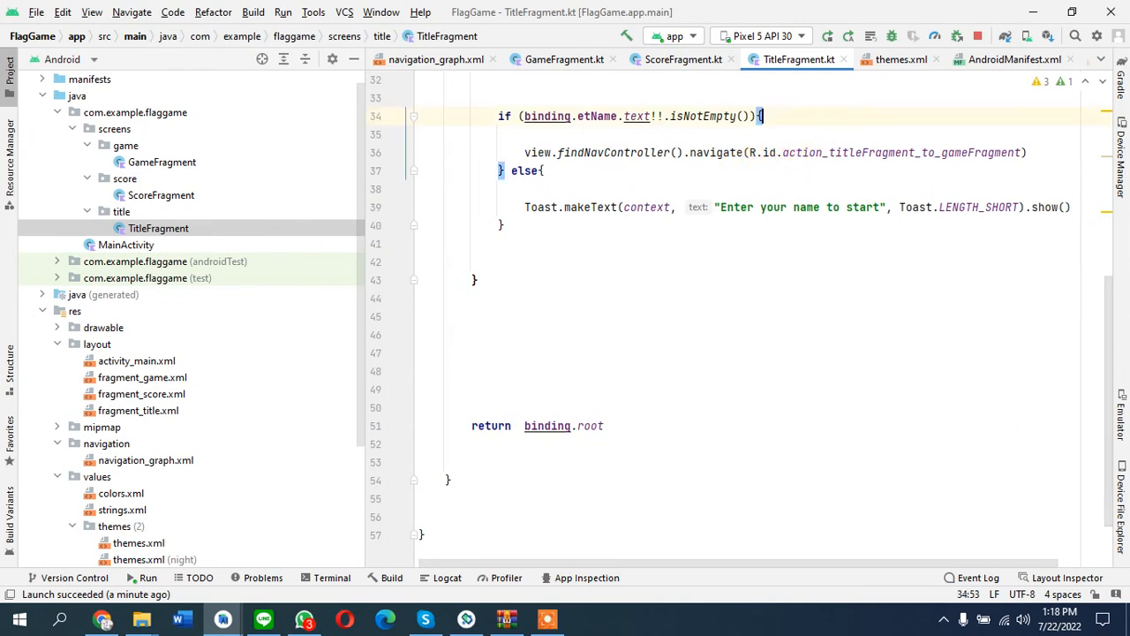
text(/// takes us to the next fragment to)
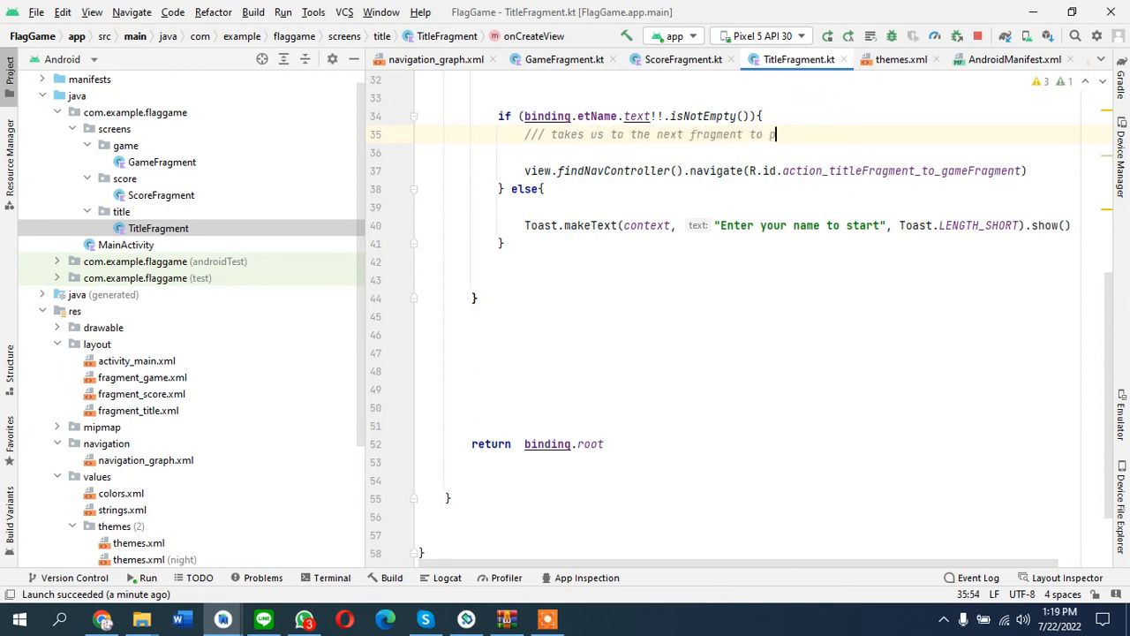
text(play game)
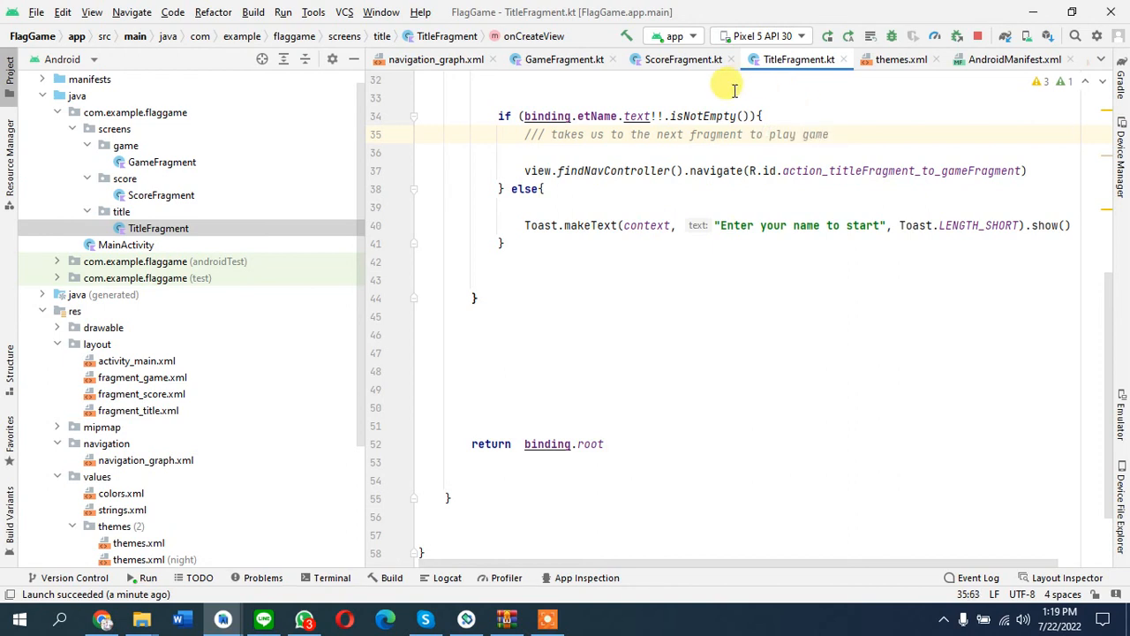
text(// checking i)
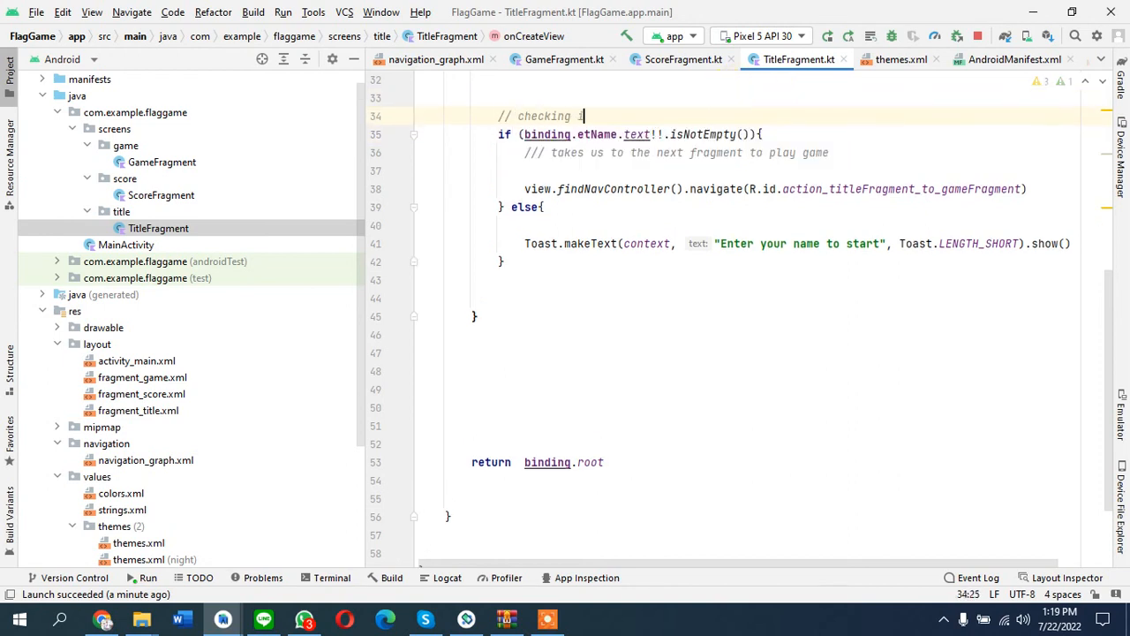
text(f the name)
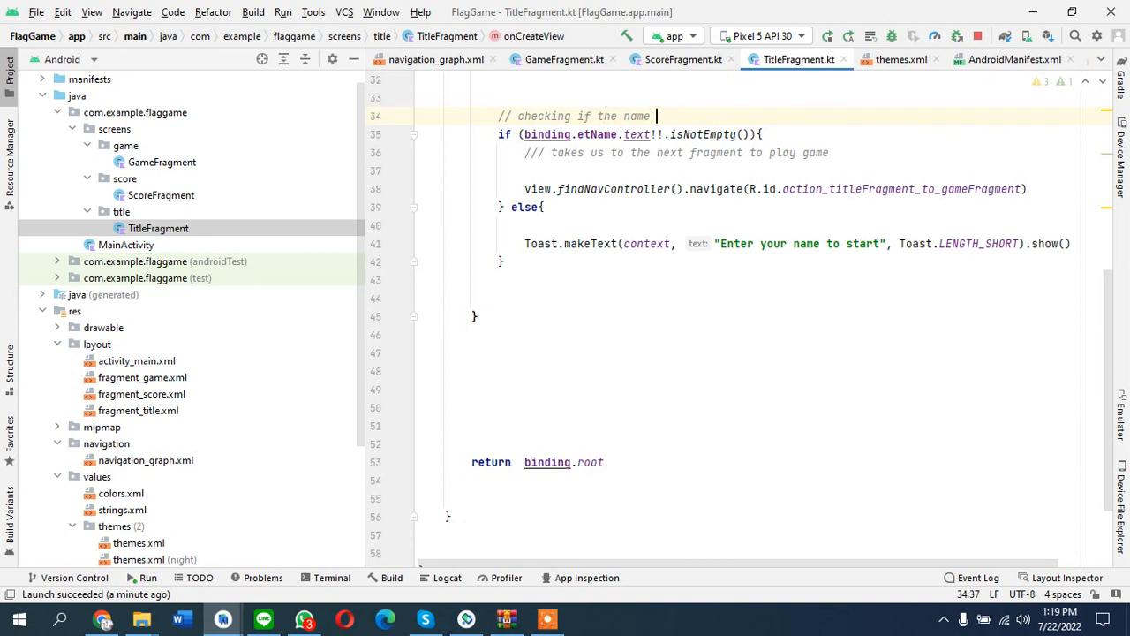
text(et)
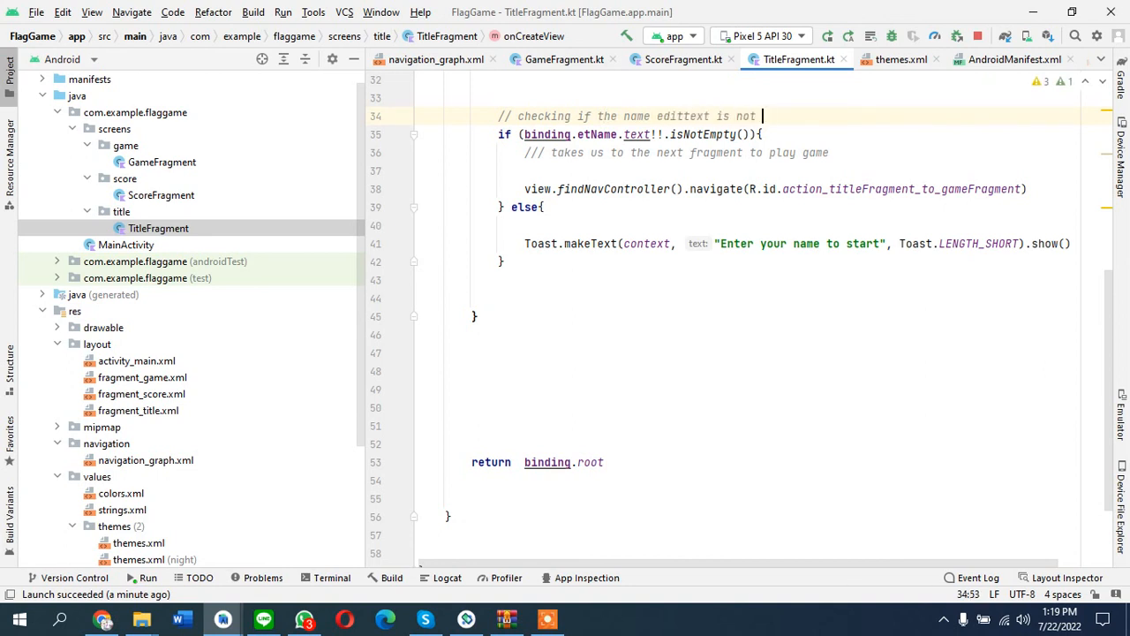
text(empty)
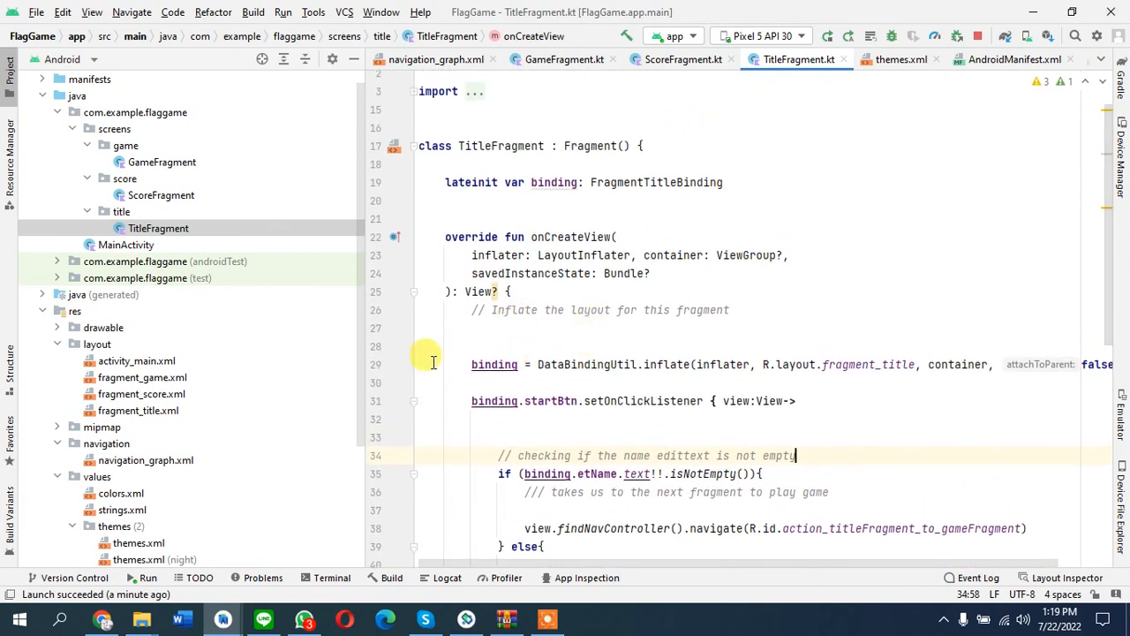
click(161, 162)
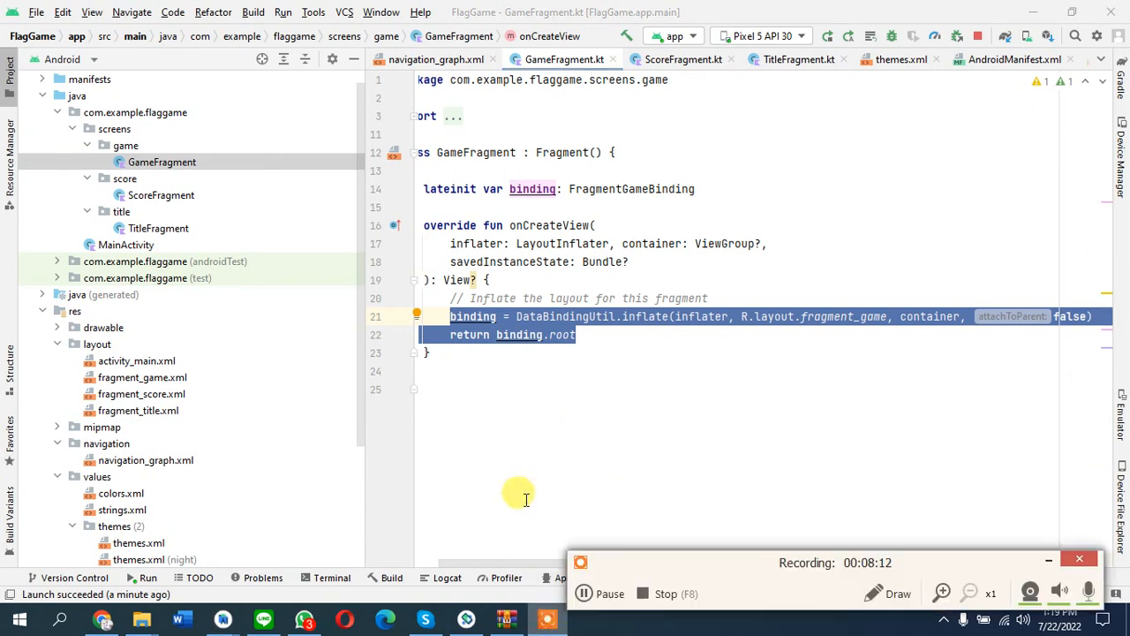
mouse_move(557, 457)
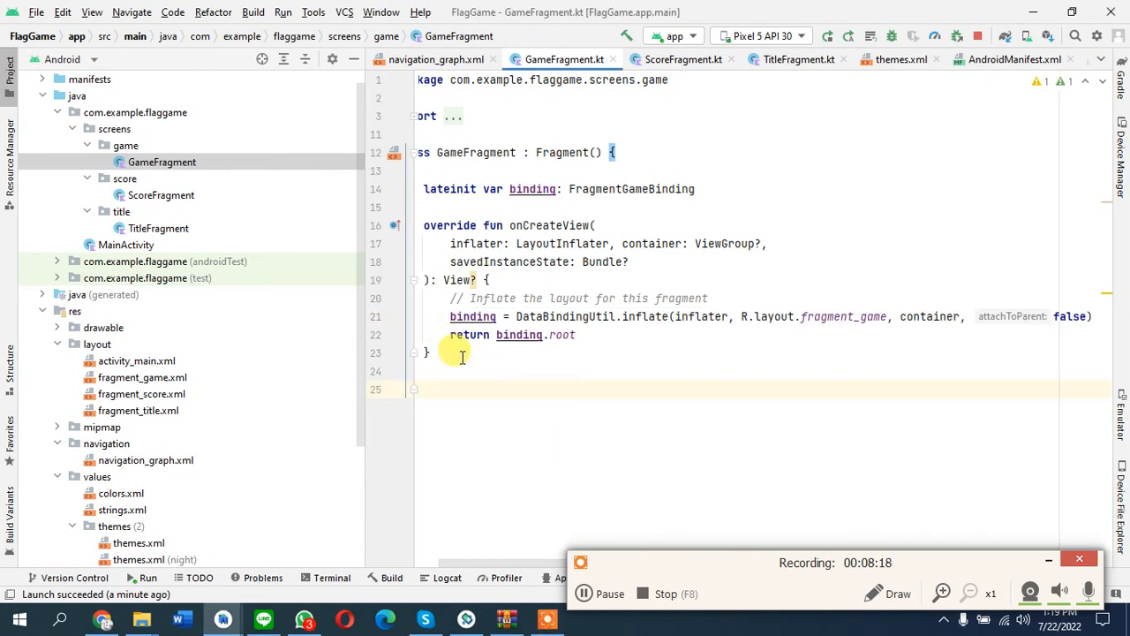
mouse_move(593, 424)
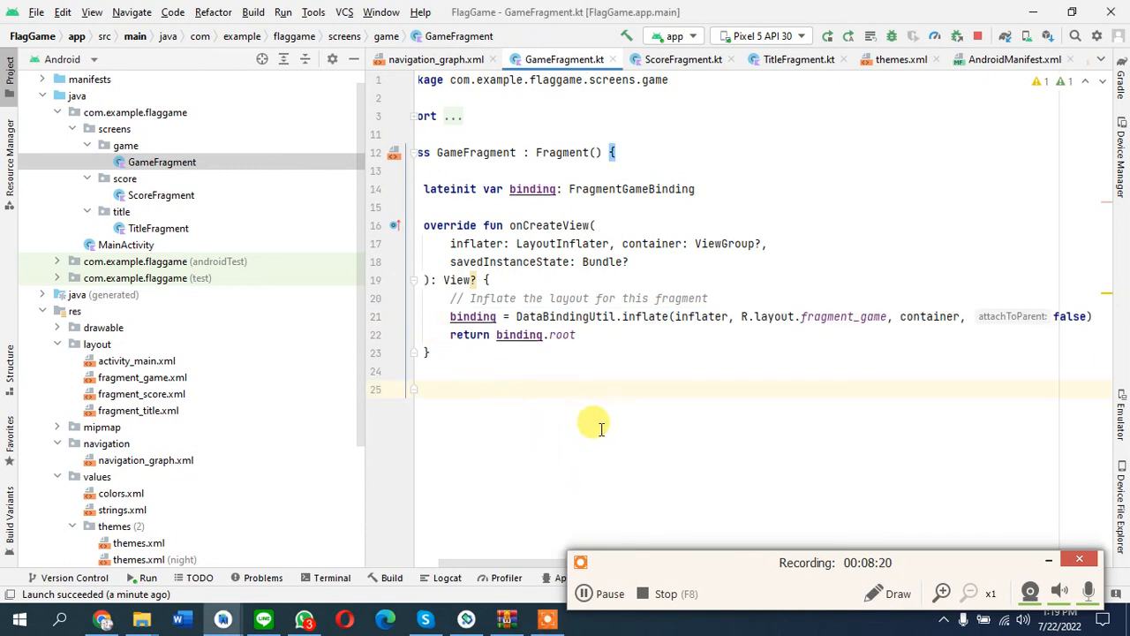